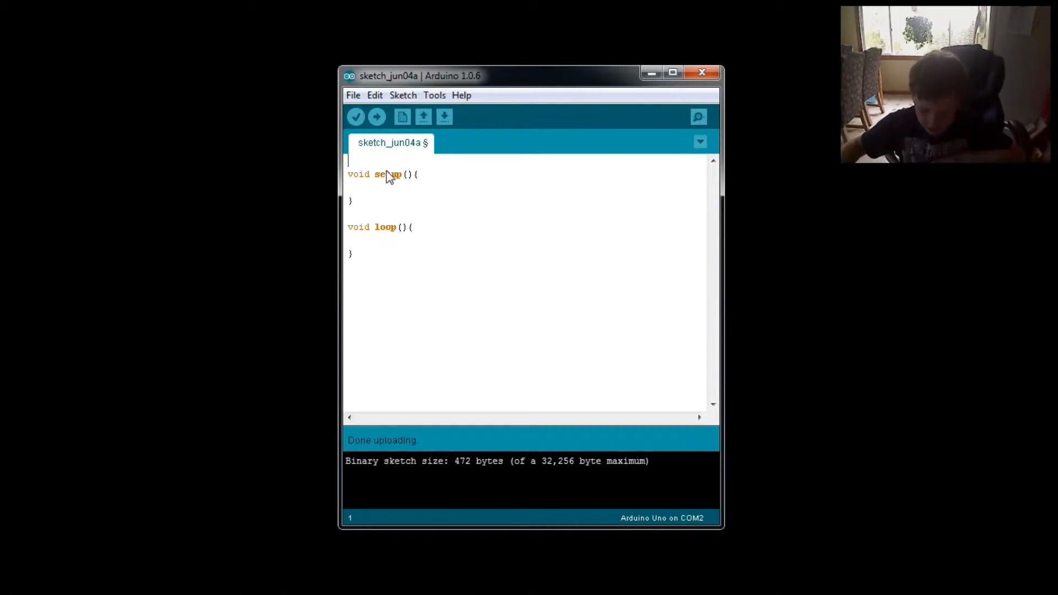
- Declare the buzzer pin variable int buzz = 6; at the top of the sketch
text(in)
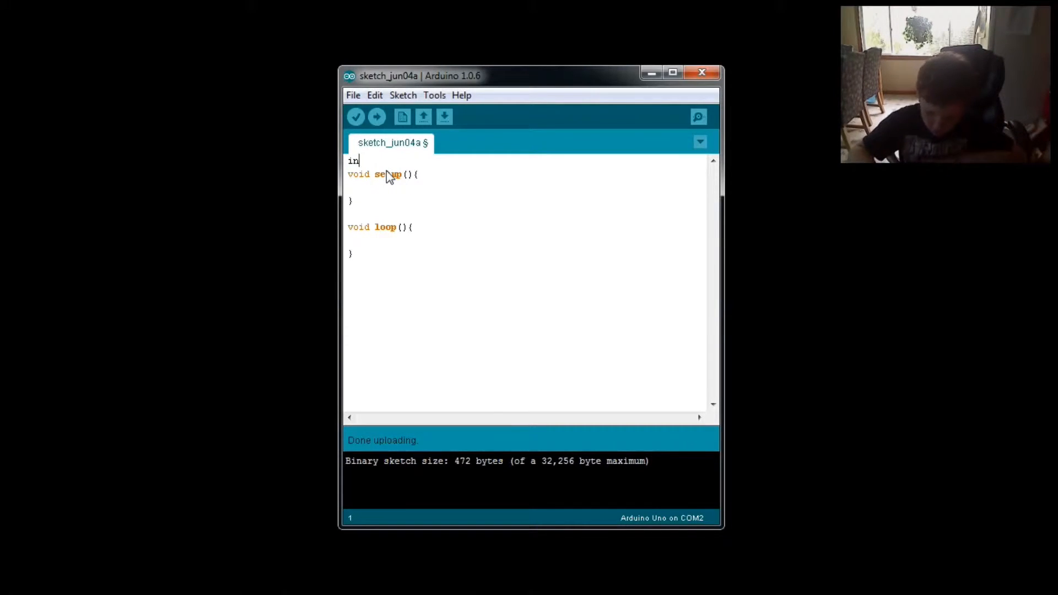
text(t)
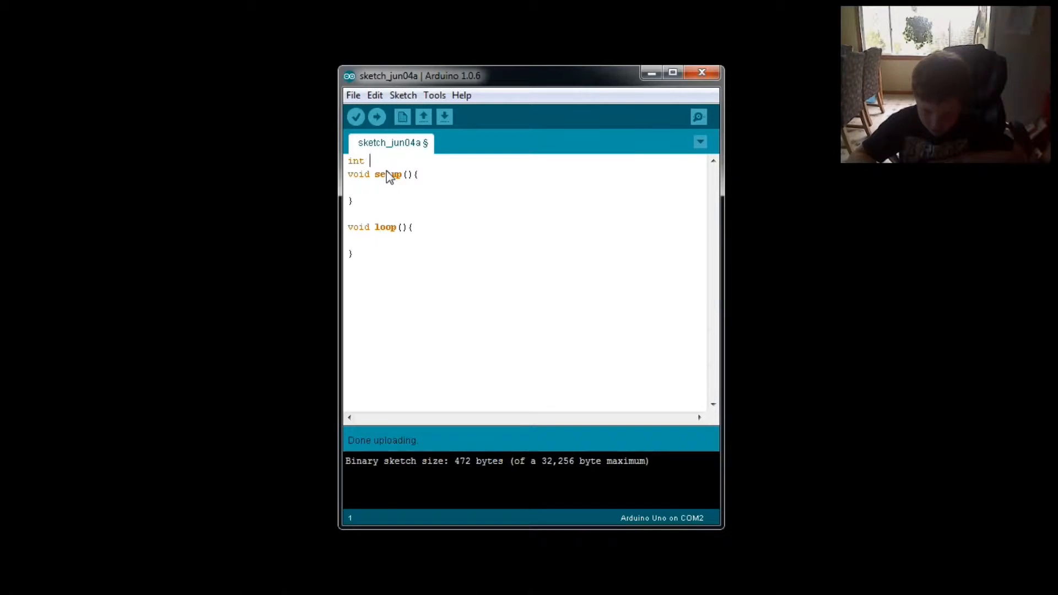
text(bu)
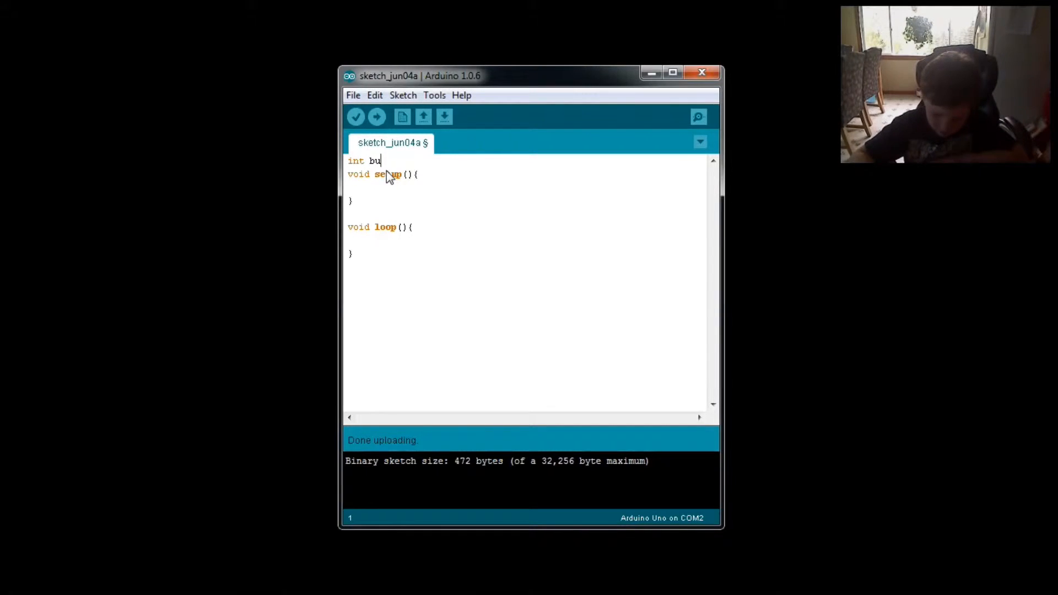
text(zz)
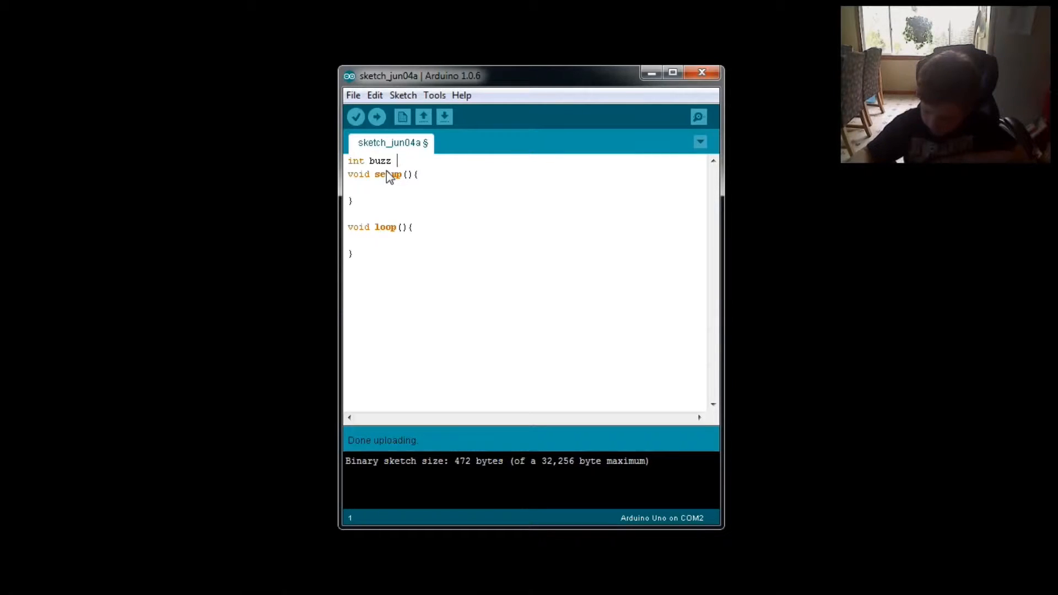
text(=)
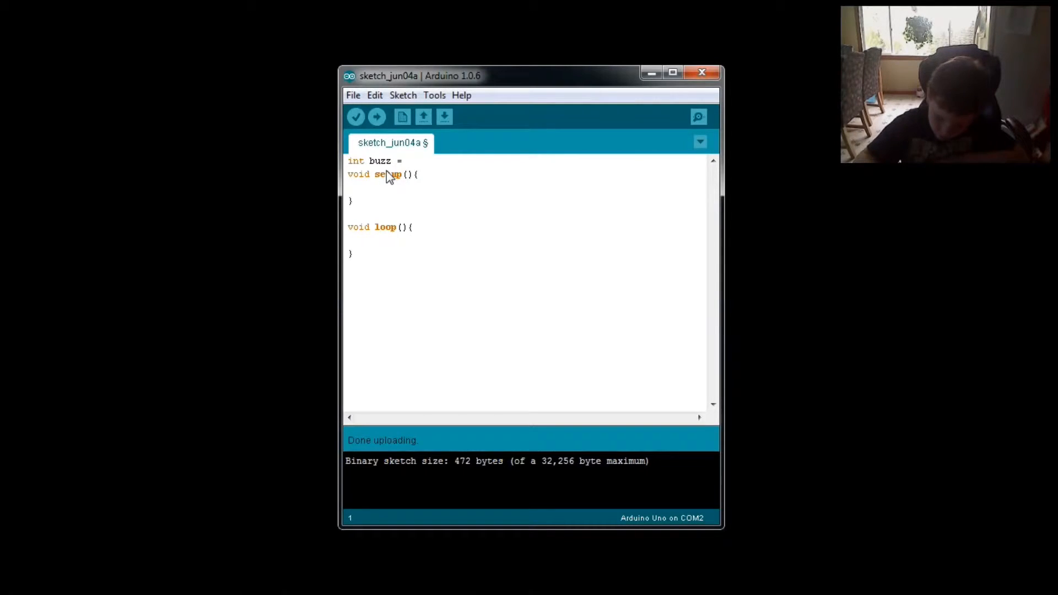
text(6)
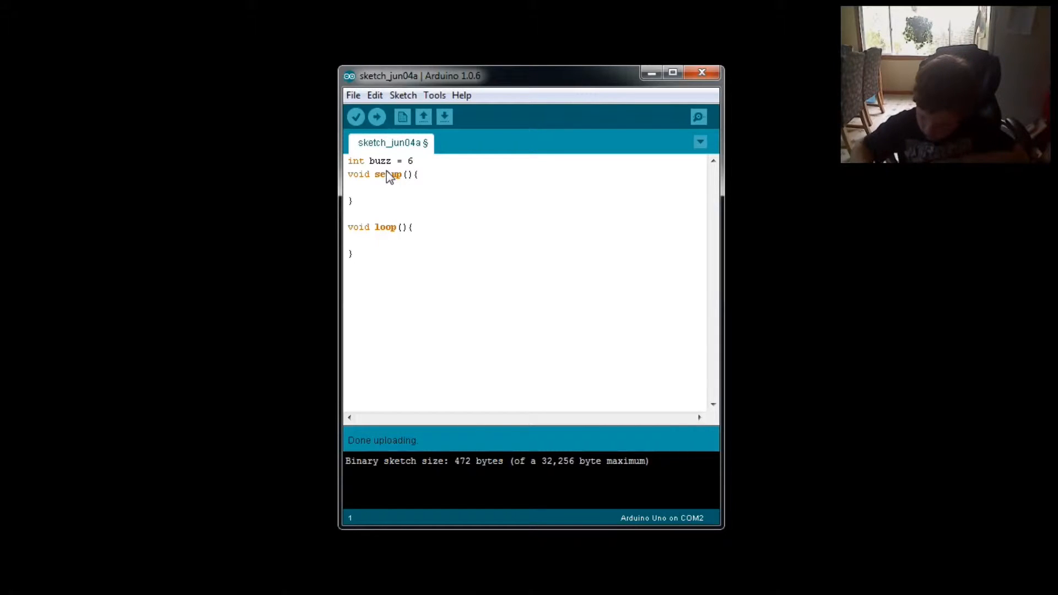
text(;)
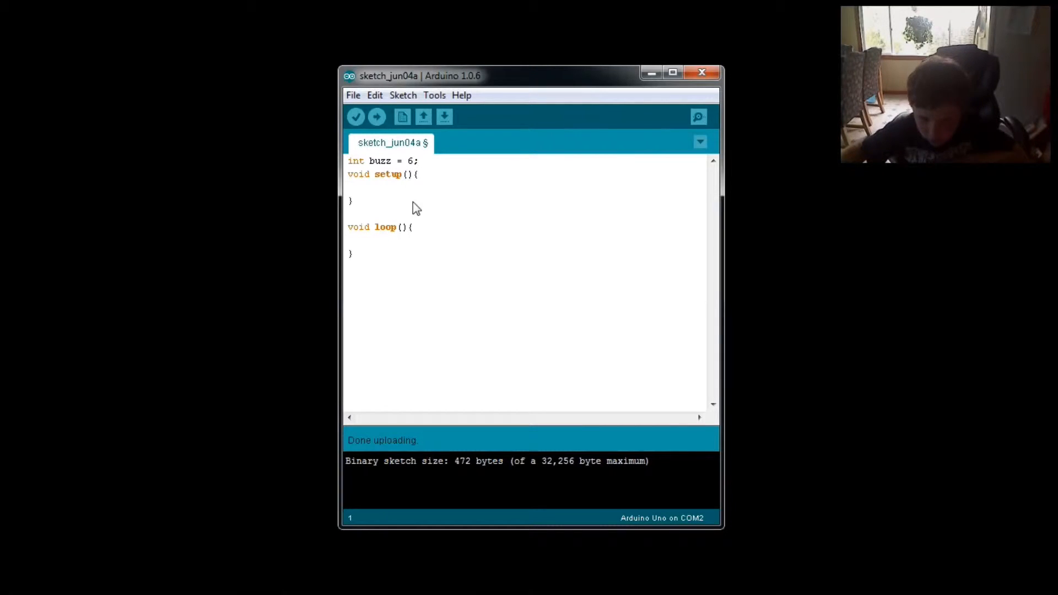
mouse_move(374, 207)
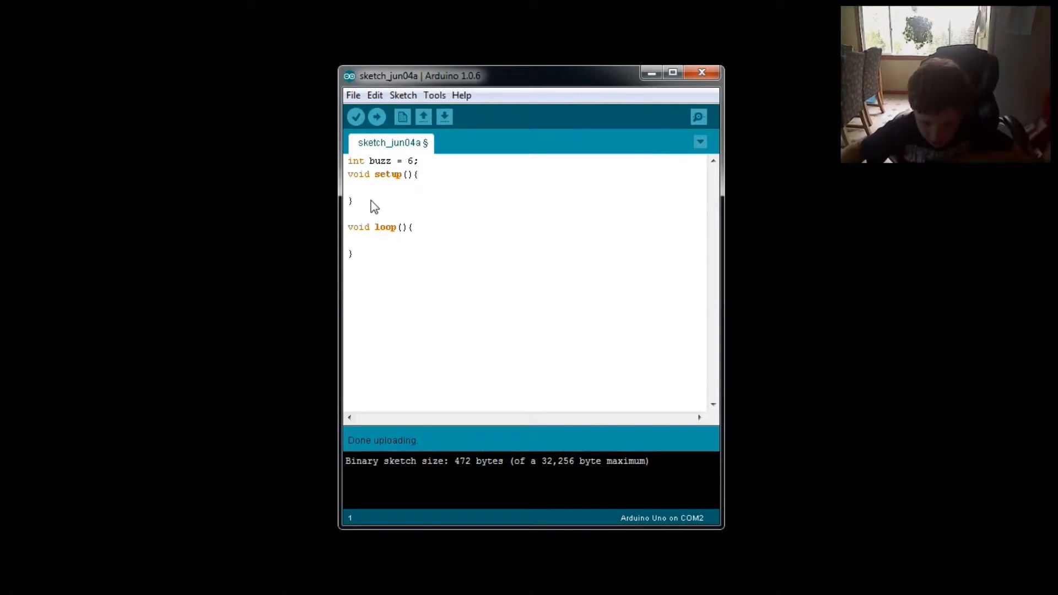
- Add pinMode(buzz, OUTPUT); inside the setup function body
click(350, 188)
text(p)
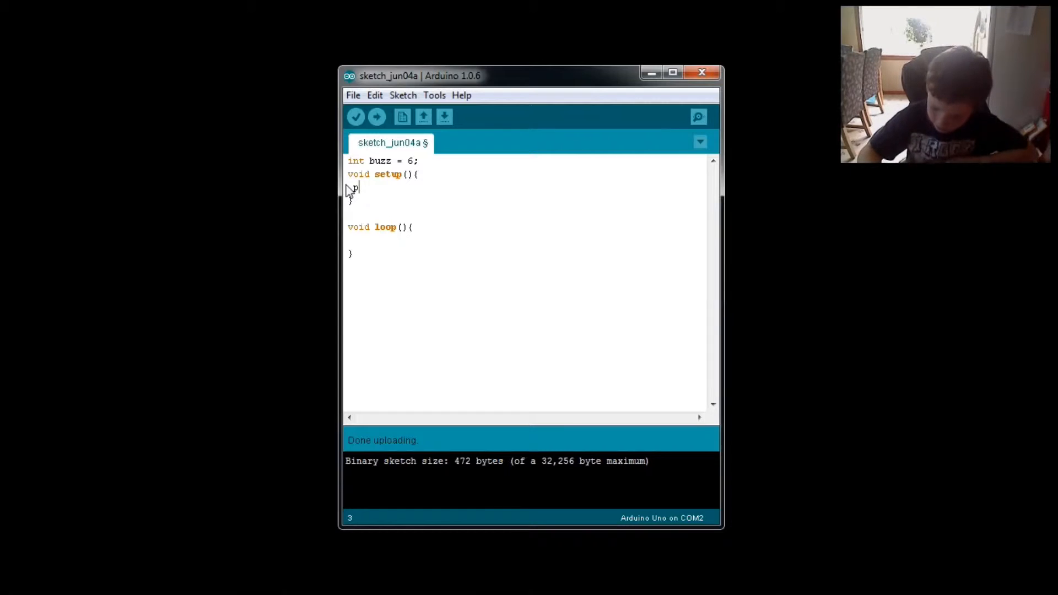
text(in)
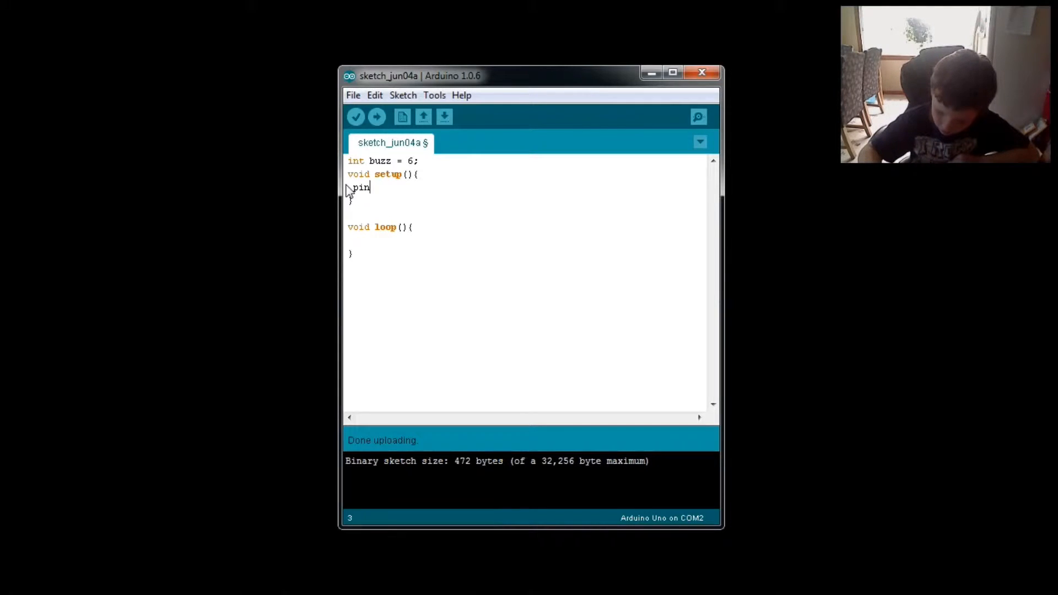
text(M)
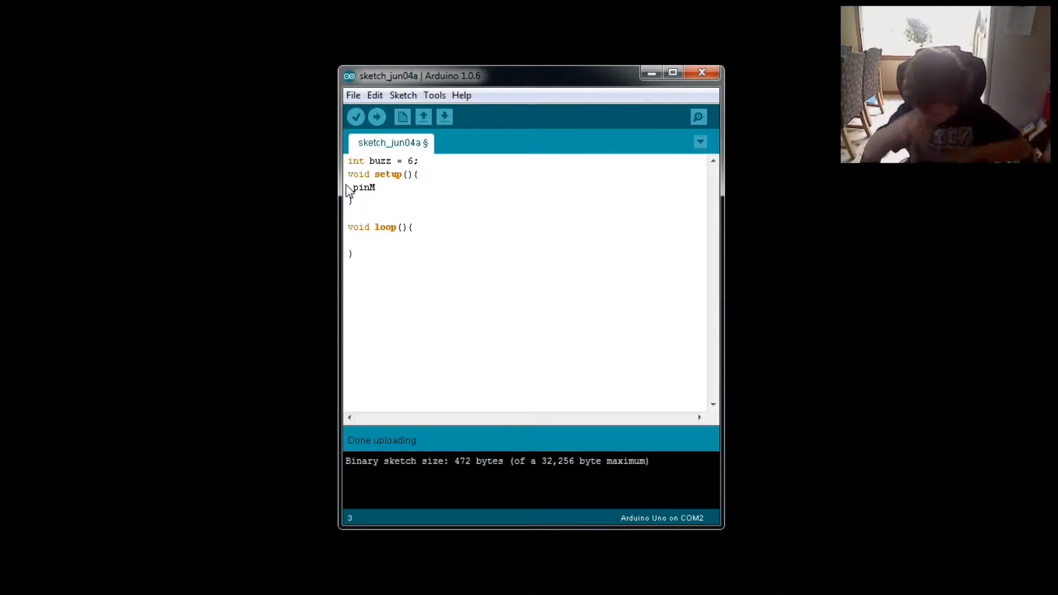
text(ode)
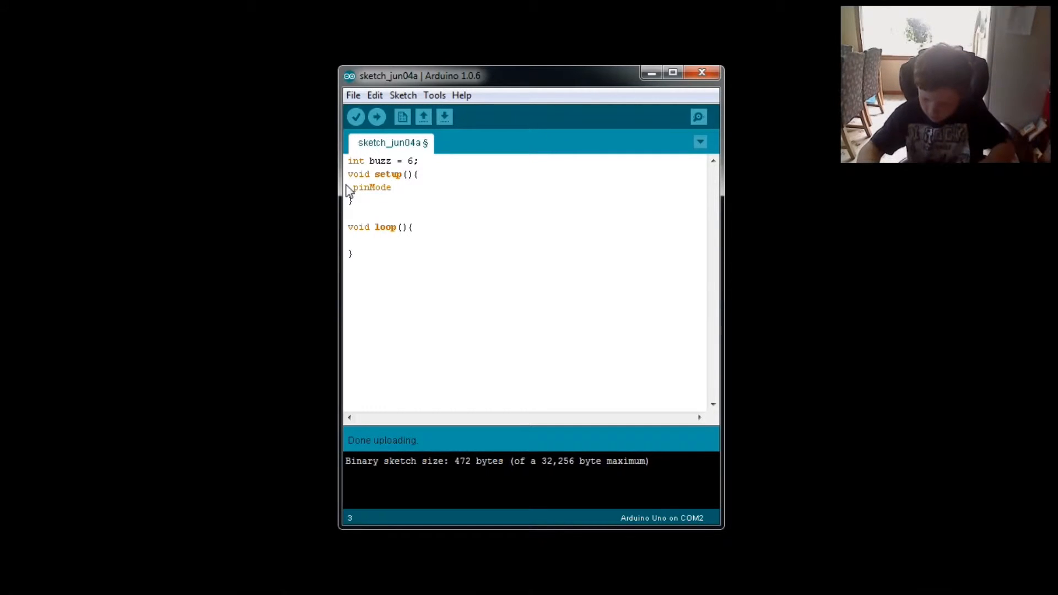
text(();)
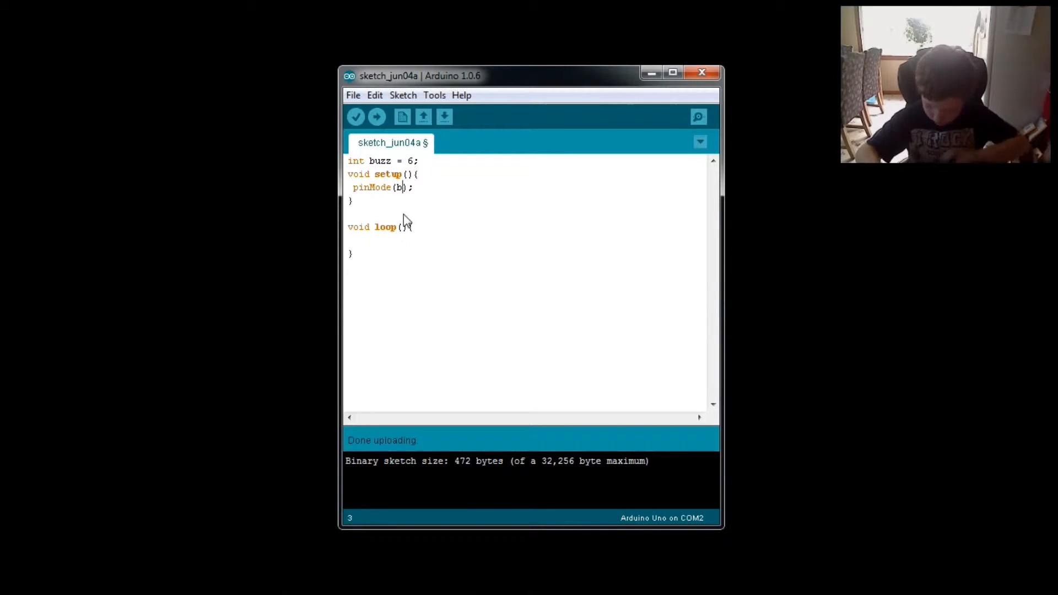
text(uzz,)
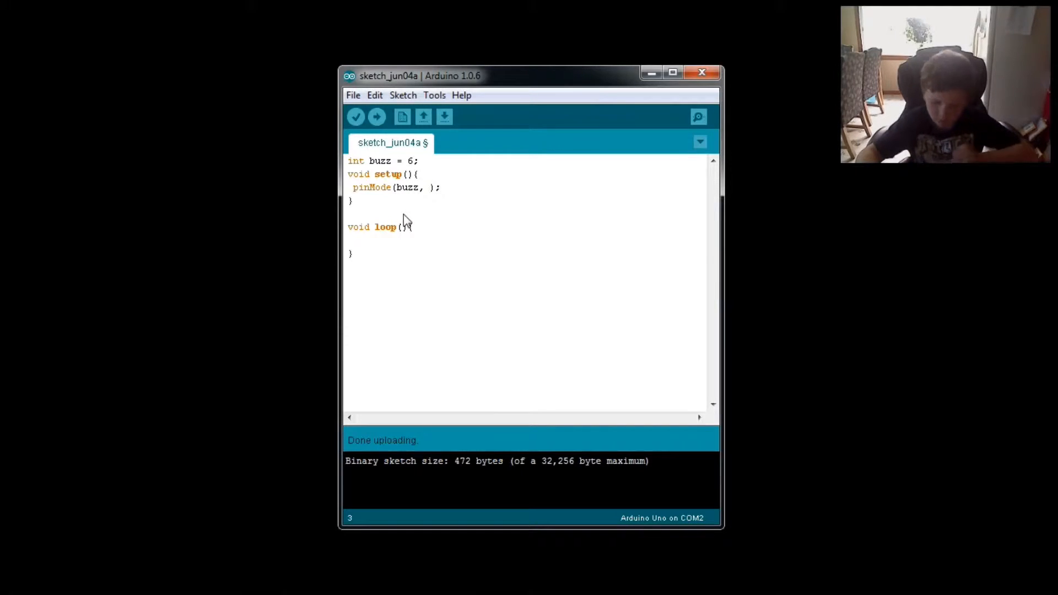
text(OU)
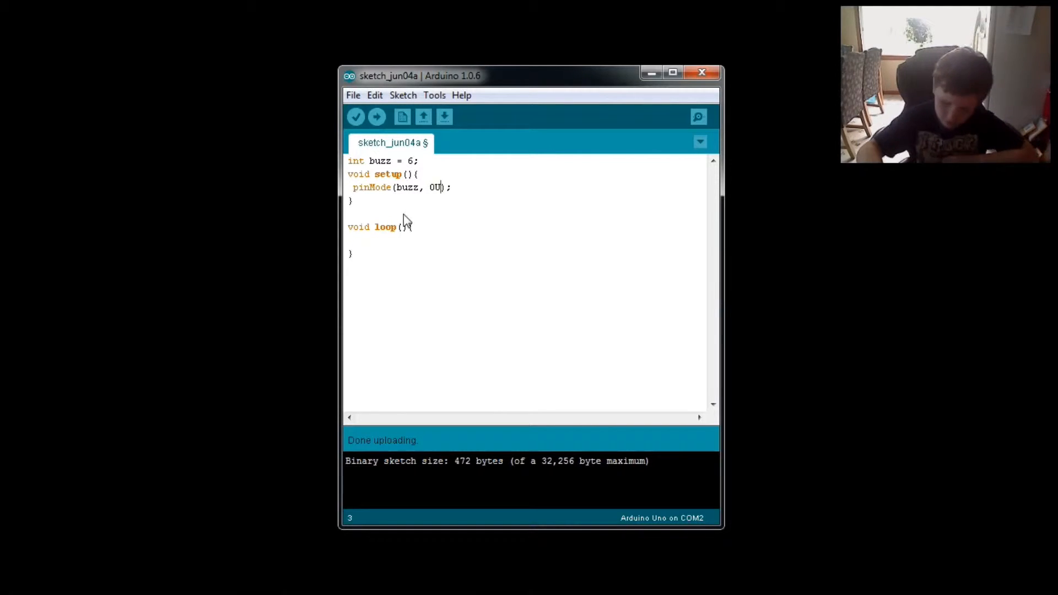
text(T)
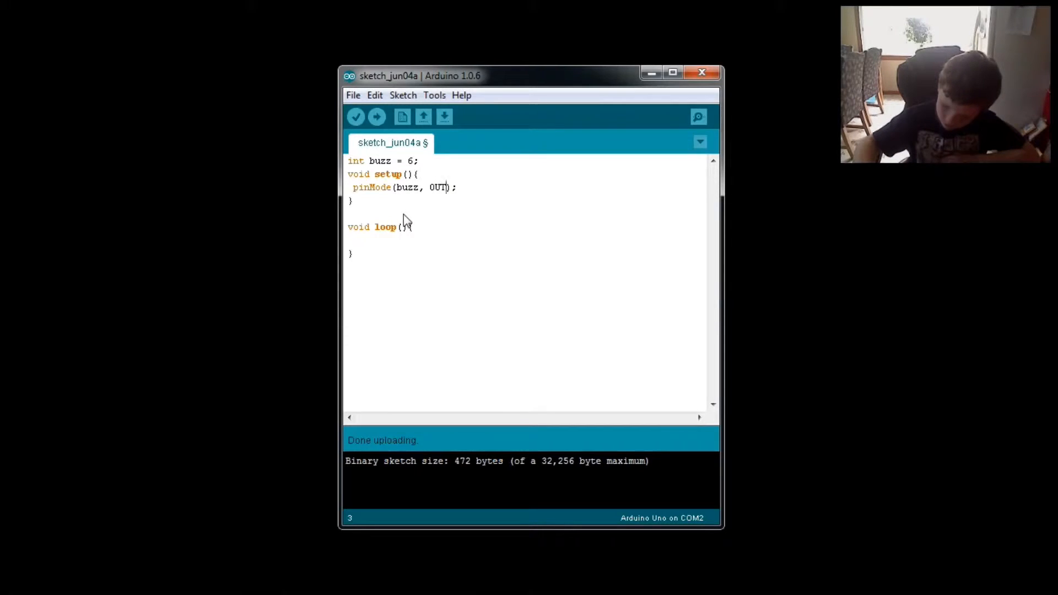
text(PUT)
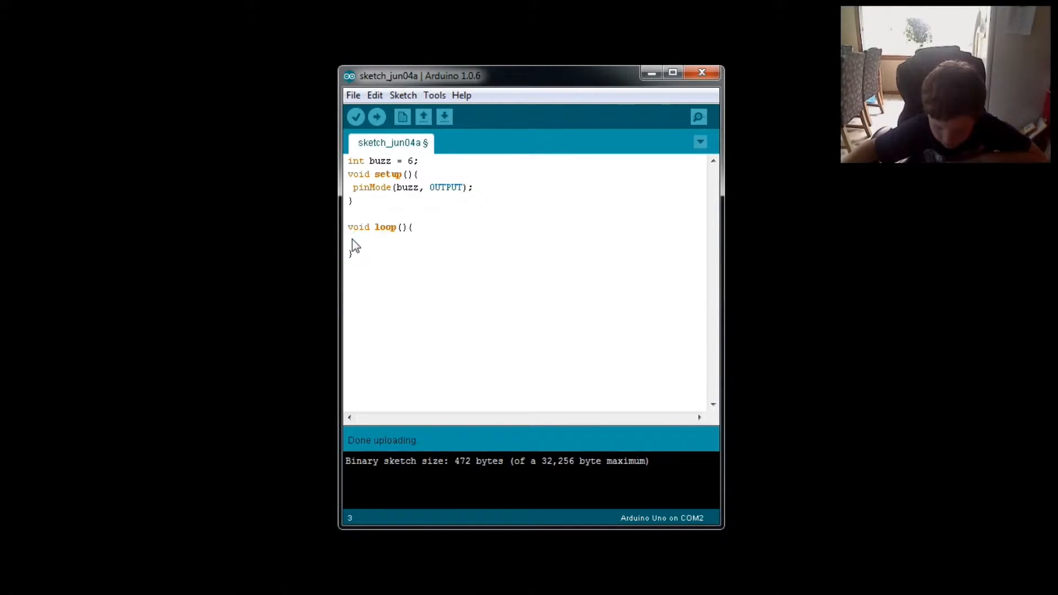
- Write an empty void sos(int b) function below the loop function
click(354, 239)
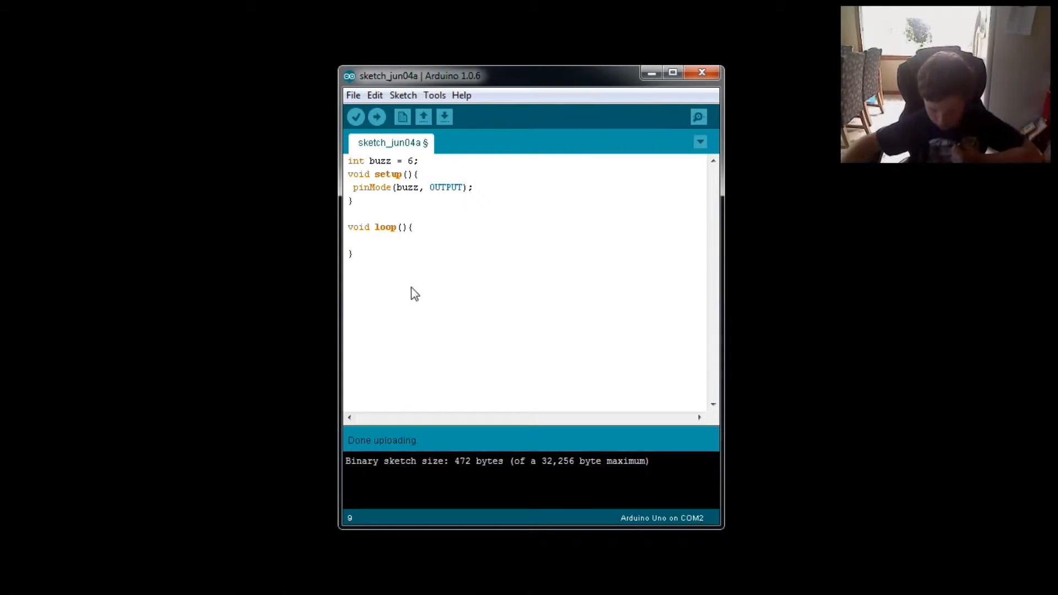
mouse_move(402, 286)
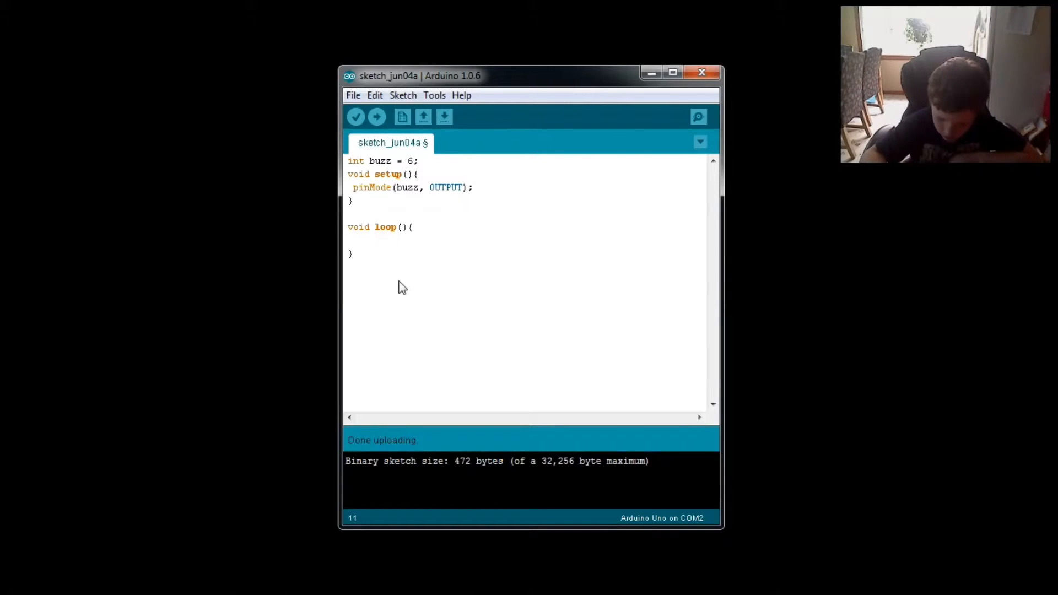
text(v)
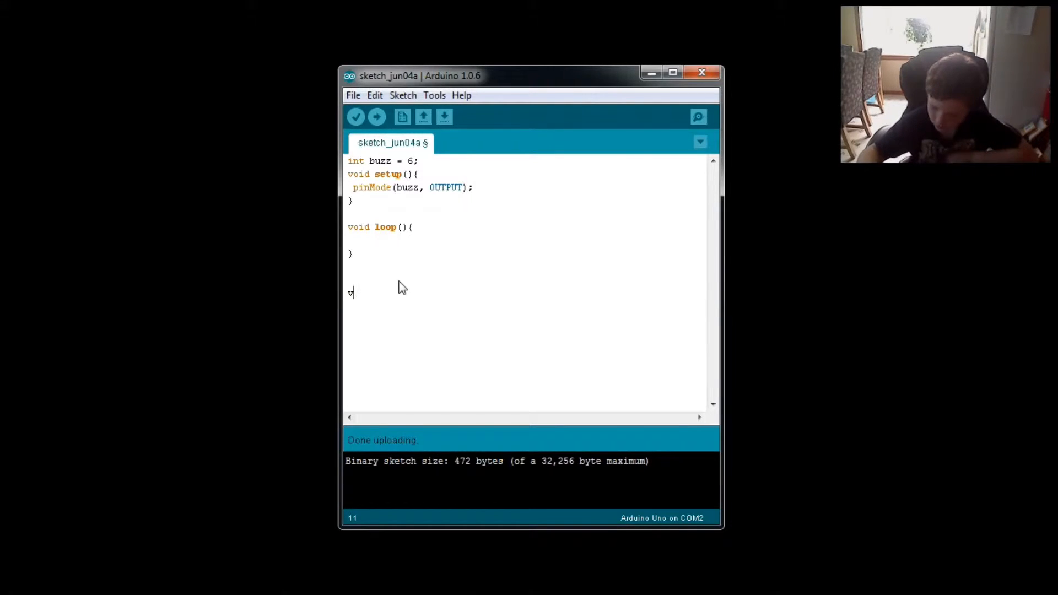
mouse_move(390, 264)
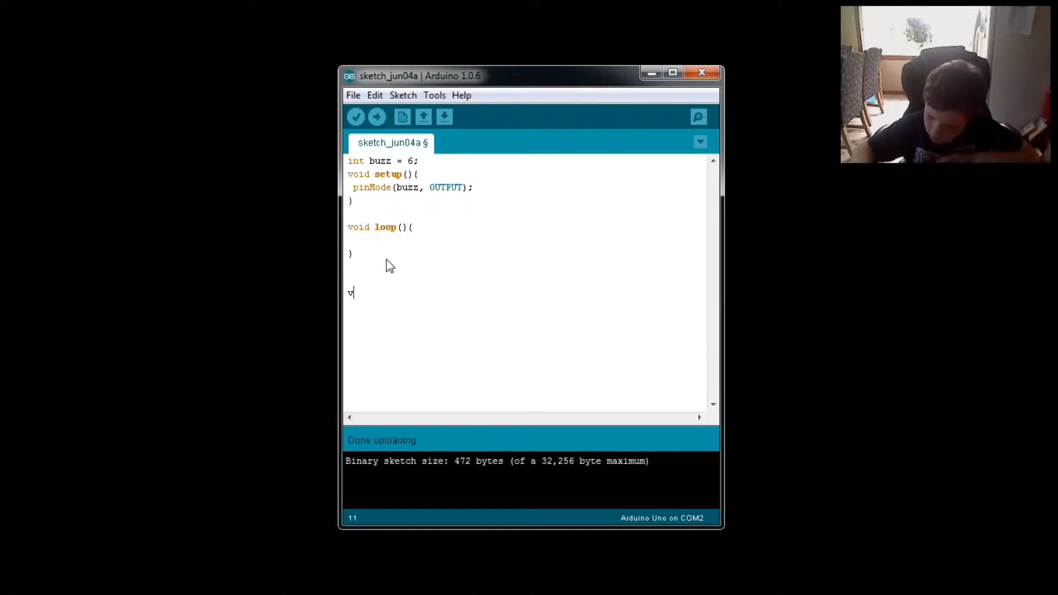
text(oi)
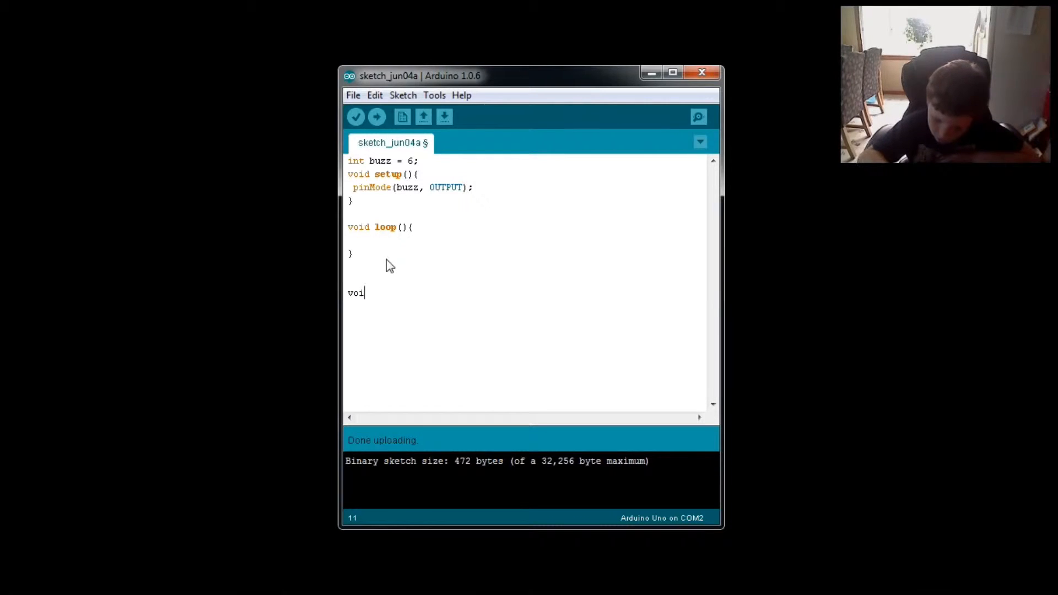
text(d s)
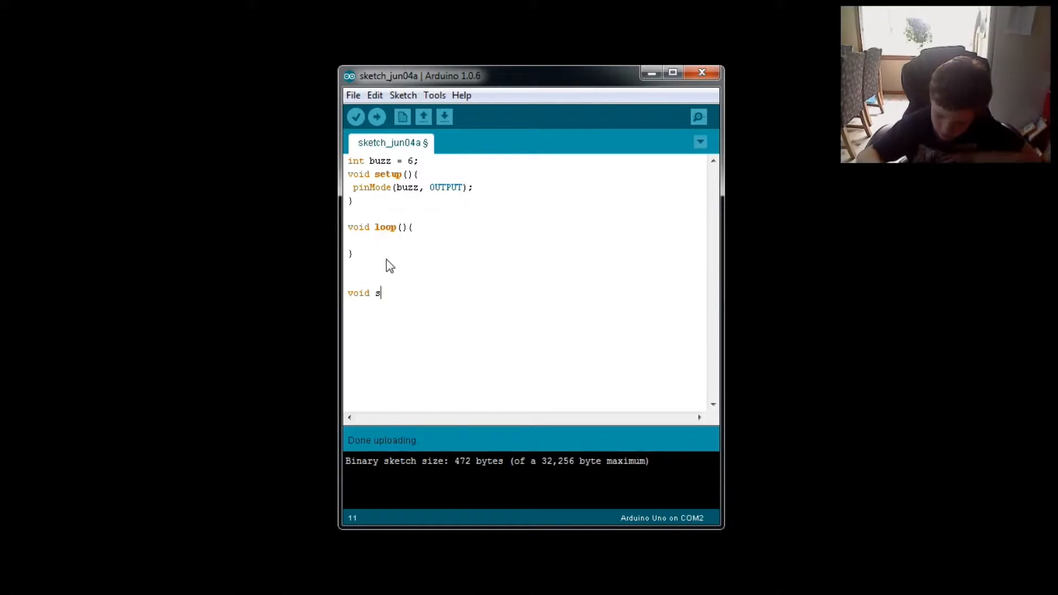
text(o)
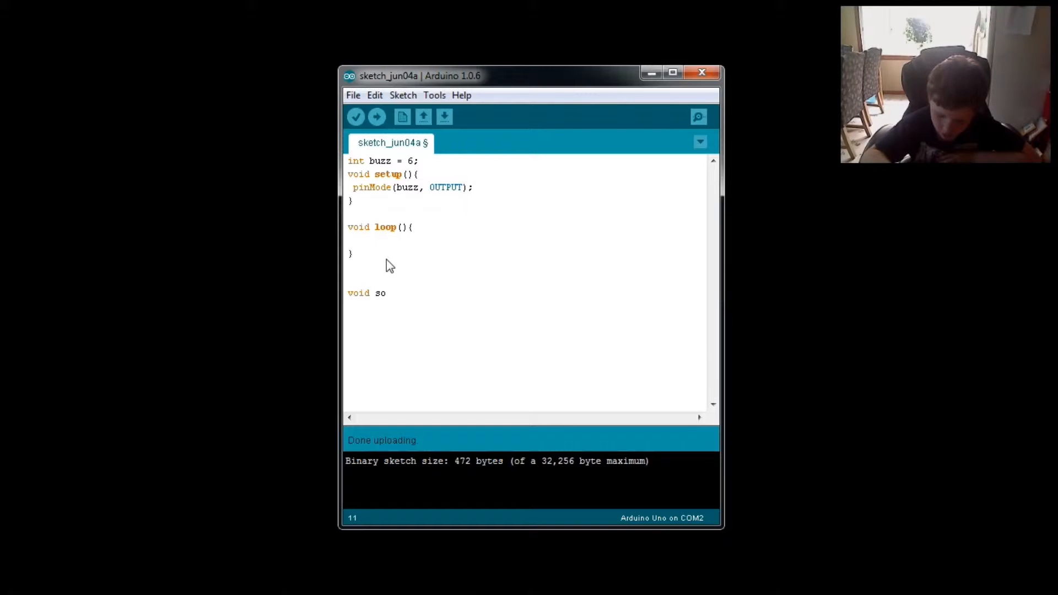
text(s)
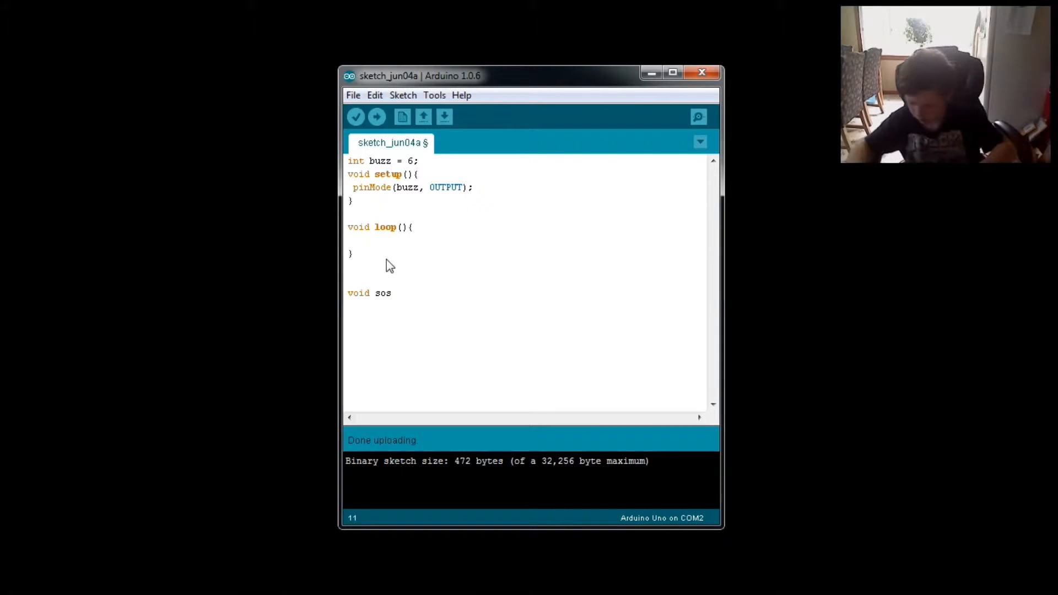
text(())
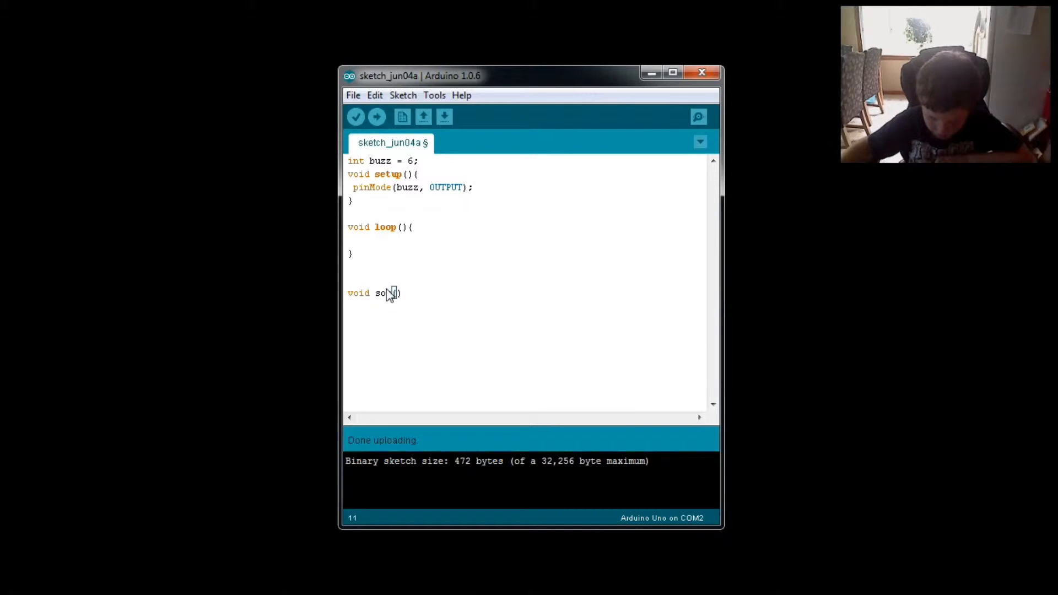
text(s)
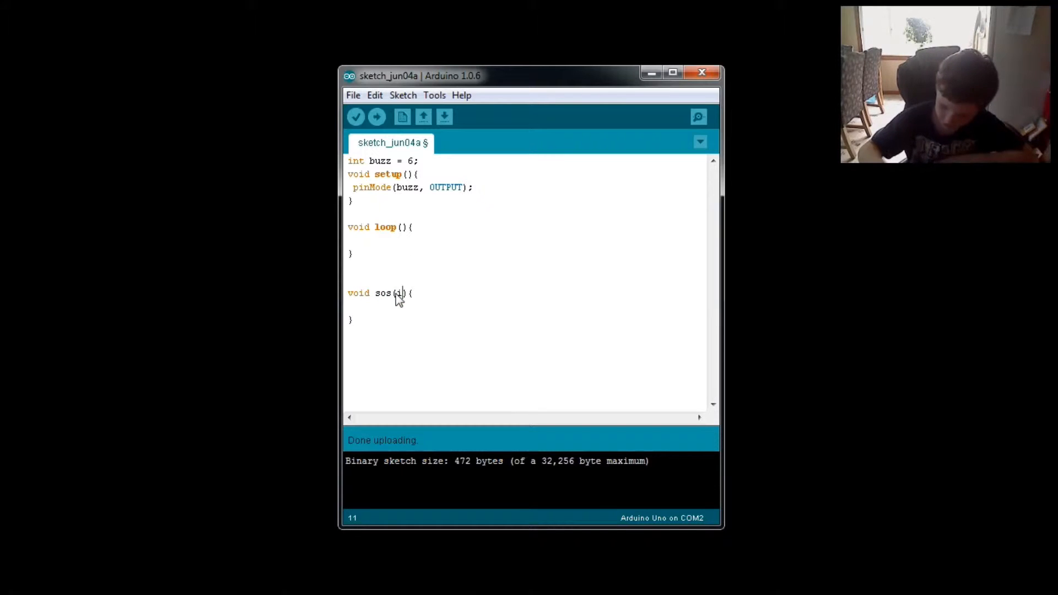
text(int)
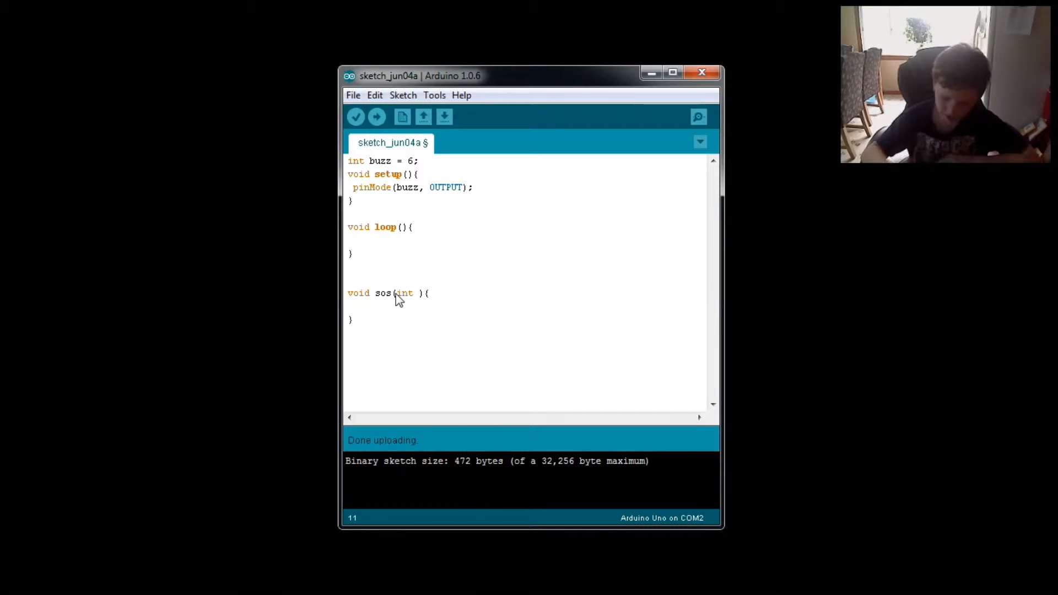
text(b)
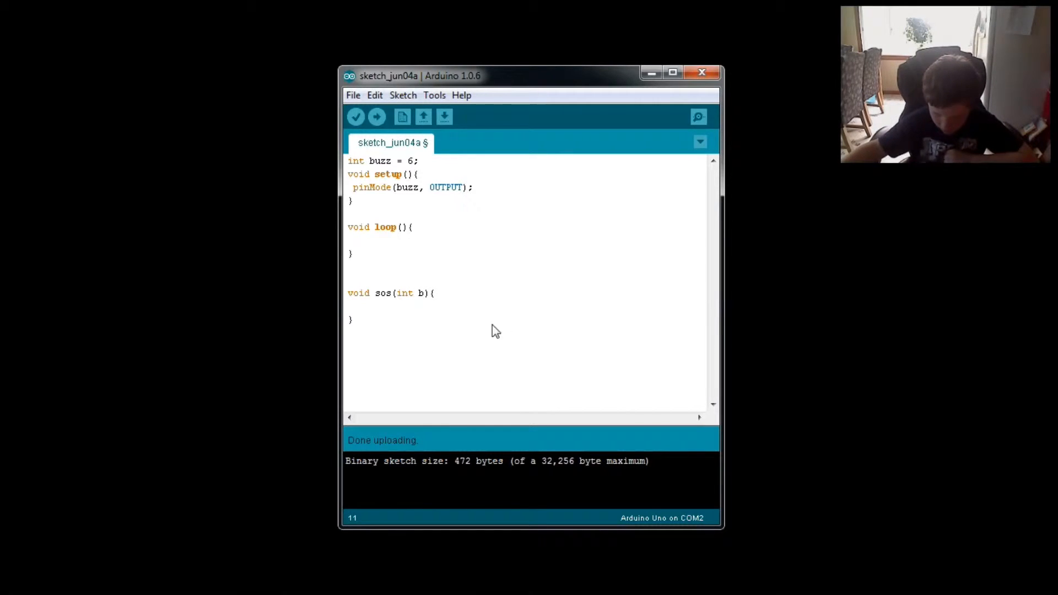
mouse_move(346, 308)
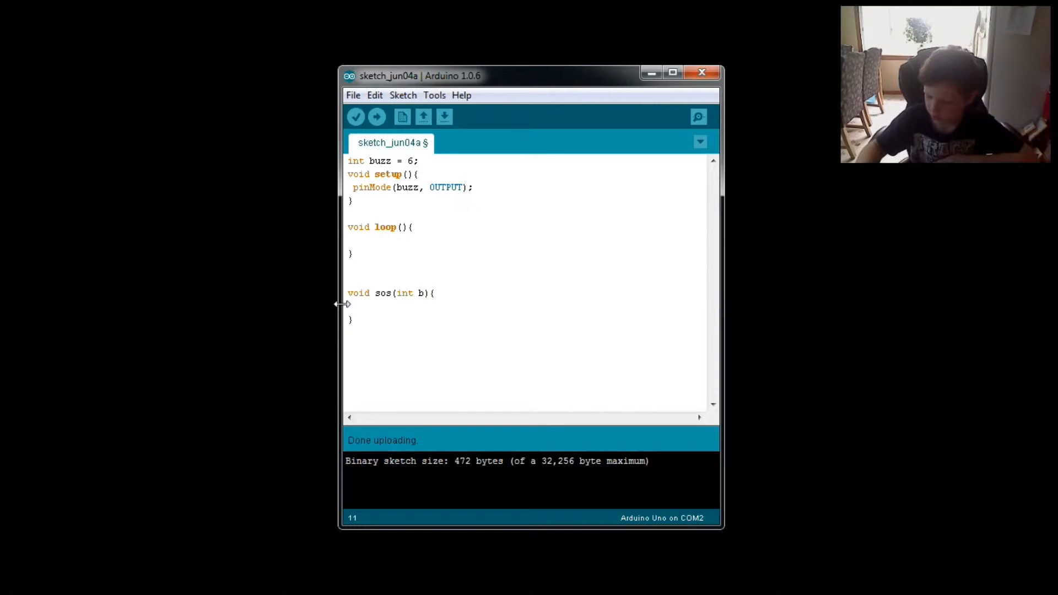
- Rename the sos parameter from b to e
key(Backspace)
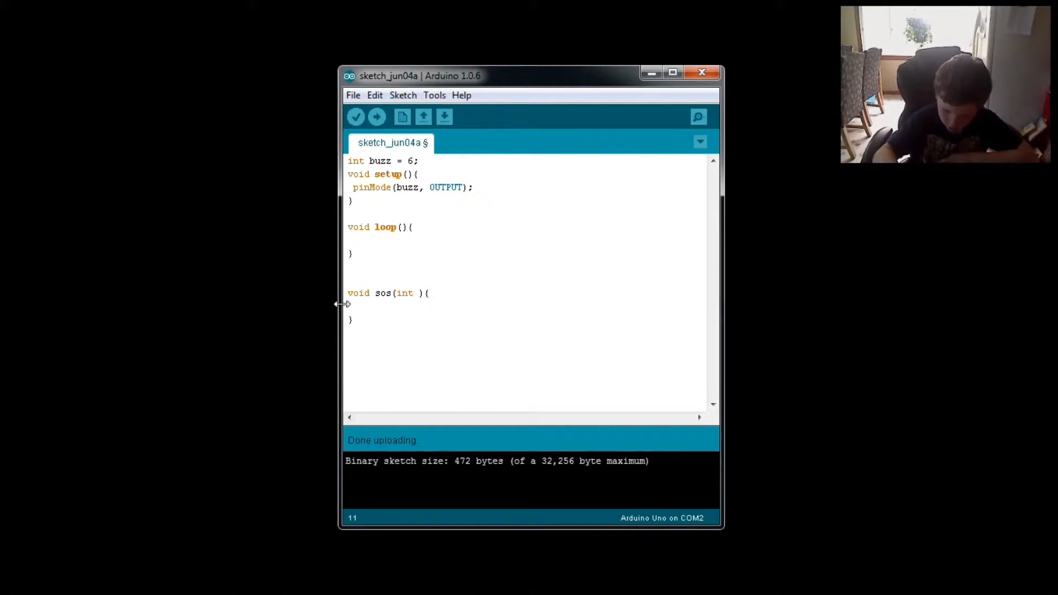
text(e)
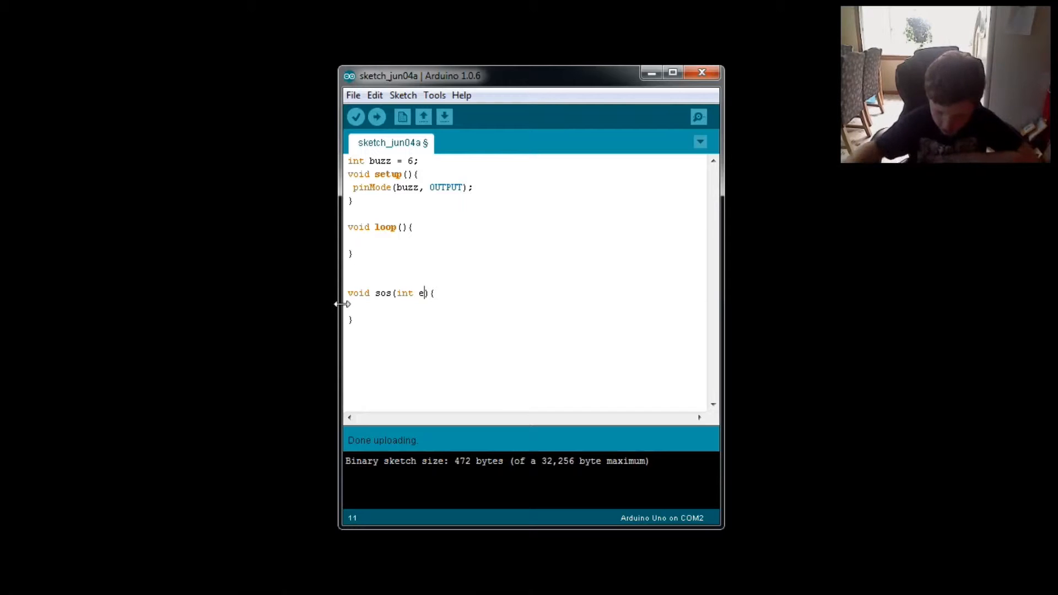
mouse_move(361, 321)
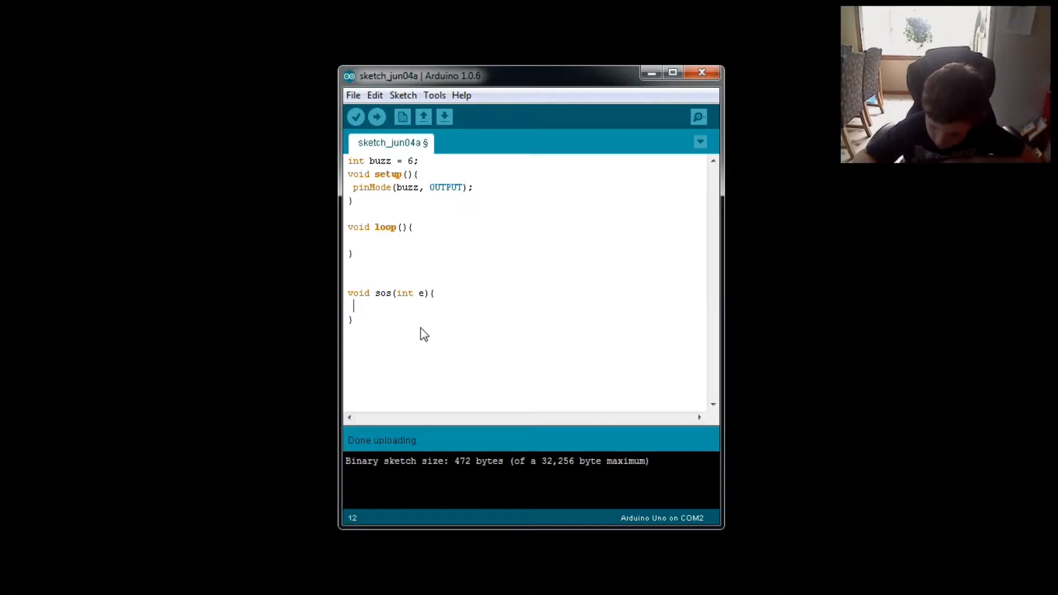
- Add an empty for(){} loop inside sos with an '// end of for' comment
text(f)
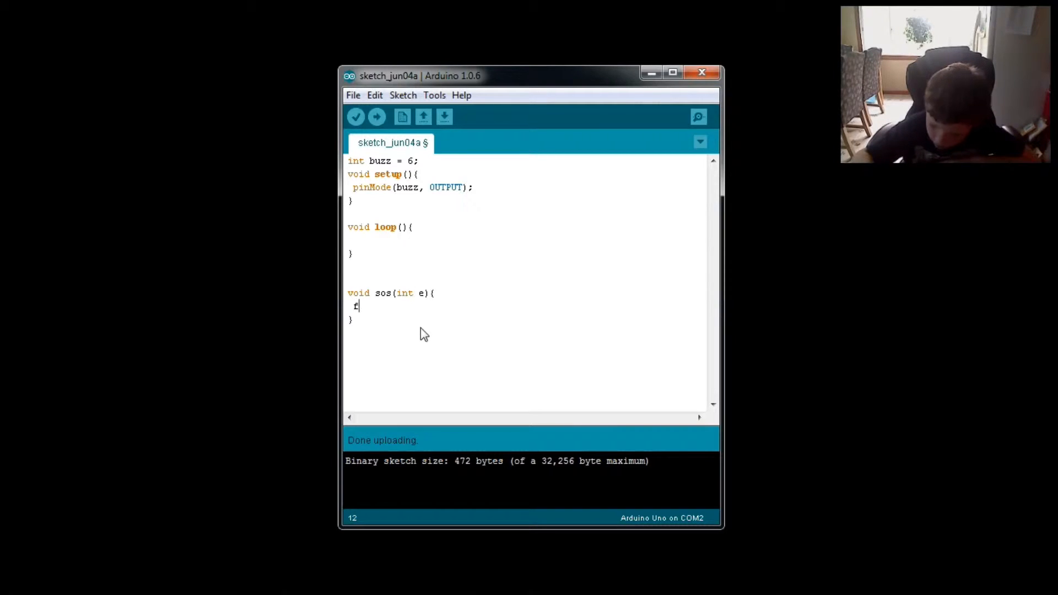
text(or)
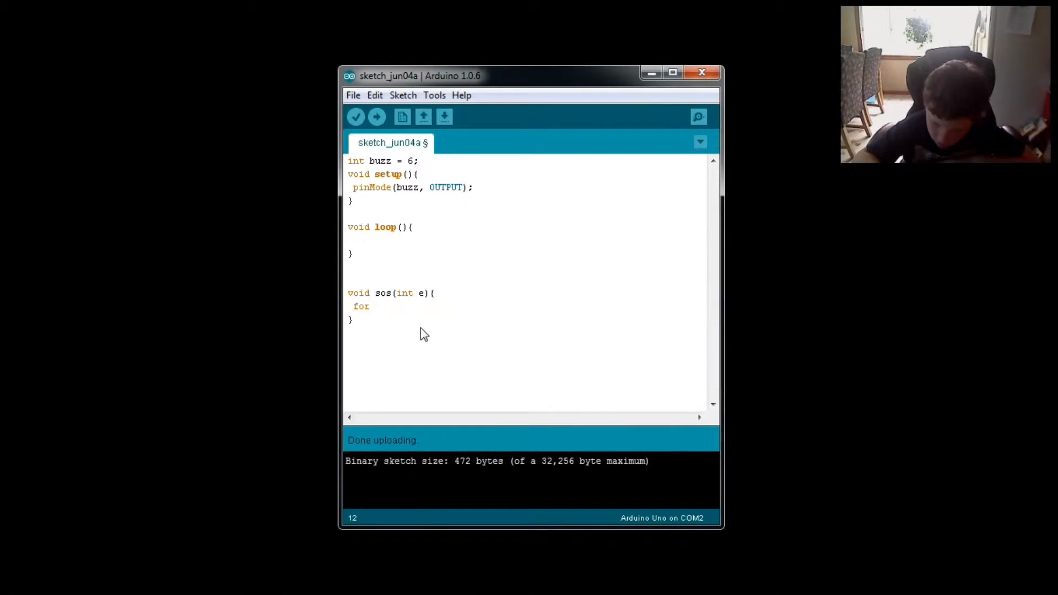
text((){)
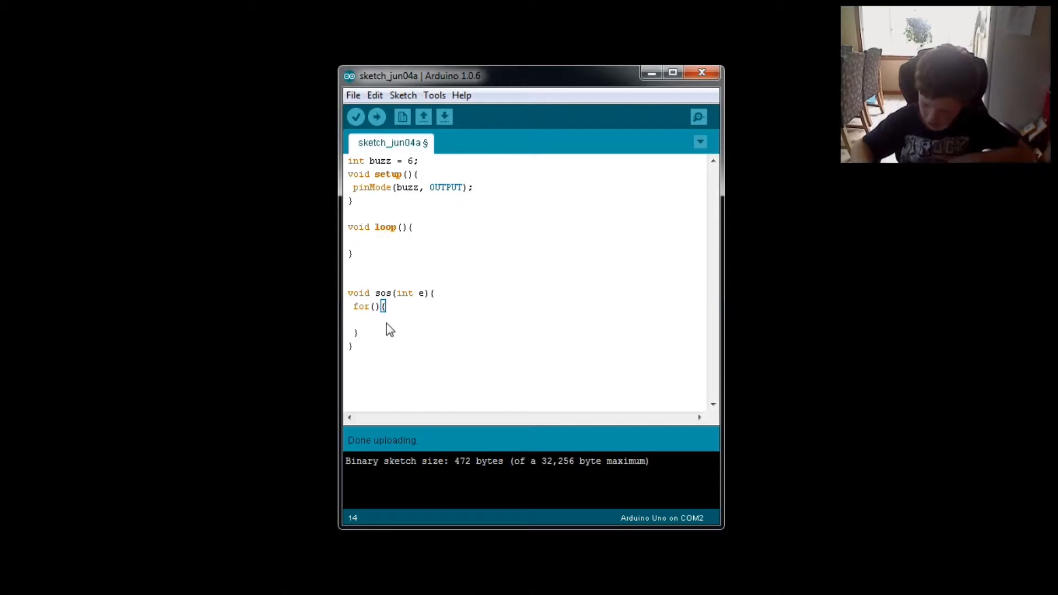
text(//)
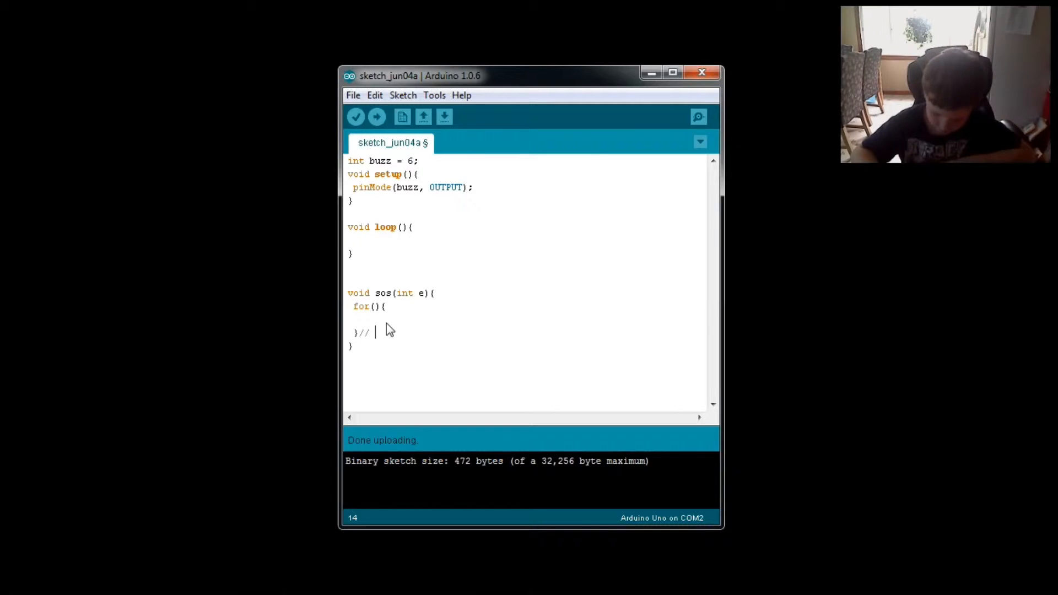
text(end)
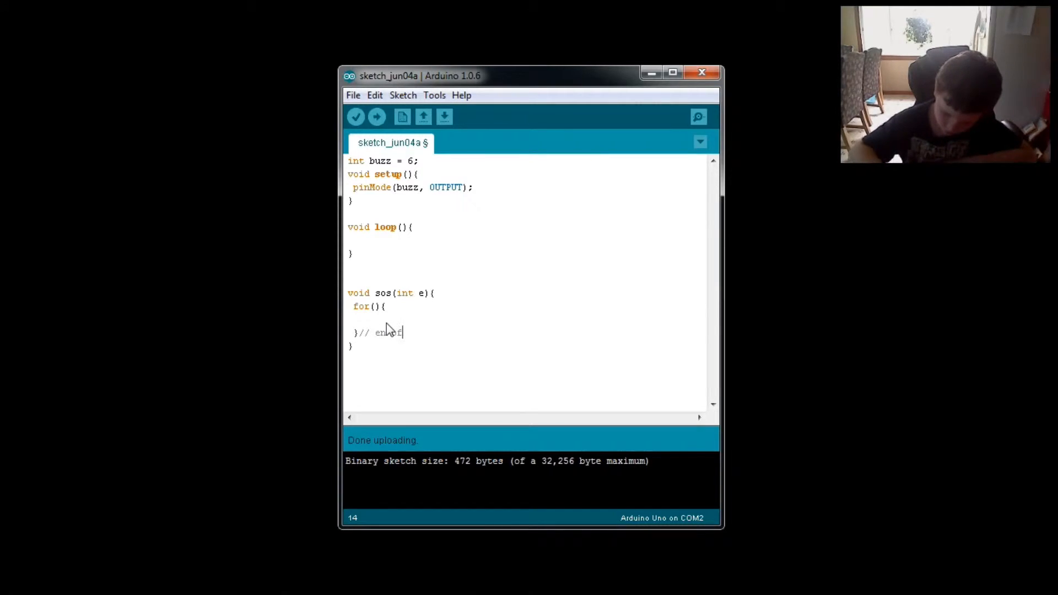
text(for)
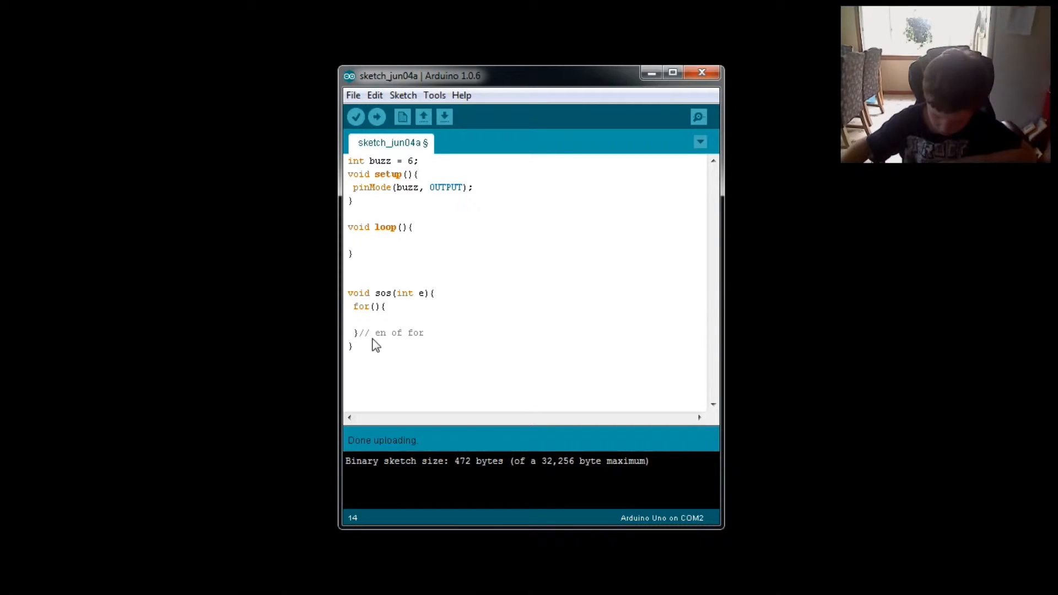
mouse_move(392, 340)
text(d)
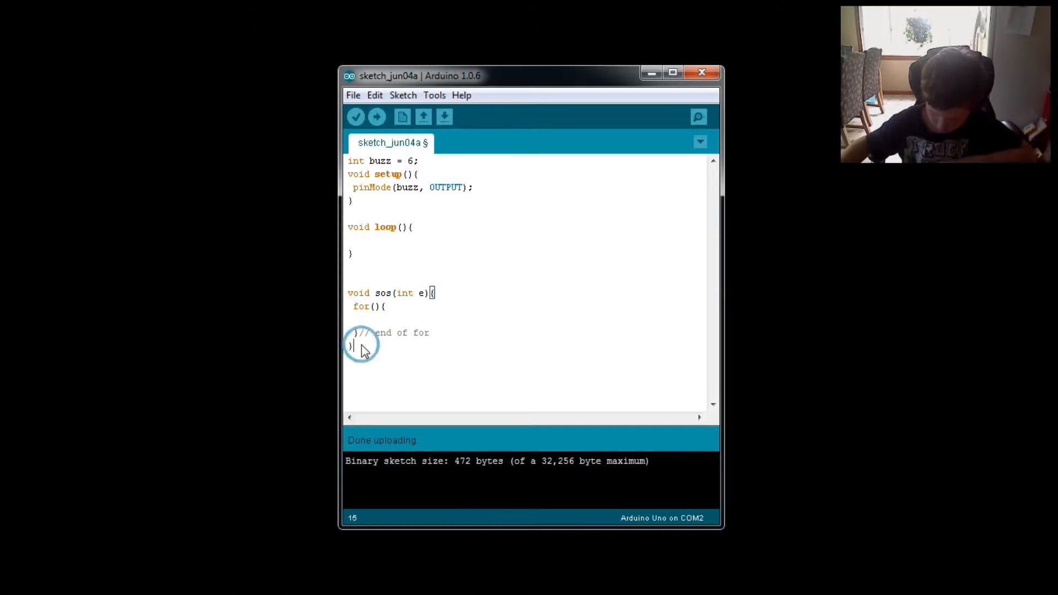
- Comment the closing brace of sos with '// end of void sos'
text(//)
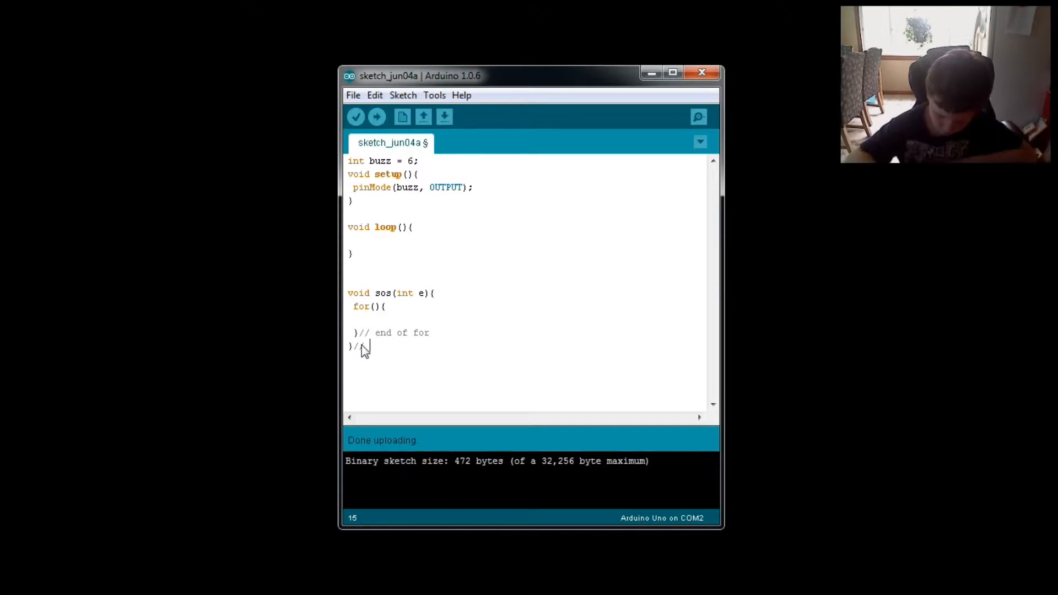
text(end)
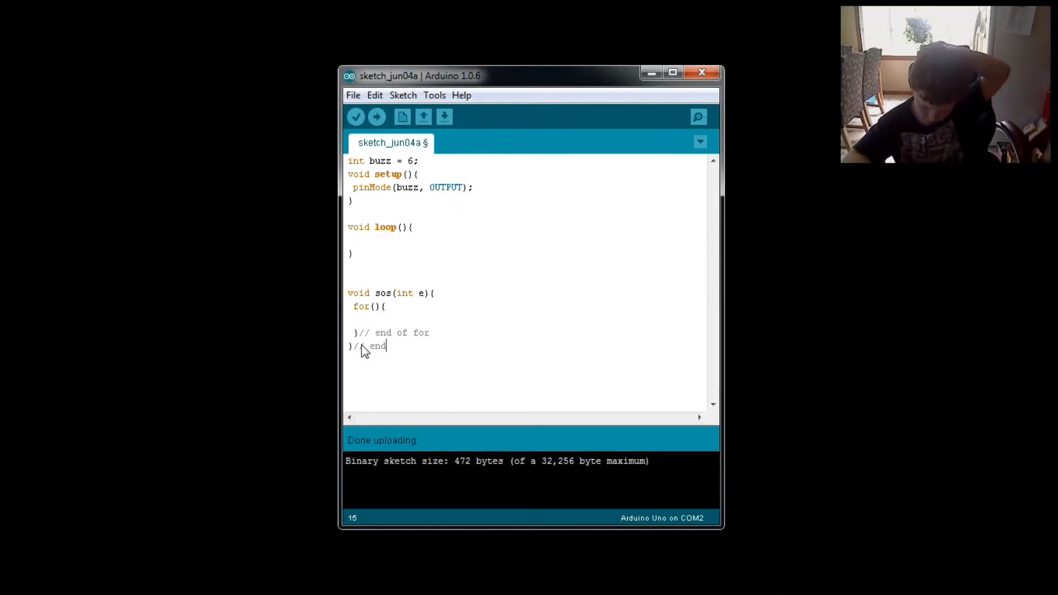
text(of v)
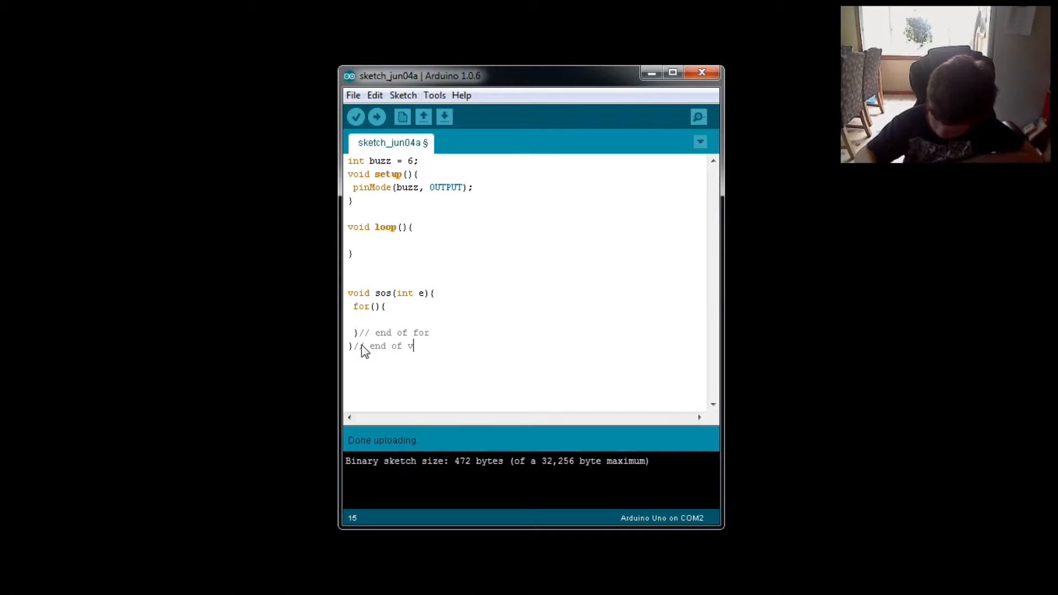
text(oid)
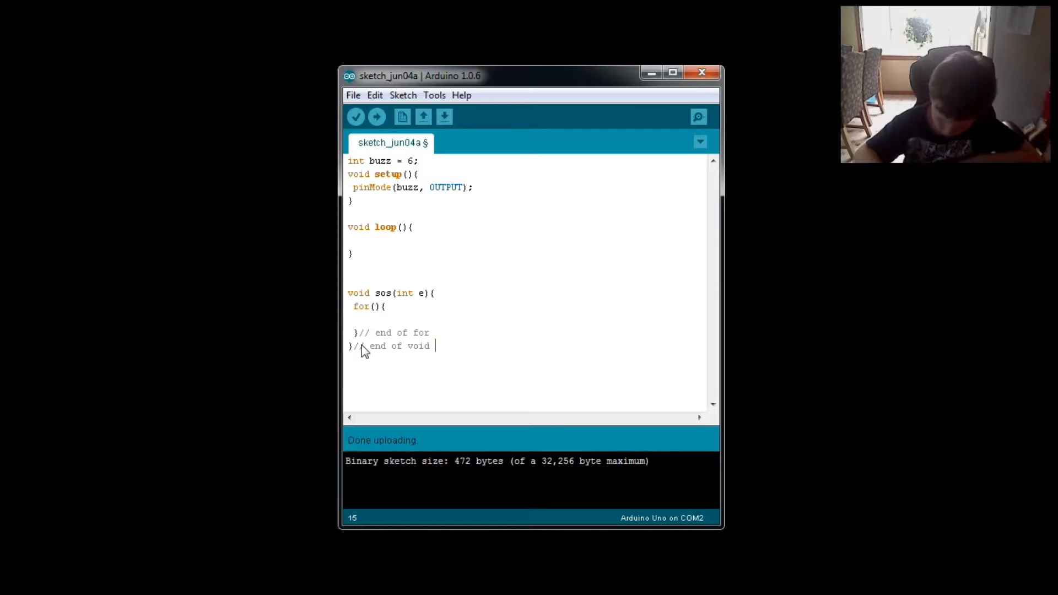
text(sos)
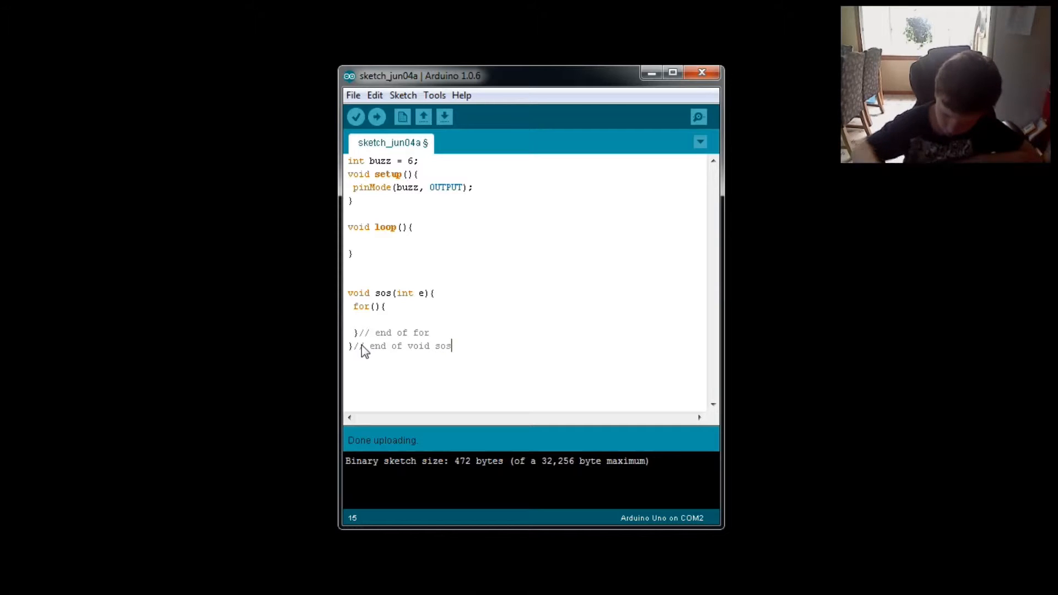
mouse_move(362, 324)
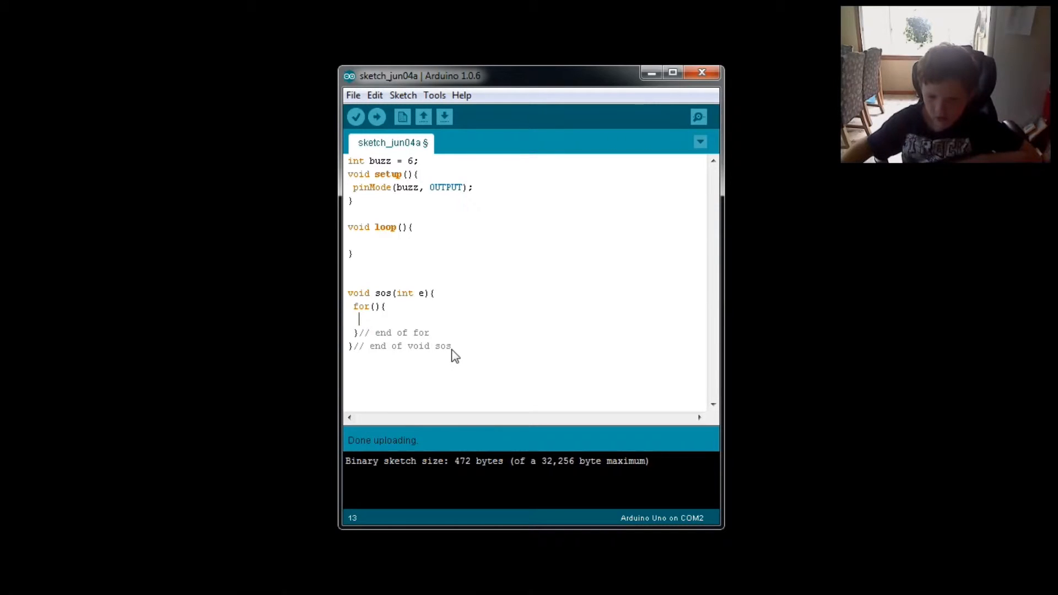
mouse_move(429, 334)
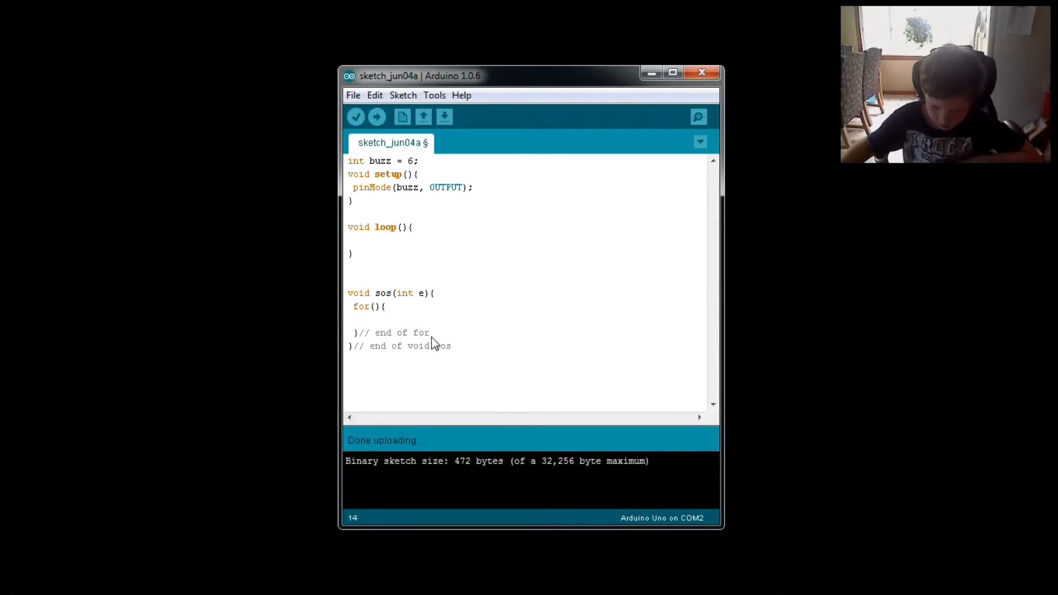
- Add delay(100); after the for loop inside sos
text(de)
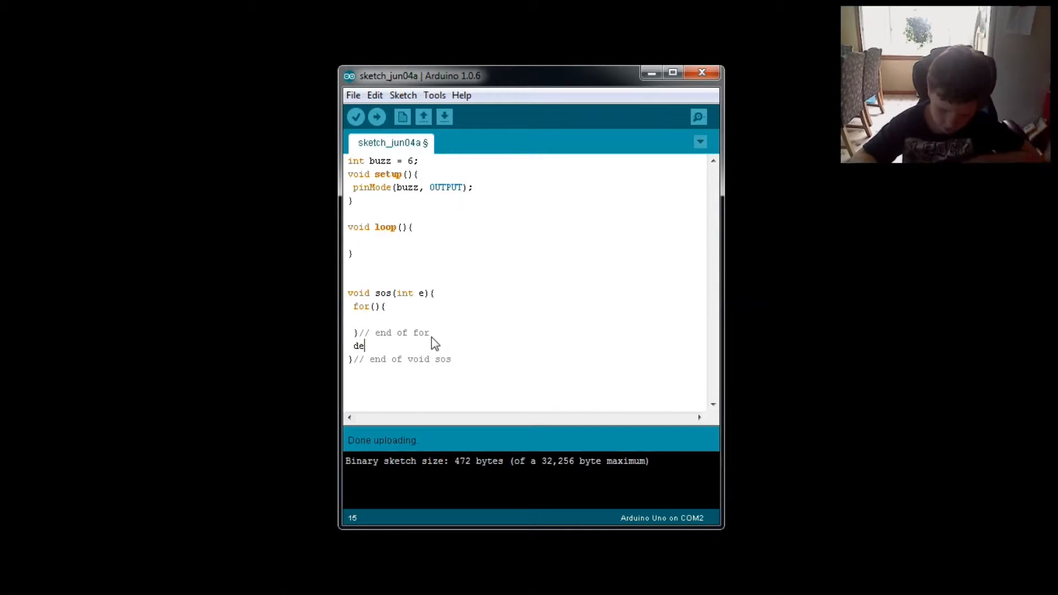
text(la)
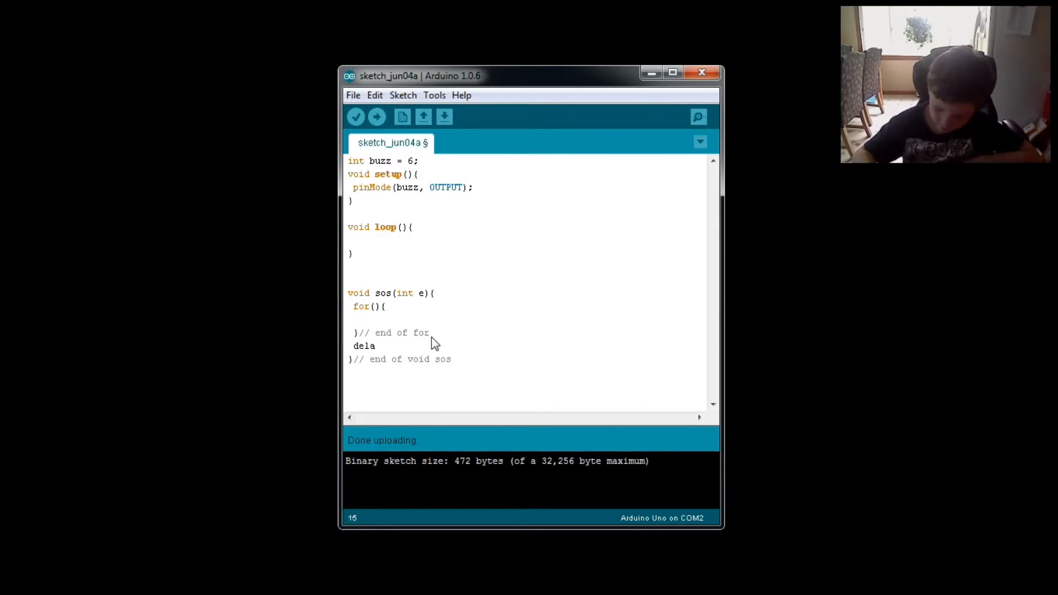
text(y)
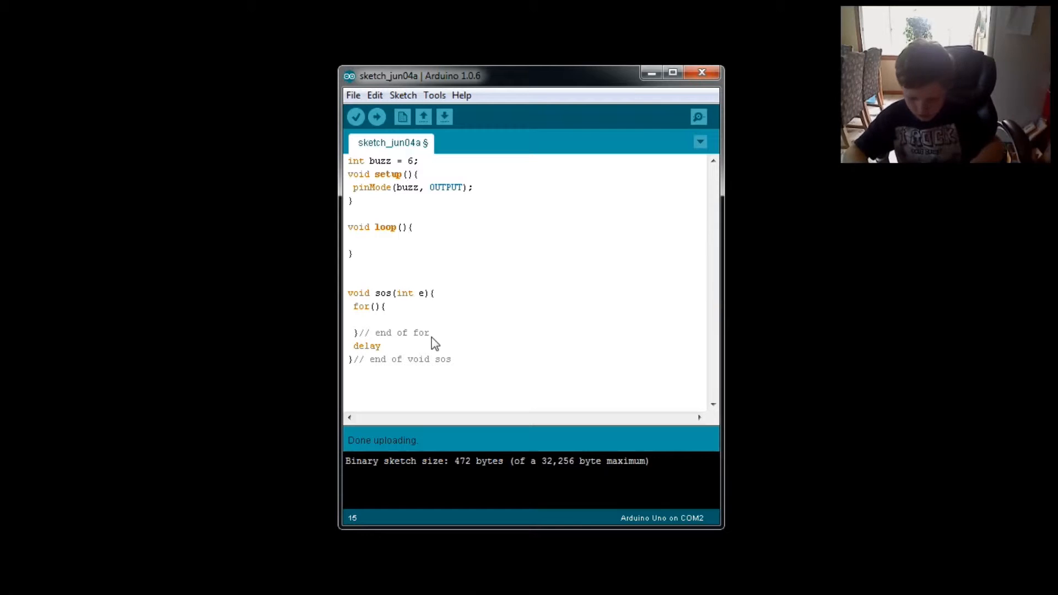
text(();)
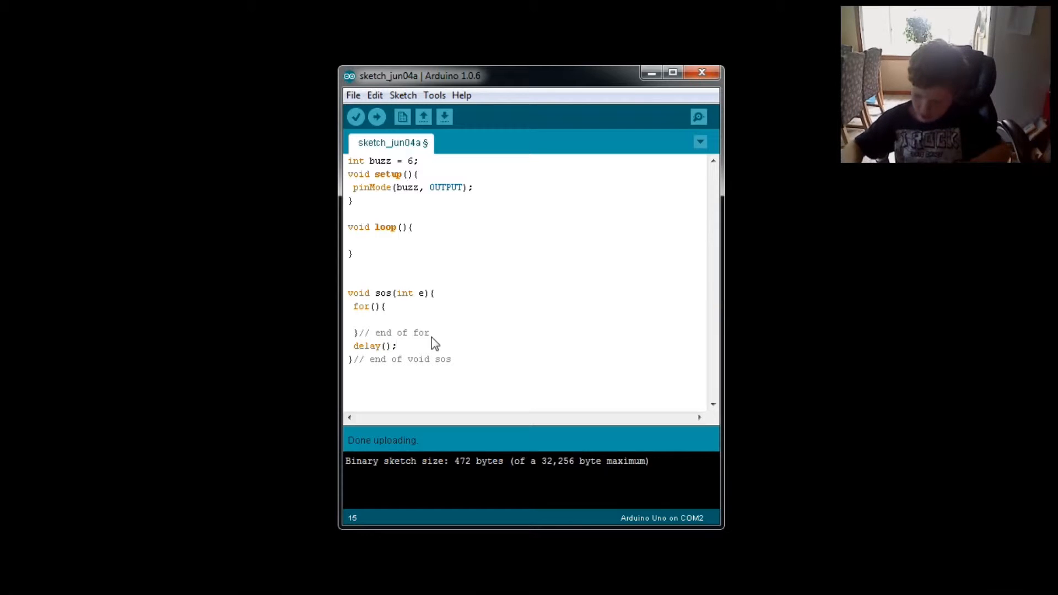
text(1)
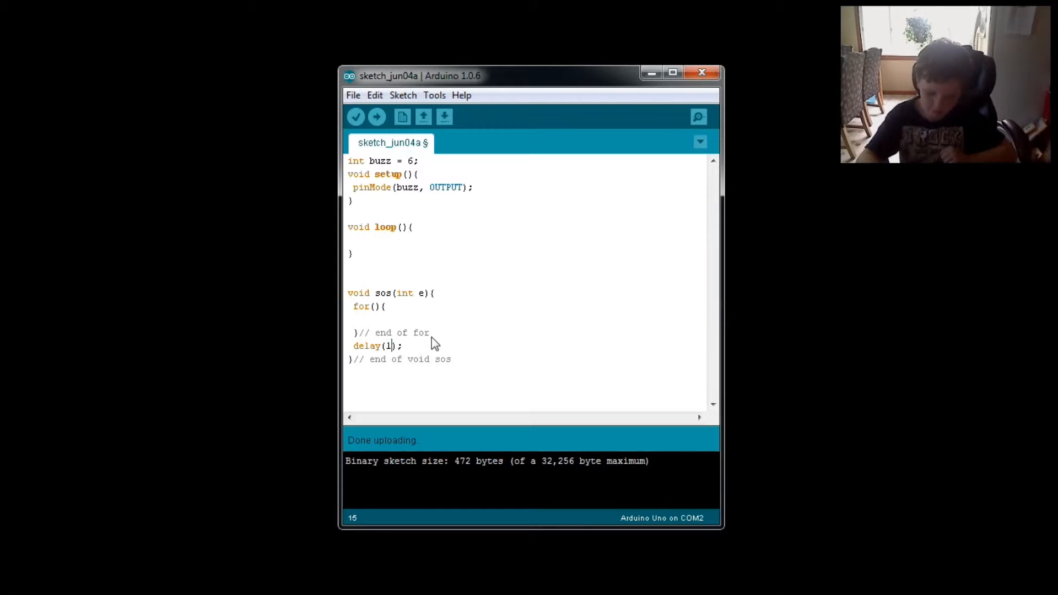
text(00)
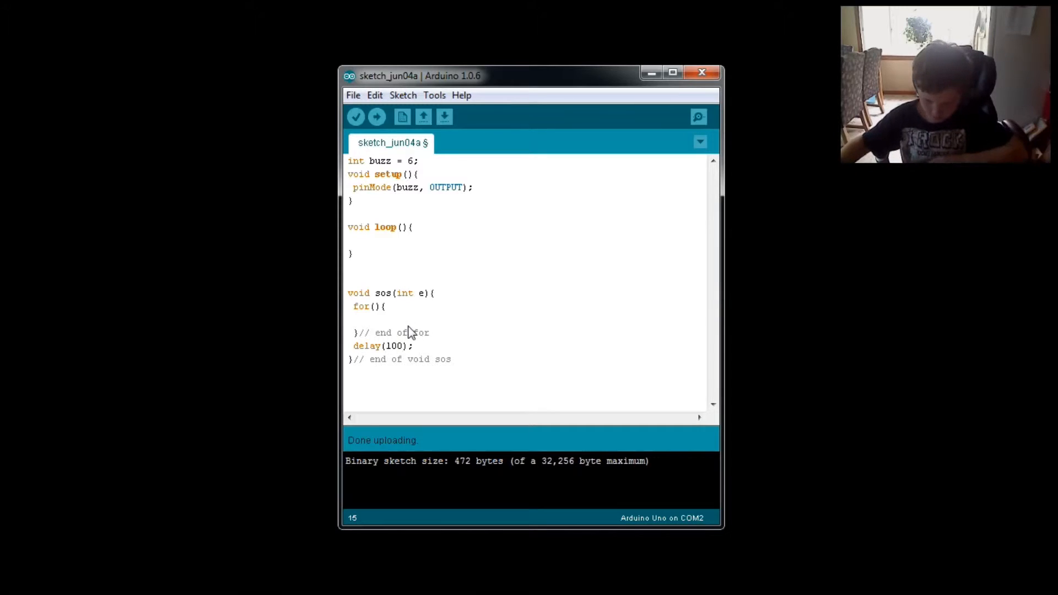
mouse_move(420, 165)
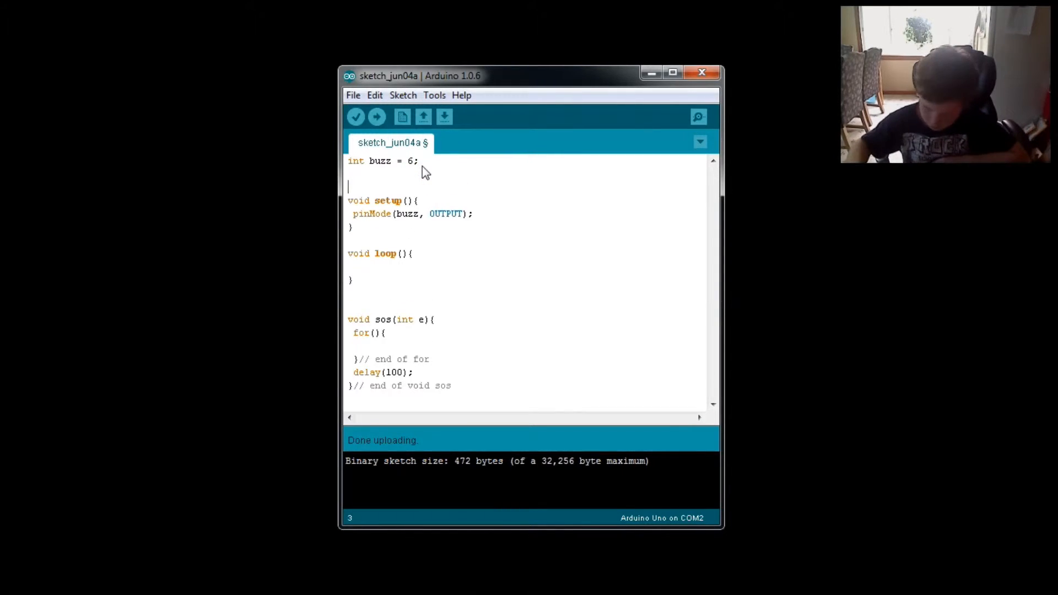
- Declare globals int s = 100; and int o = 200; below the buzz declaration
key(backspace)
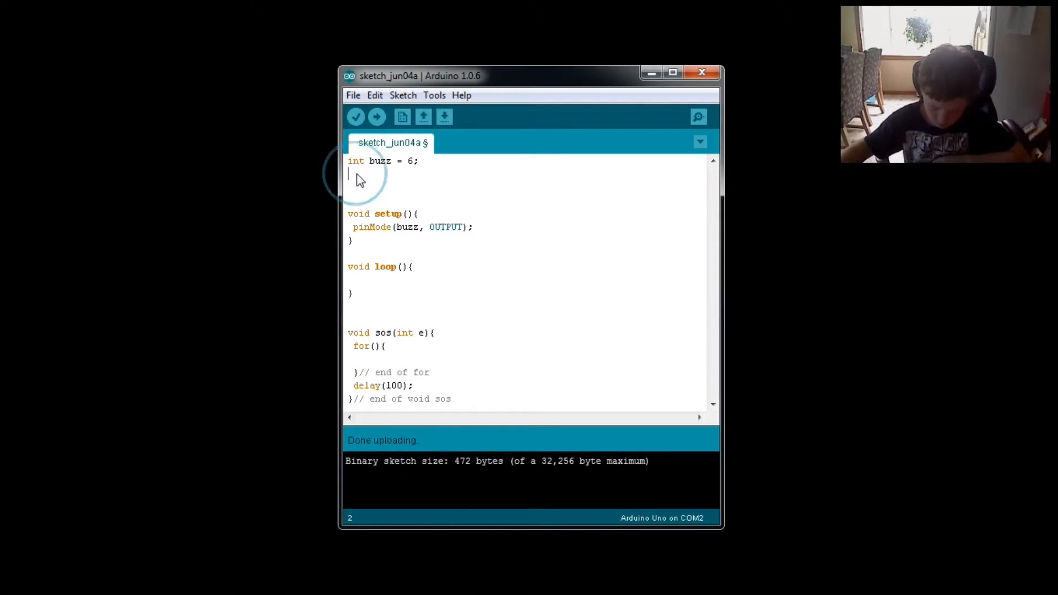
text(int)
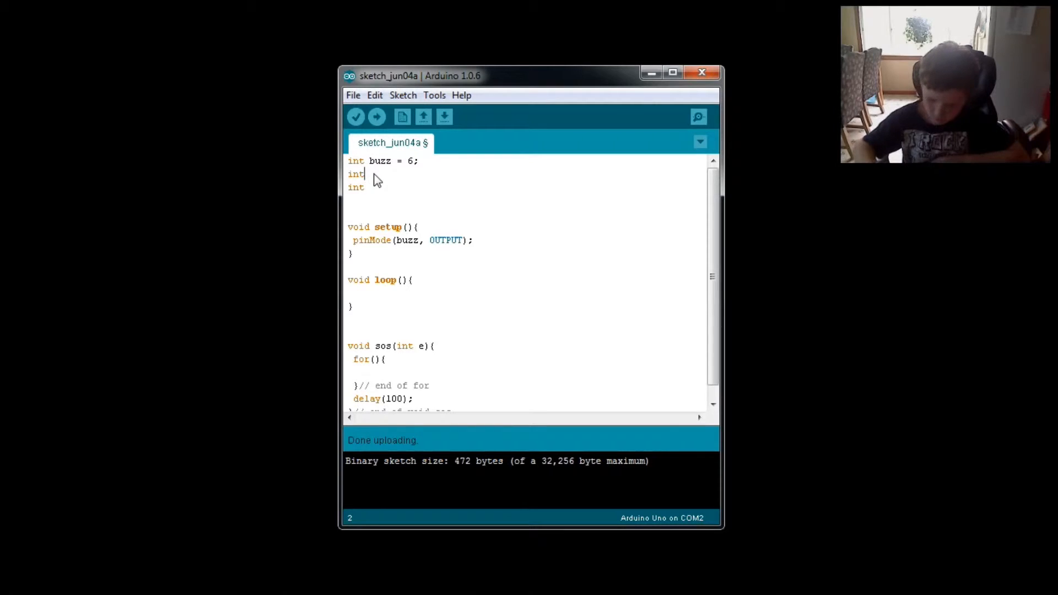
text(s)
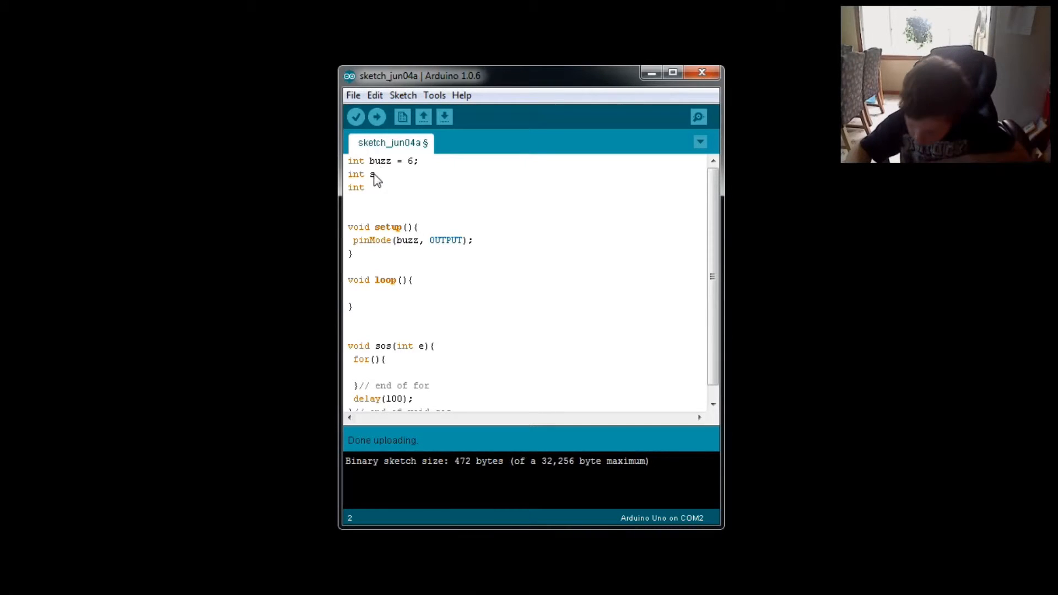
text(= 1)
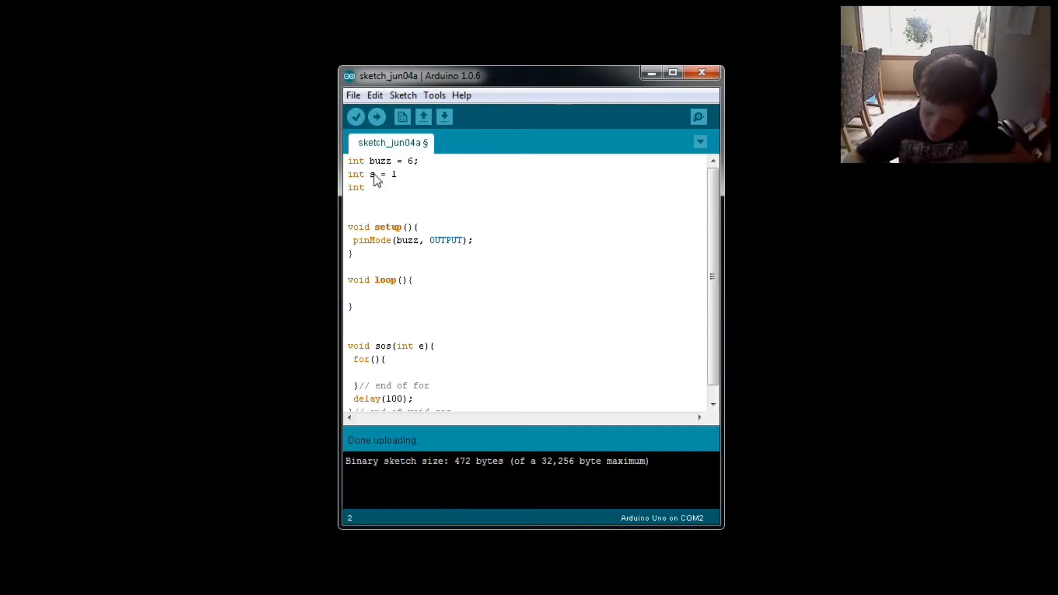
text(00)
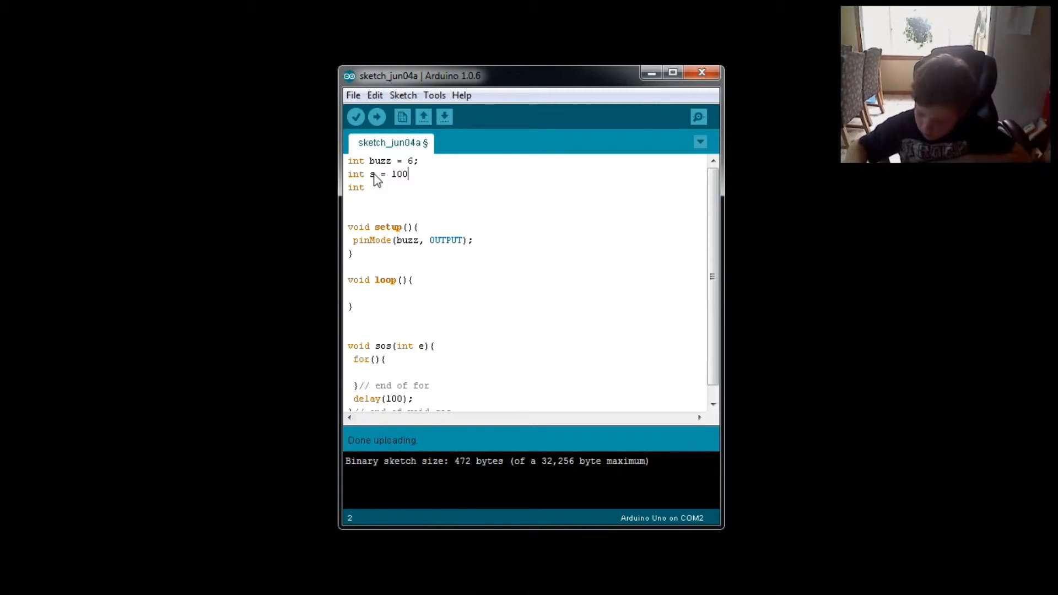
text(;)
click(529, 188)
text( o)
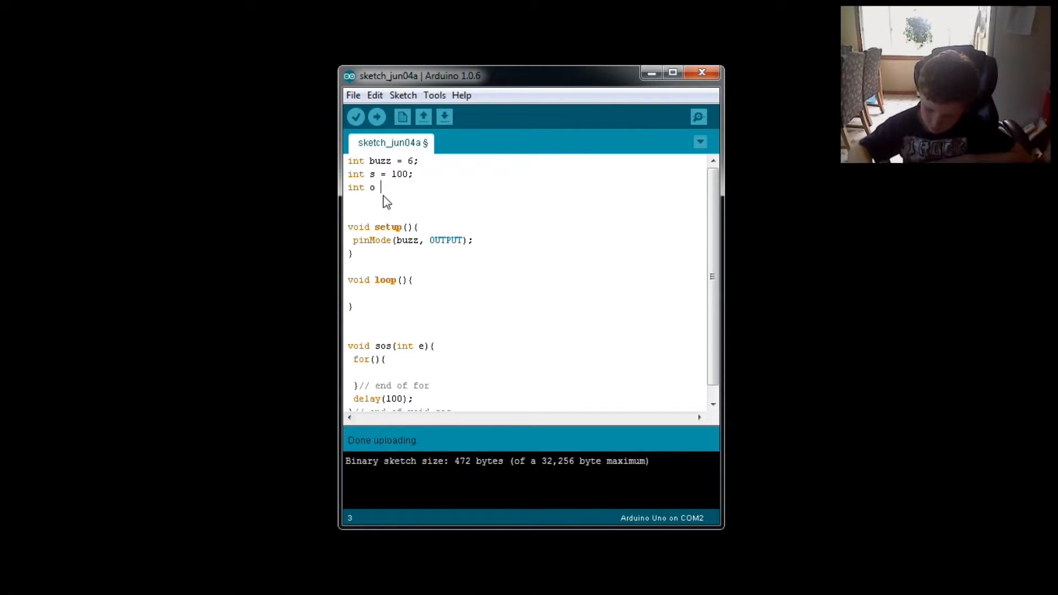
text(= 2)
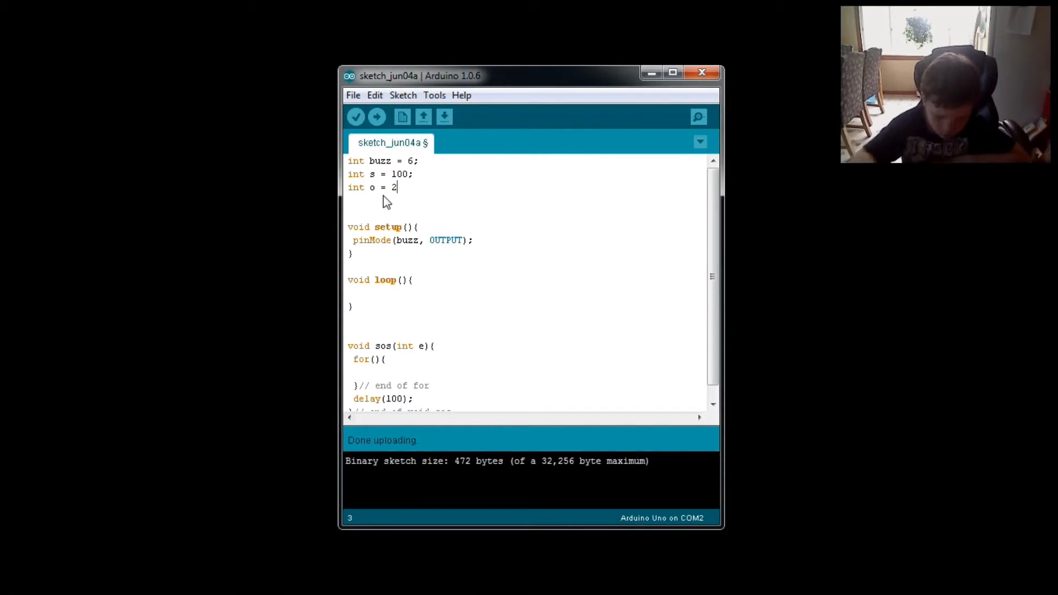
text(00;)
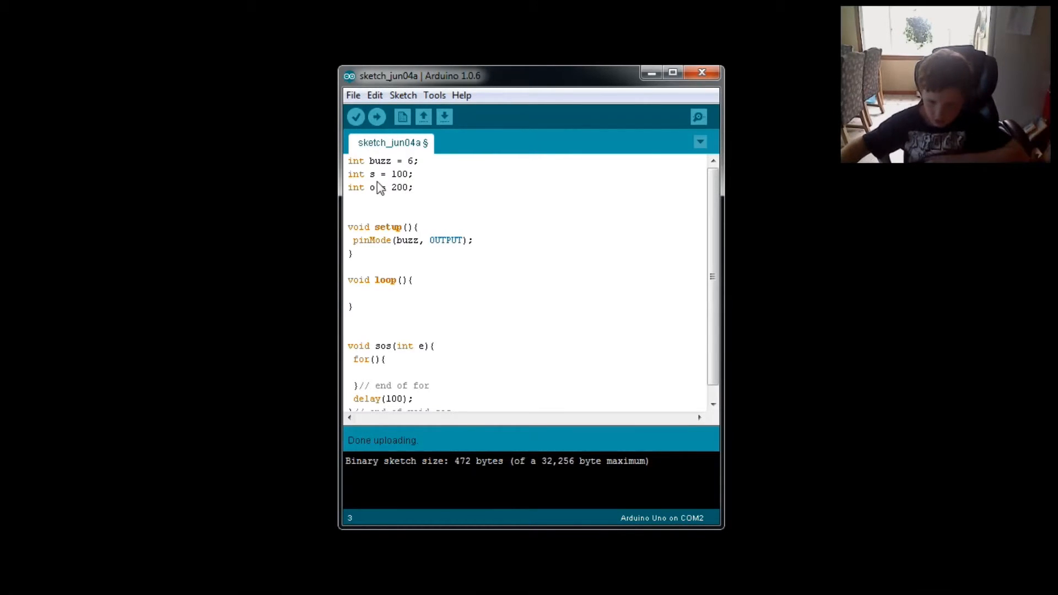
mouse_move(356, 174)
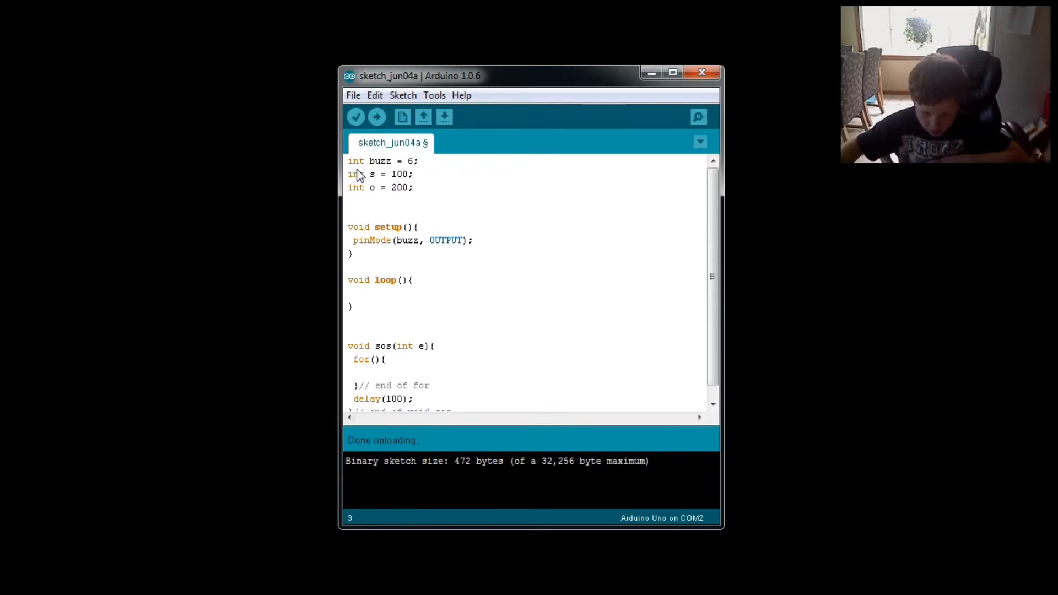
mouse_move(370, 180)
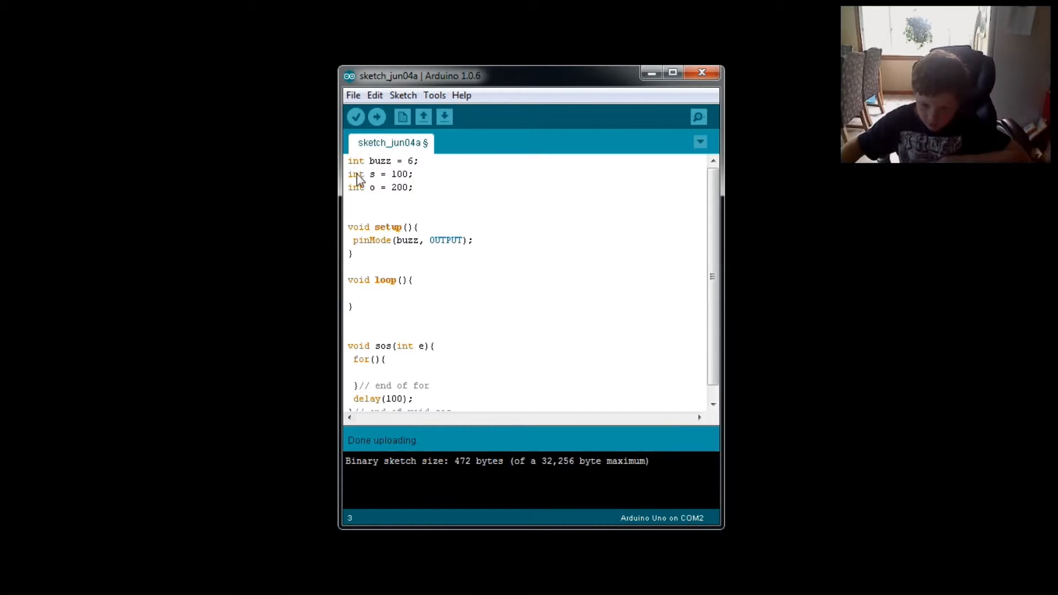
mouse_move(330, 191)
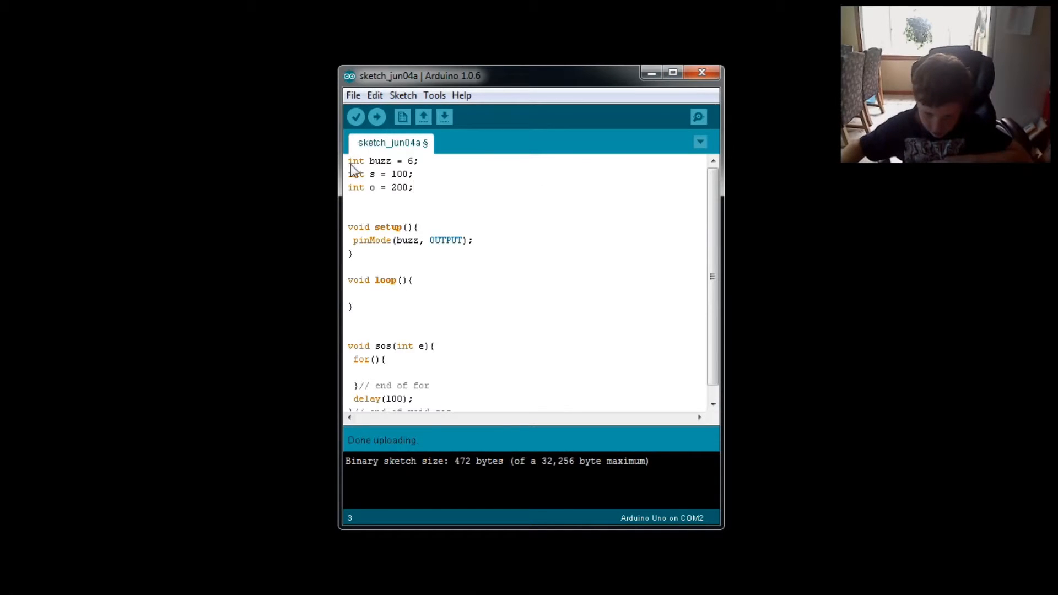
mouse_move(361, 187)
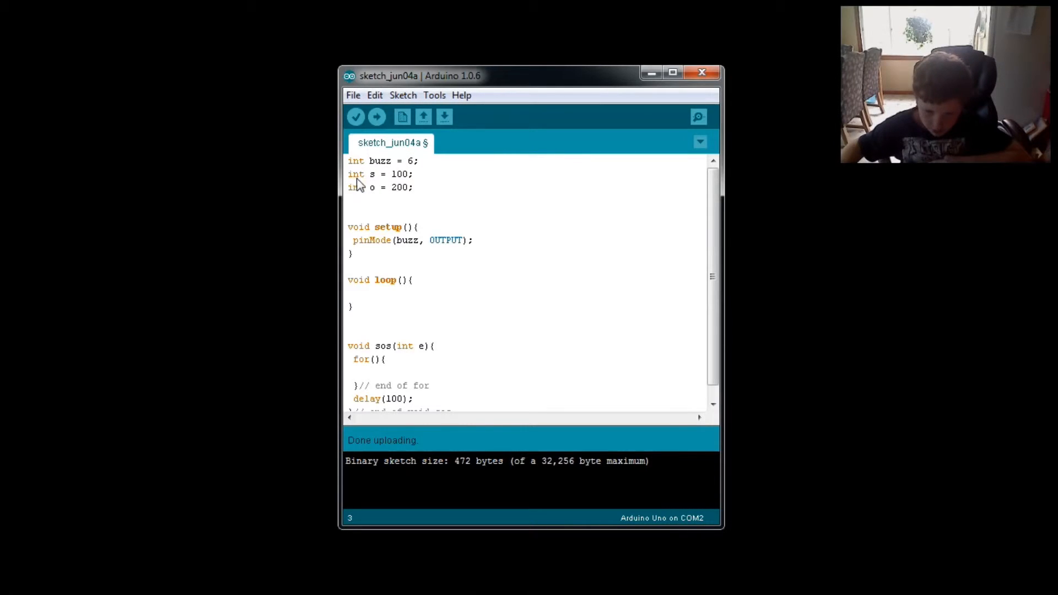
mouse_move(374, 195)
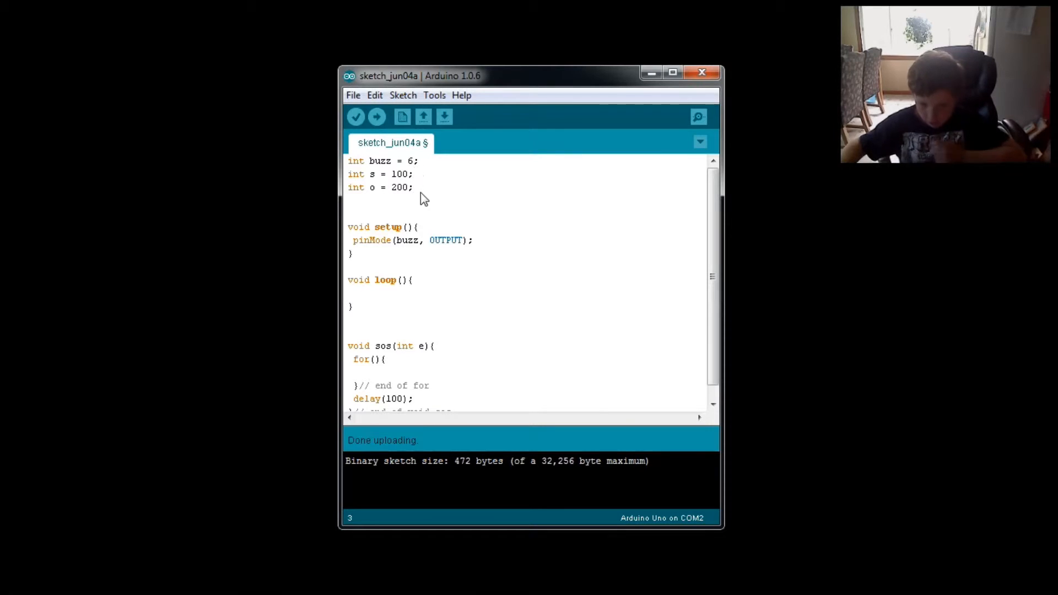
mouse_move(499, 271)
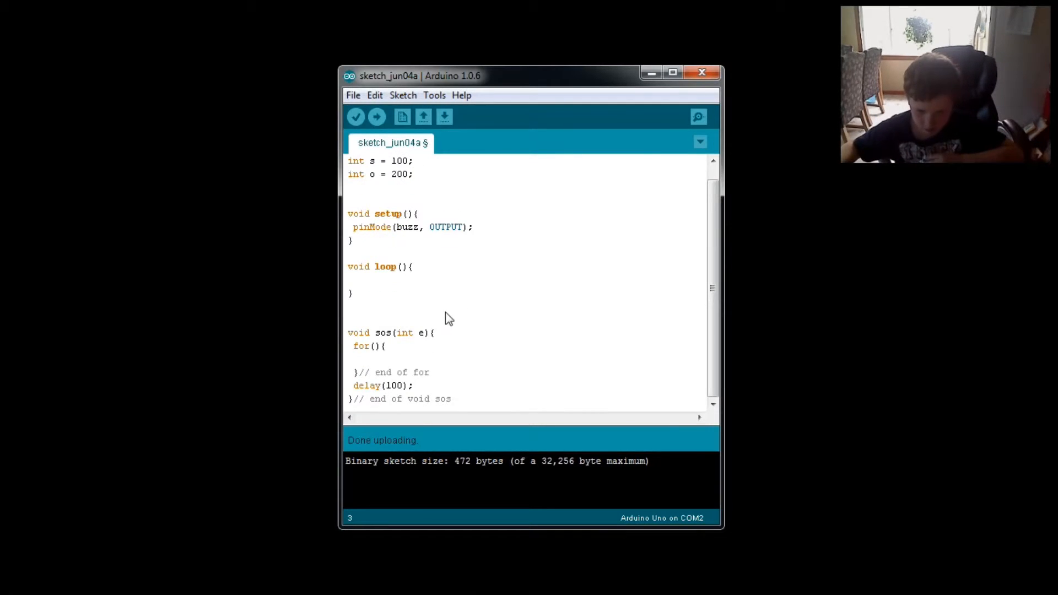
- Add delay(2000); as the last line inside the loop function
click(355, 279)
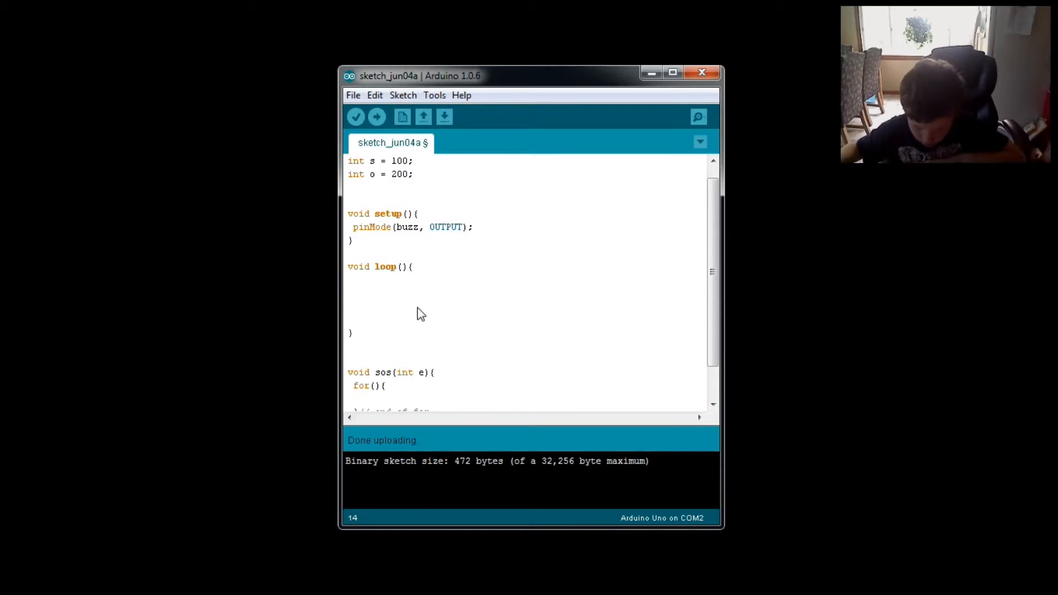
key(Return)
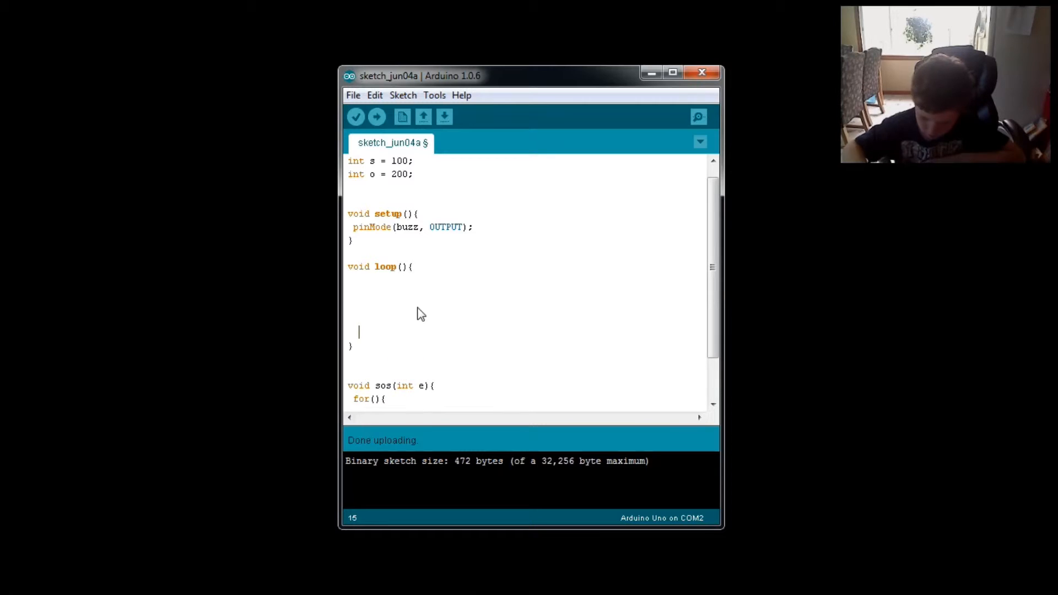
text(de)
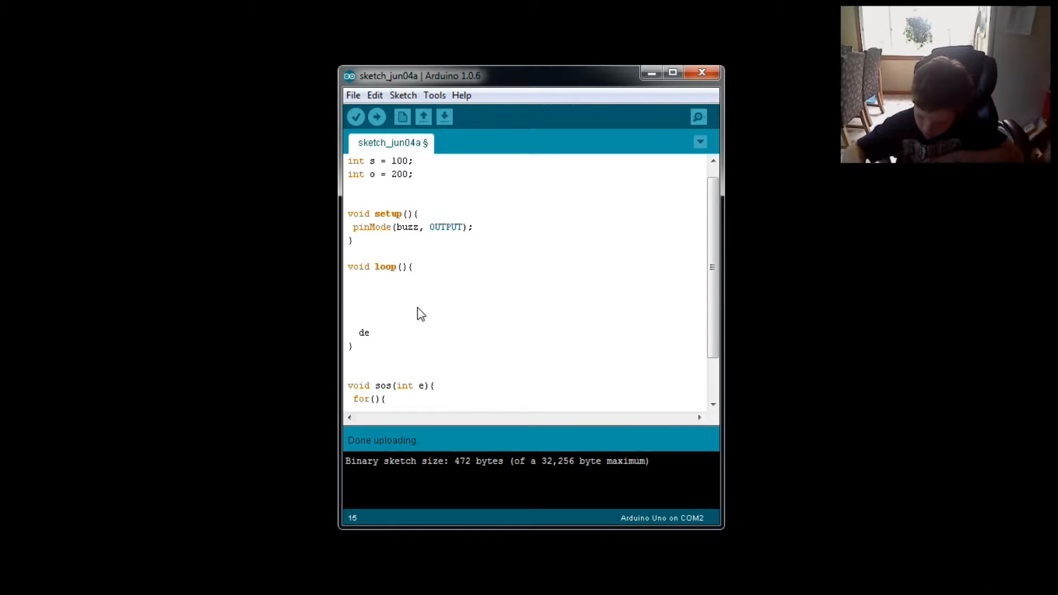
text(lay)
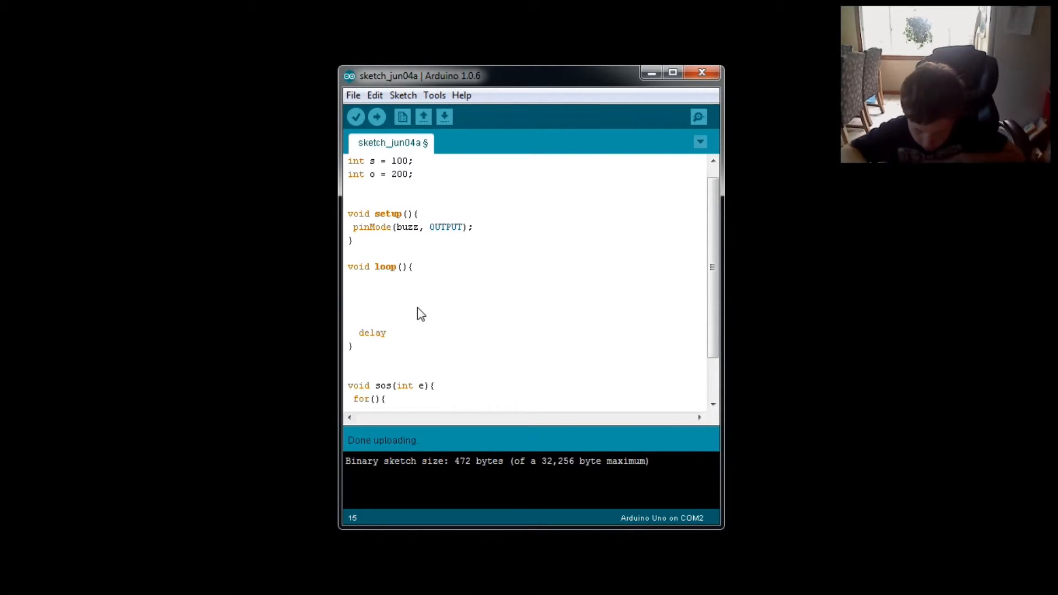
text(())
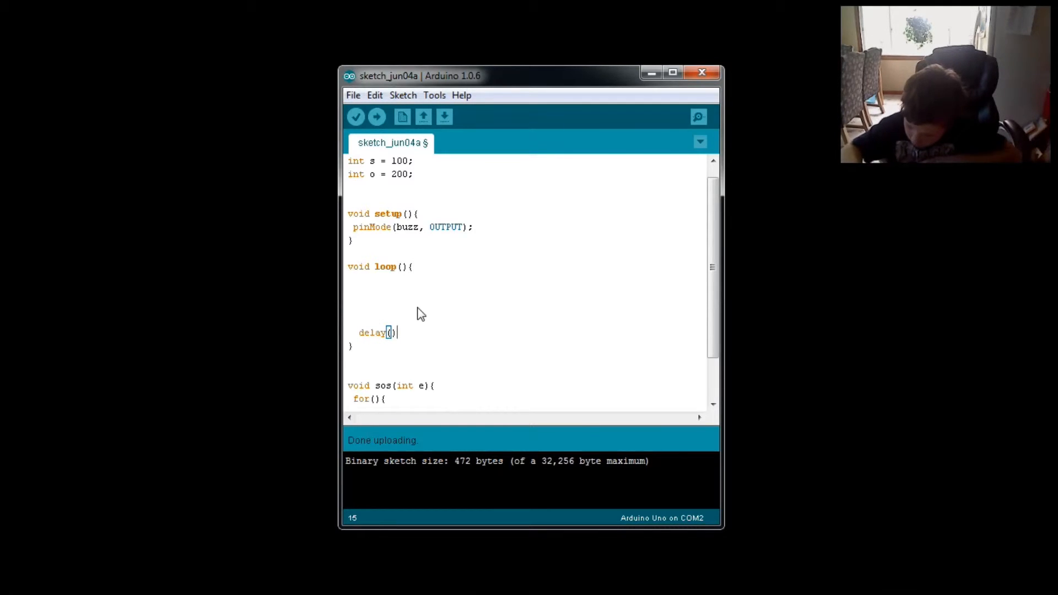
text(;)
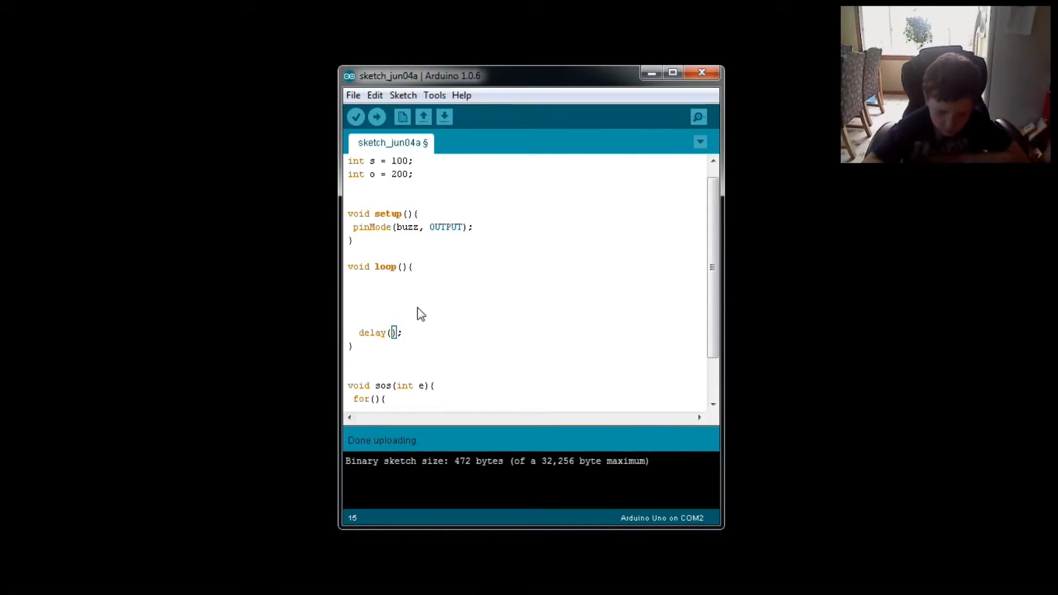
text(2000)
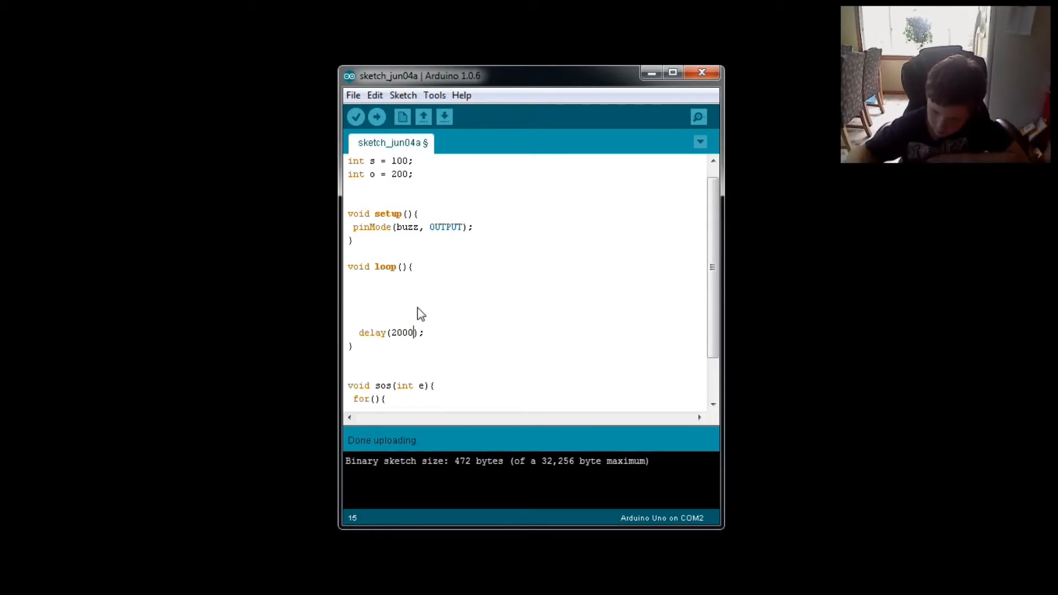
click(354, 278)
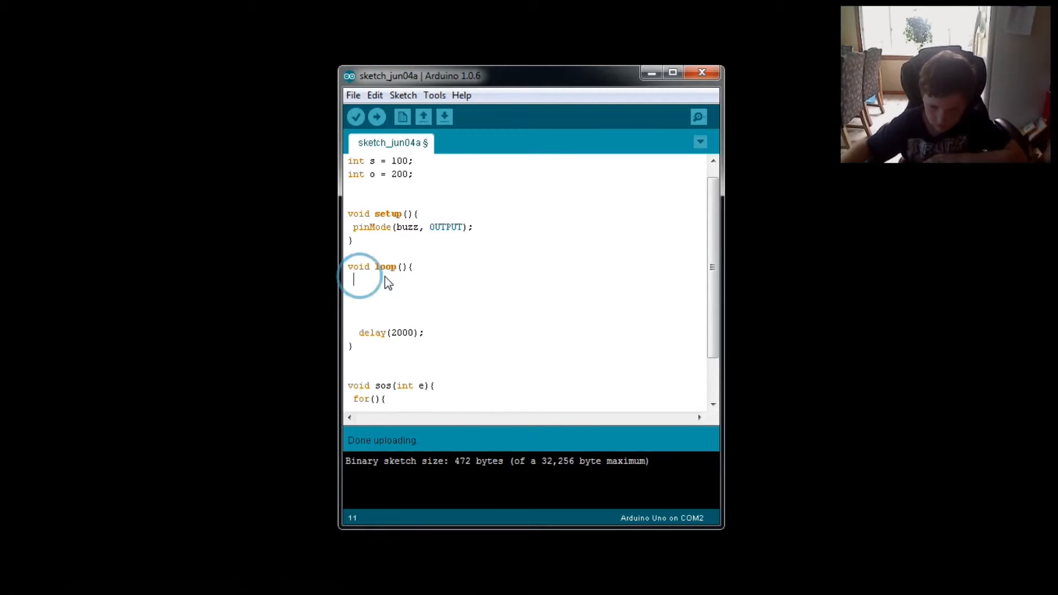
- Write the first sos(s); call at the top of the loop function
text(s)
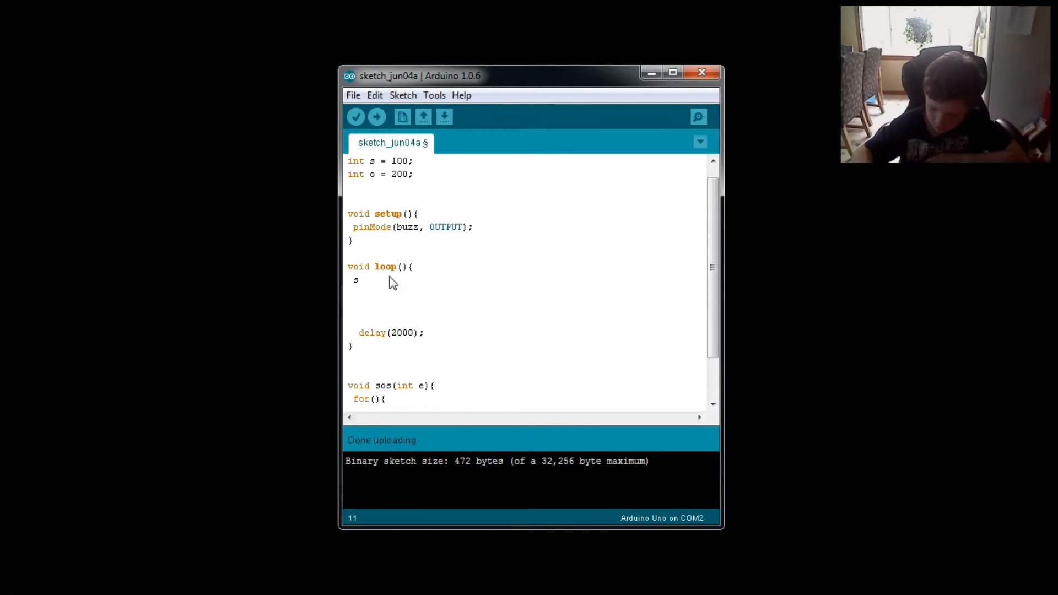
text(os)
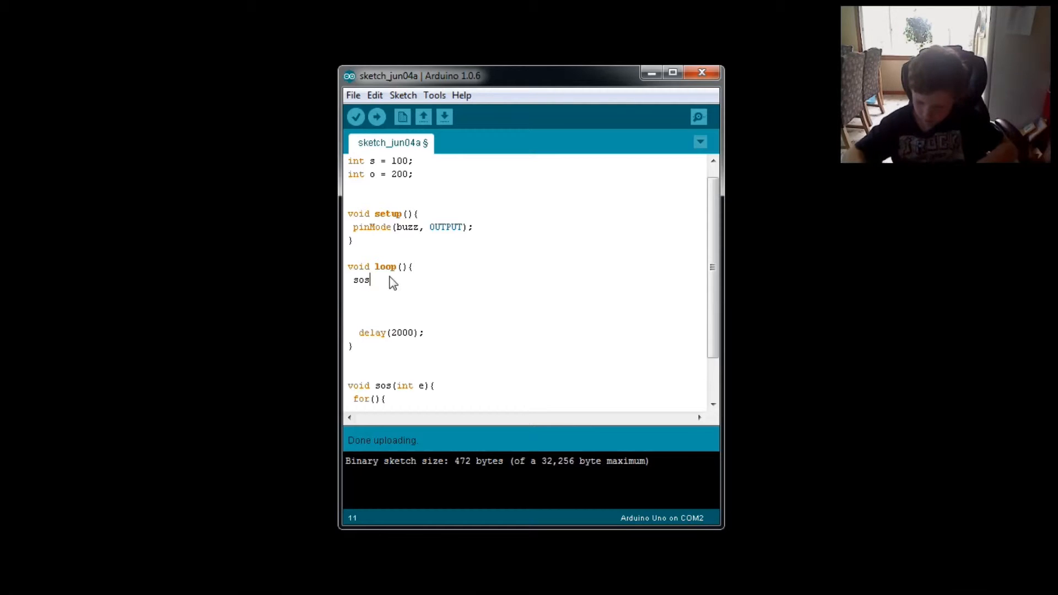
text(())
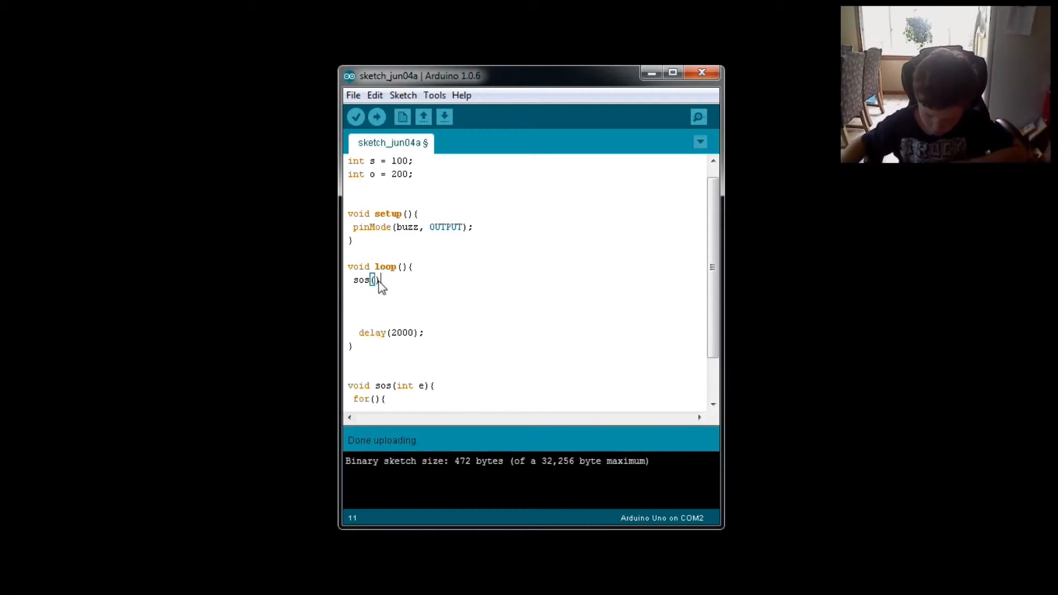
double_click(365, 280)
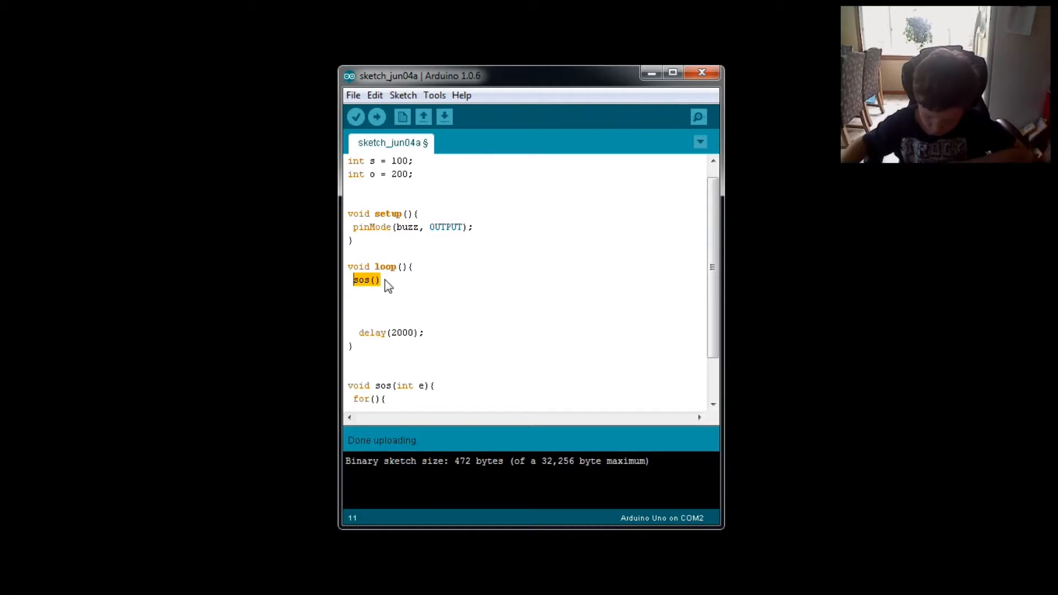
text(;)
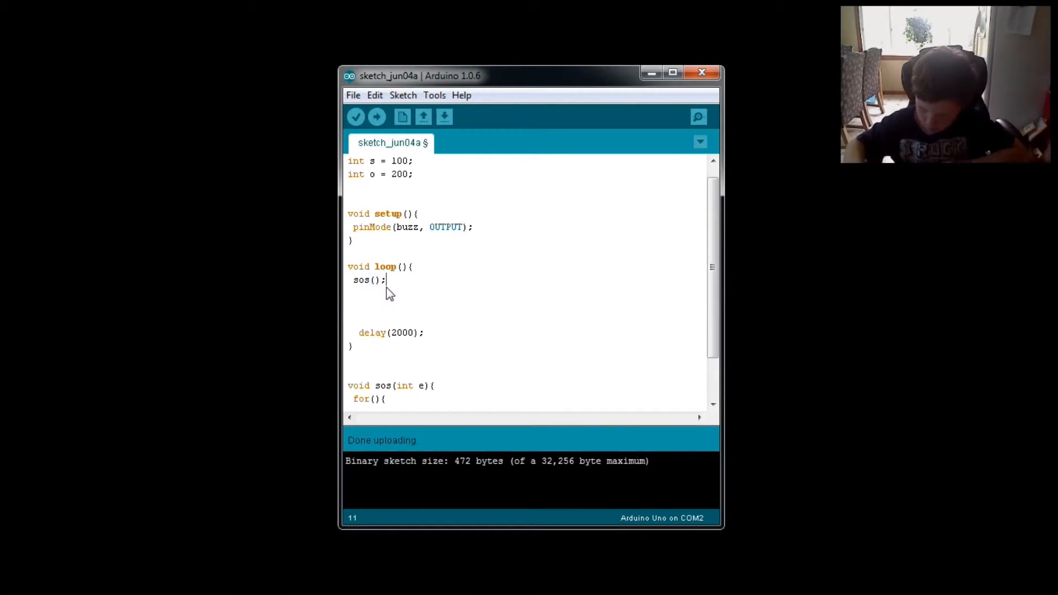
mouse_move(359, 286)
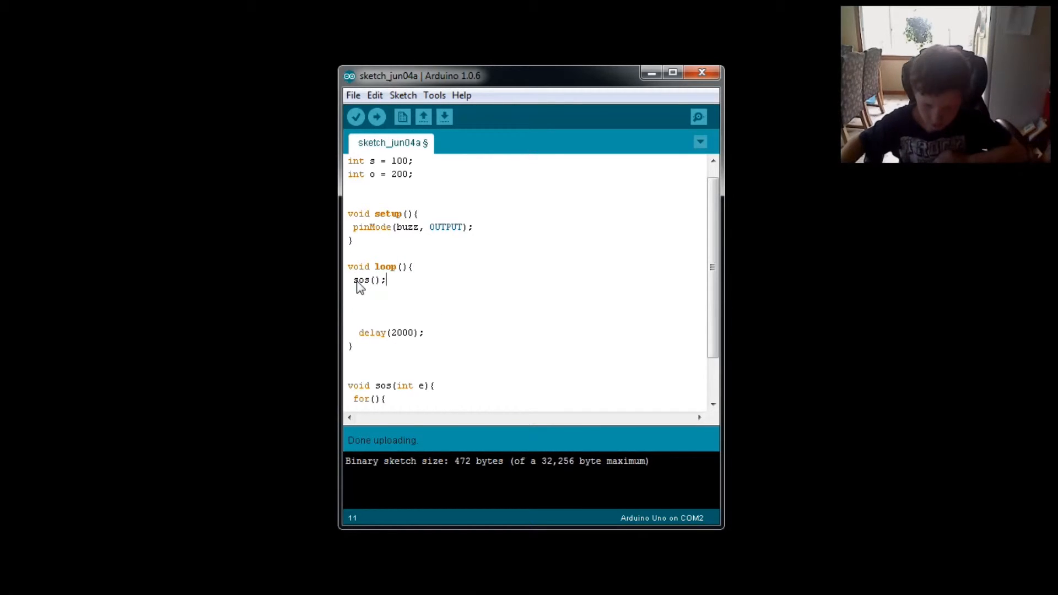
mouse_move(366, 289)
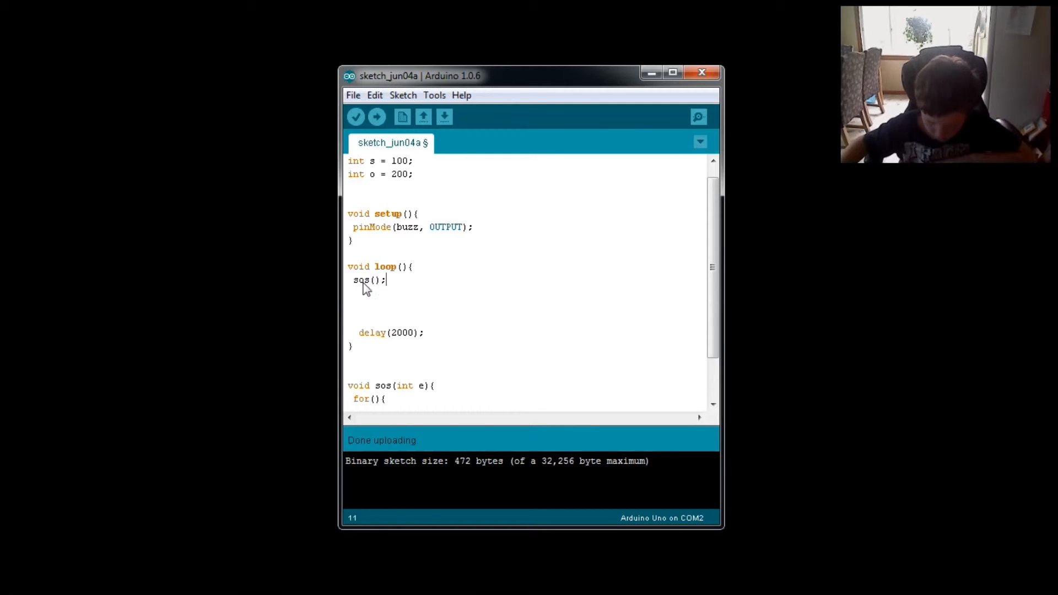
scroll(down, 3)
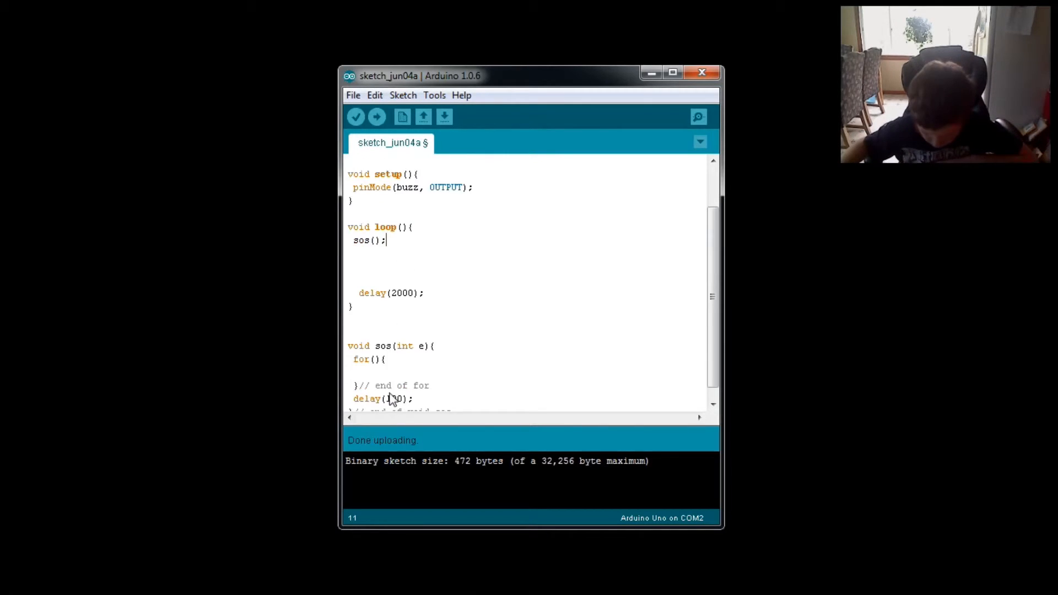
scroll(up, 3)
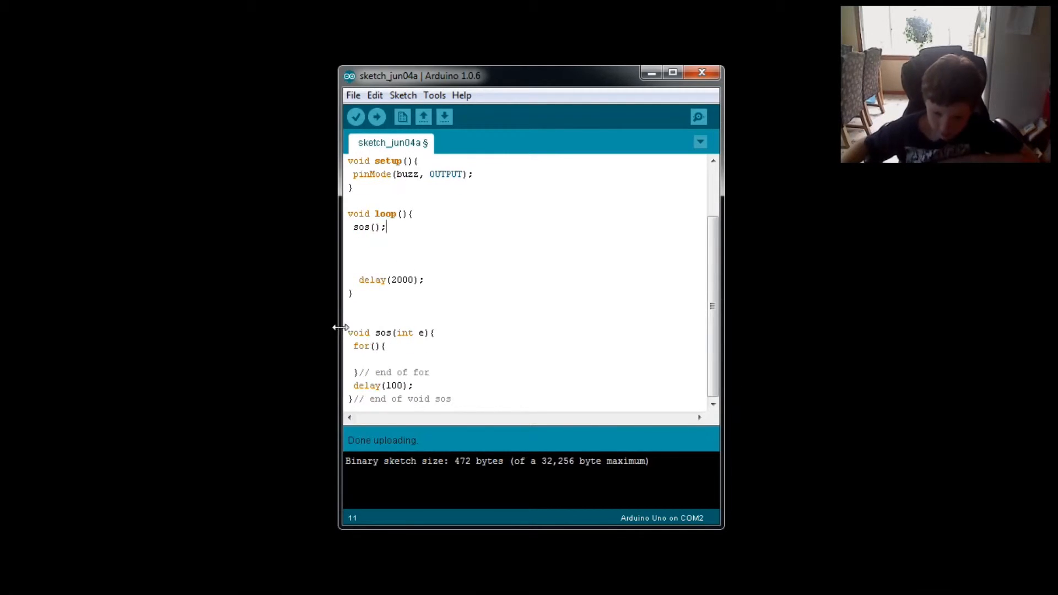
mouse_move(384, 401)
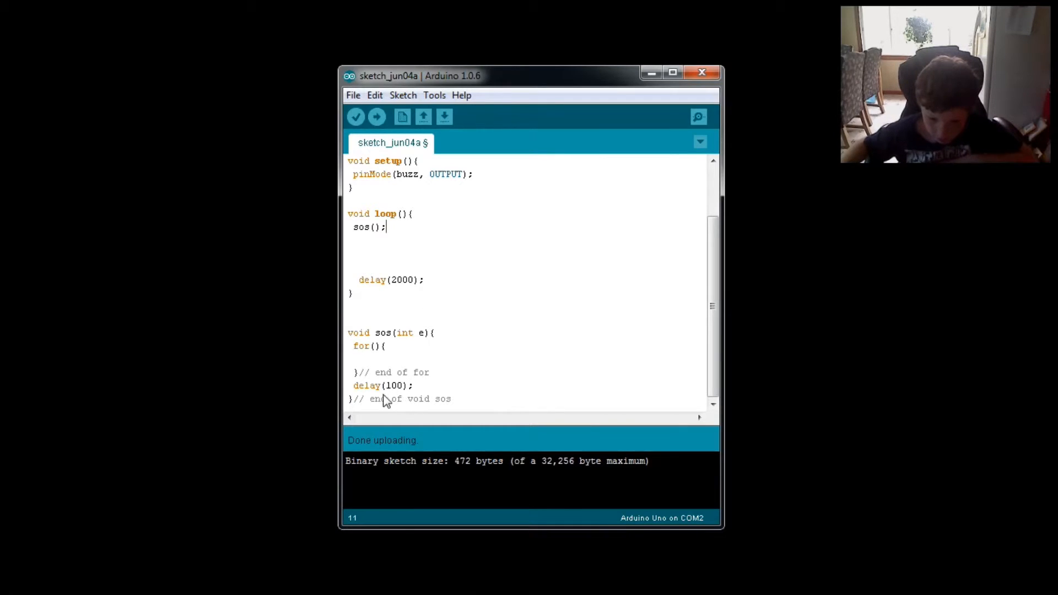
mouse_move(365, 354)
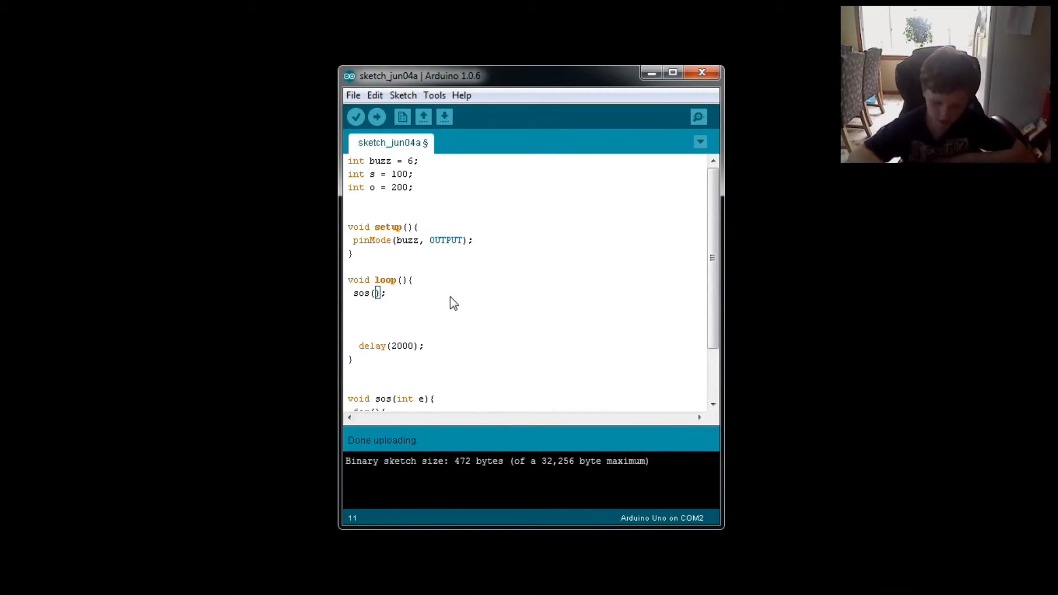
text(s)
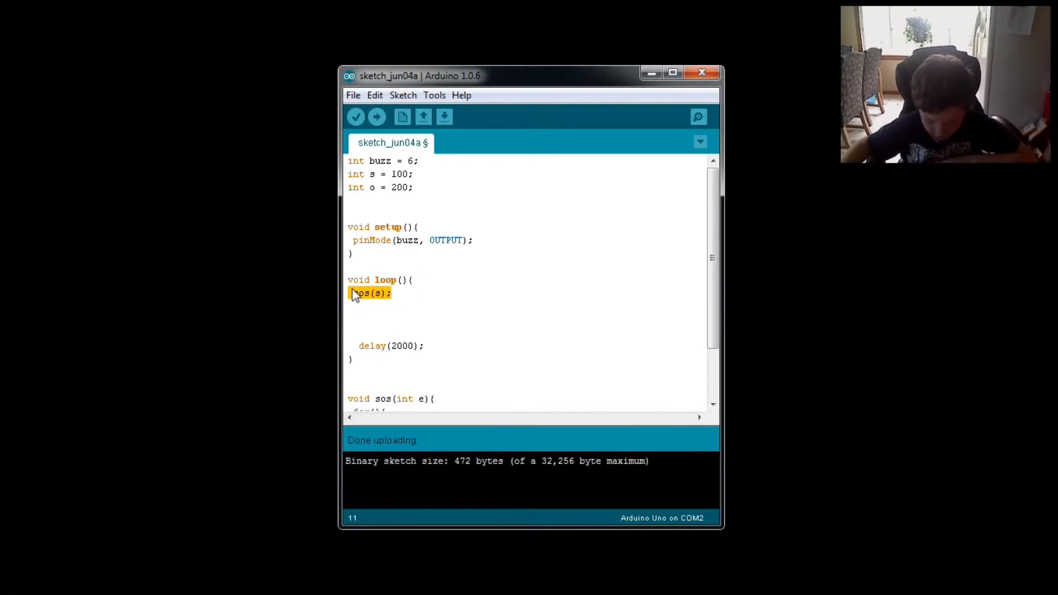
mouse_move(362, 302)
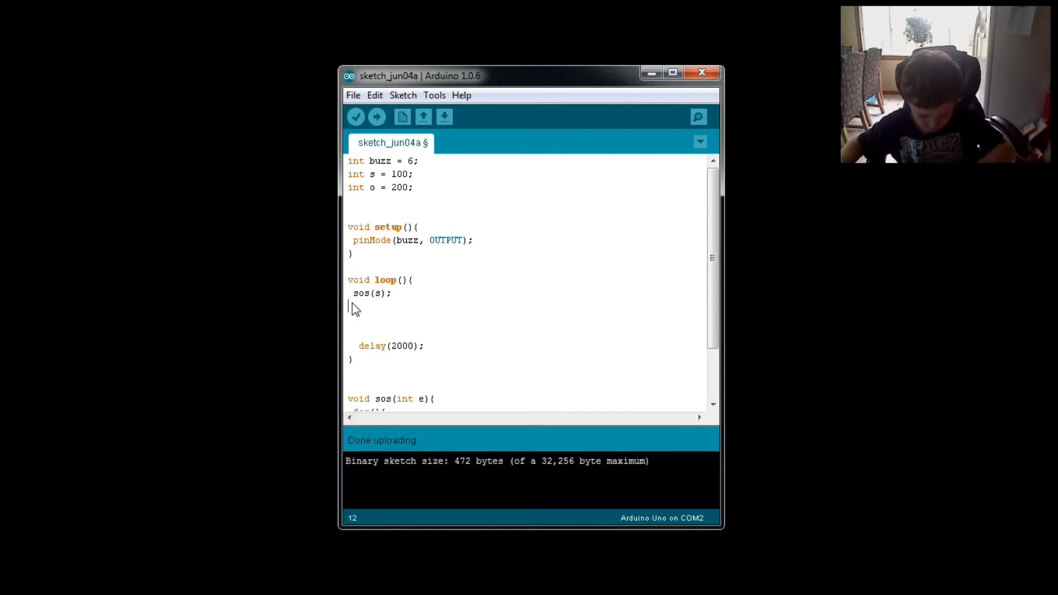
- Add sos(o); and sos(s); calls after it, fixing the last line's indentation
text(sos(s);)
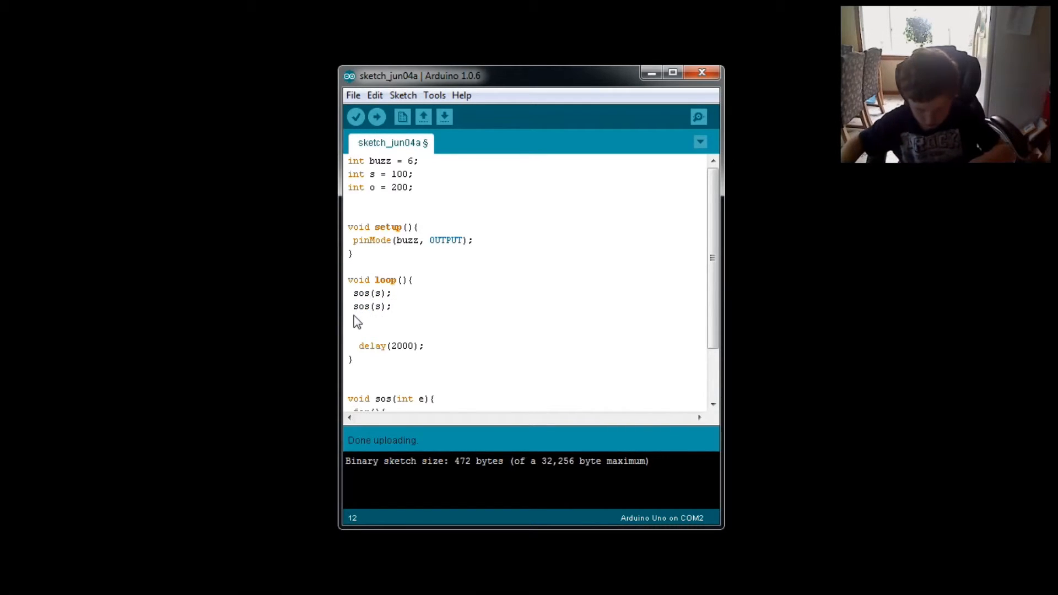
text(sos(s);)
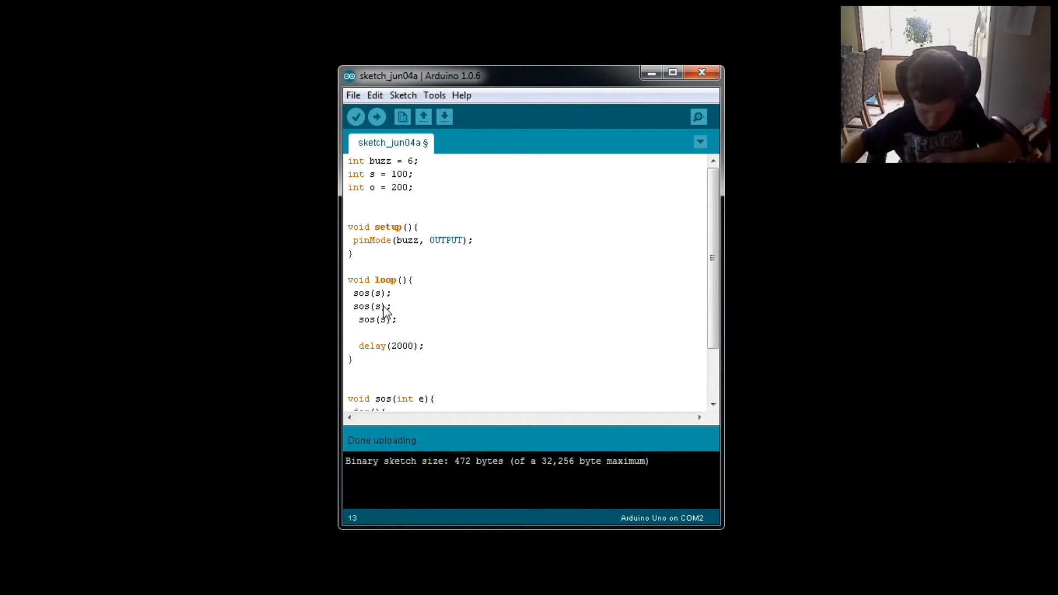
key(Backspace)
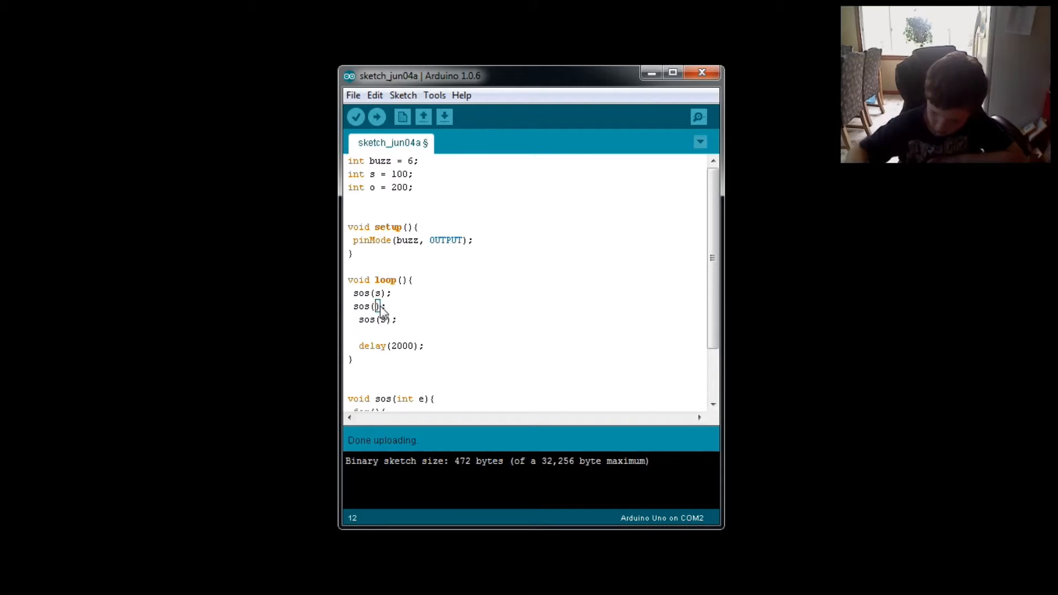
text(o)
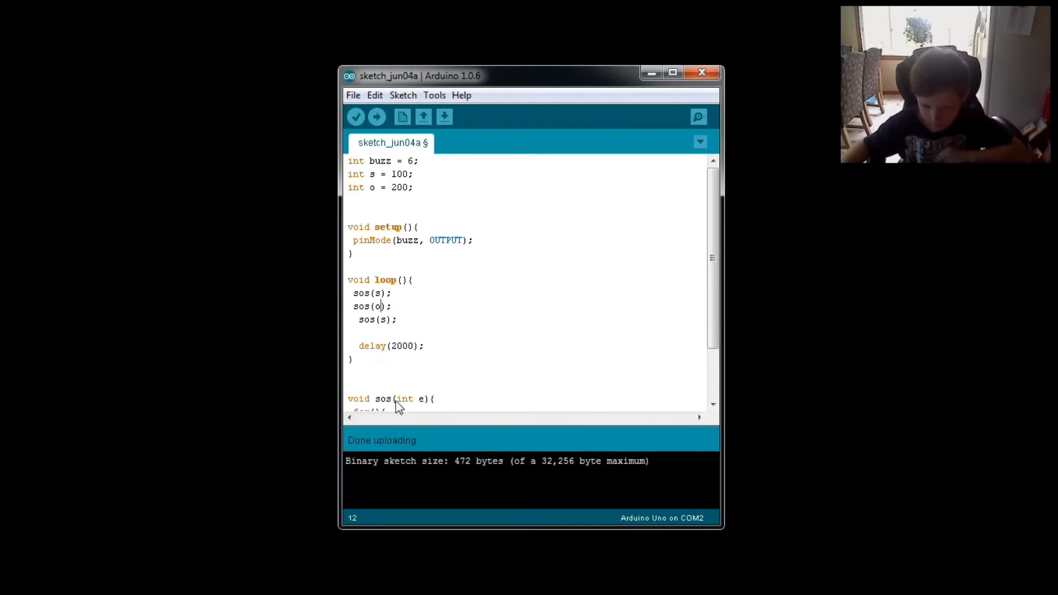
click(368, 320)
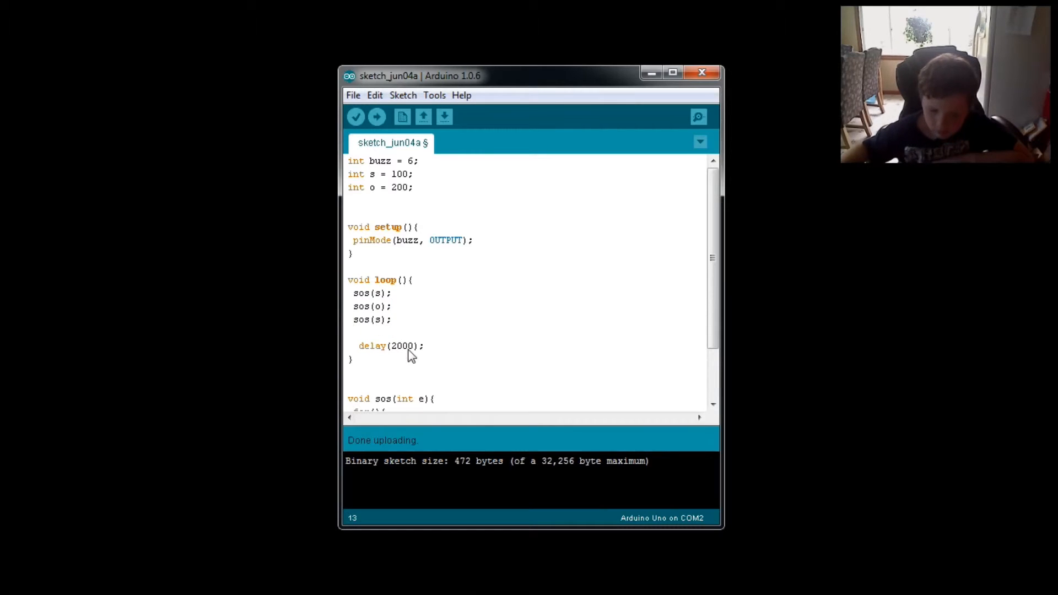
- Fill the for loop header in sos as int x = 0; x < 3; x++
scroll(down, 3)
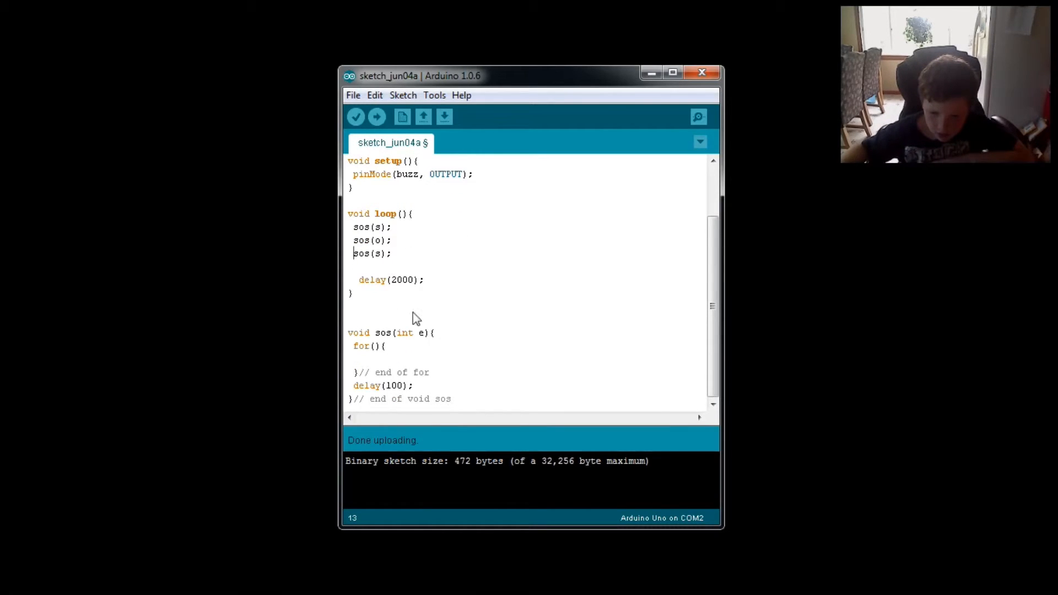
mouse_move(372, 379)
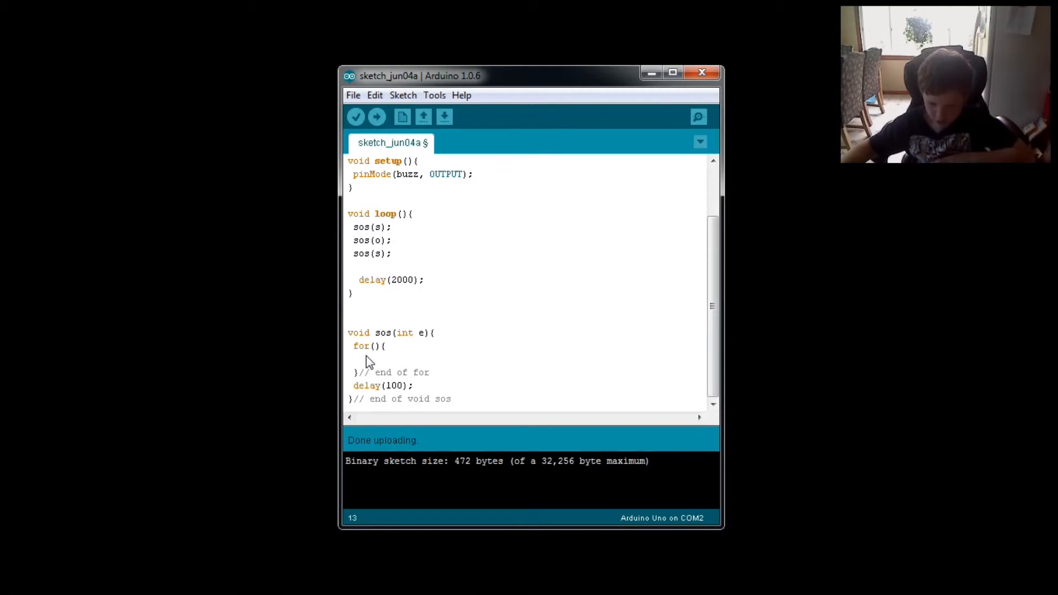
click(378, 346)
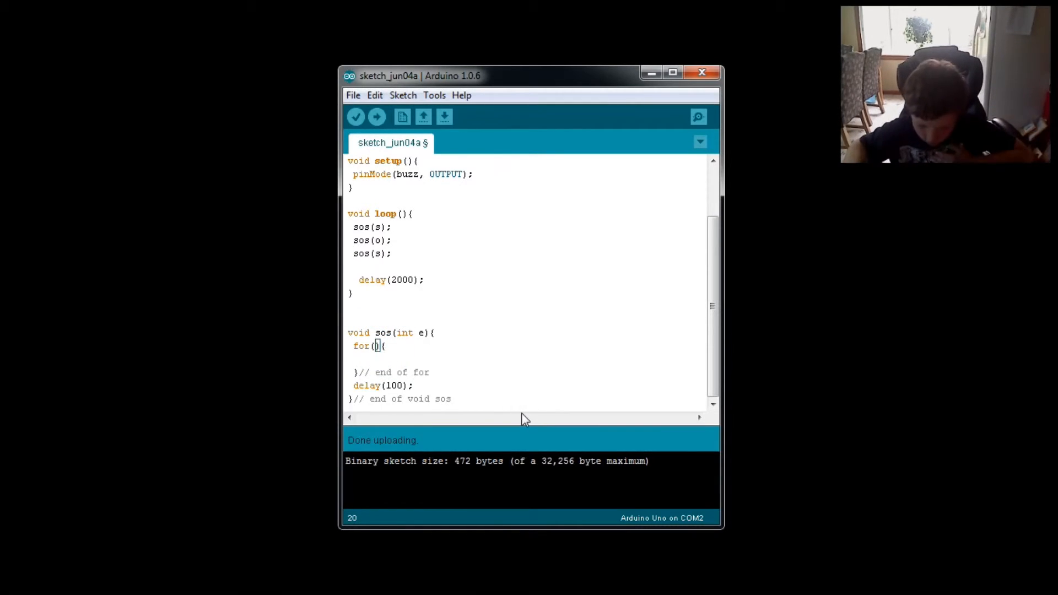
text(int)
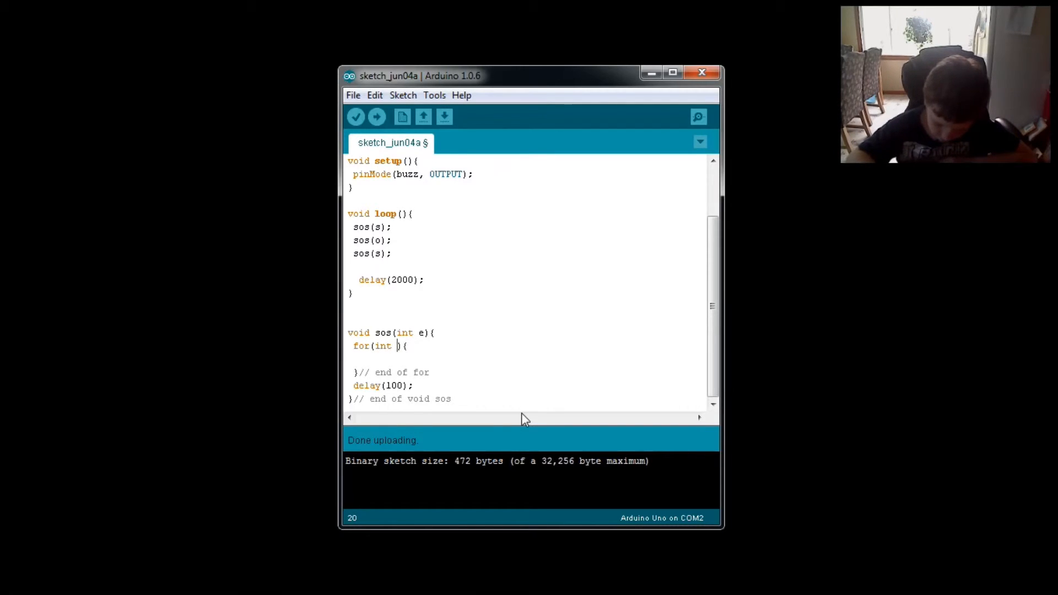
text(x)
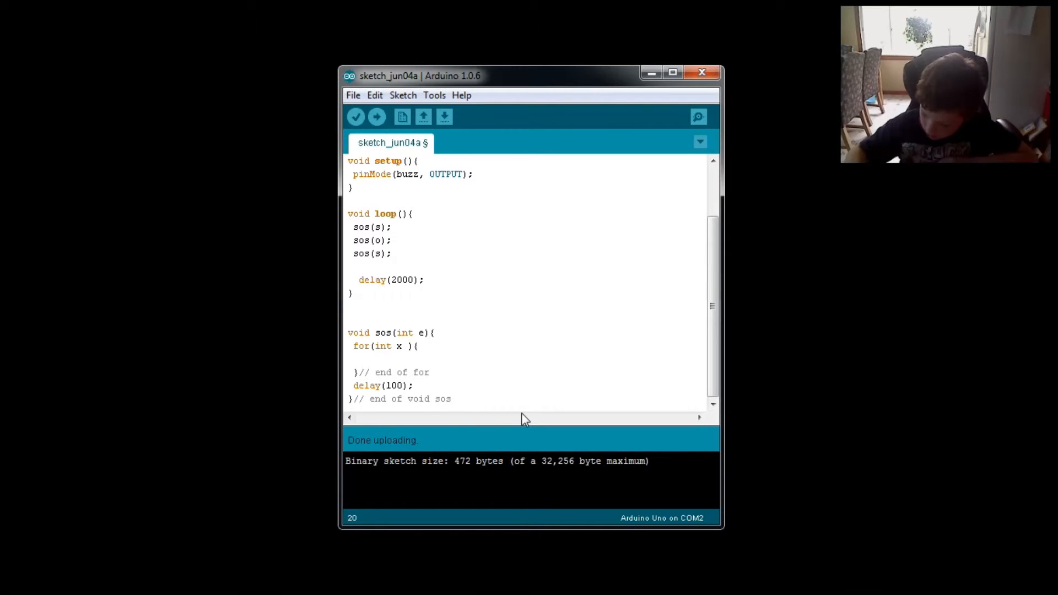
text(=)
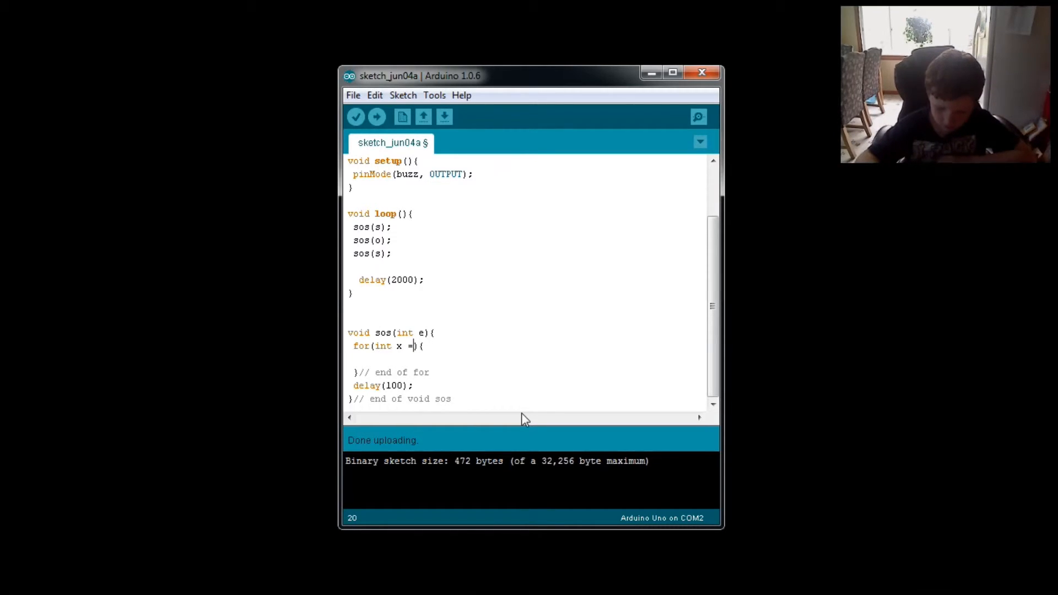
text(0)
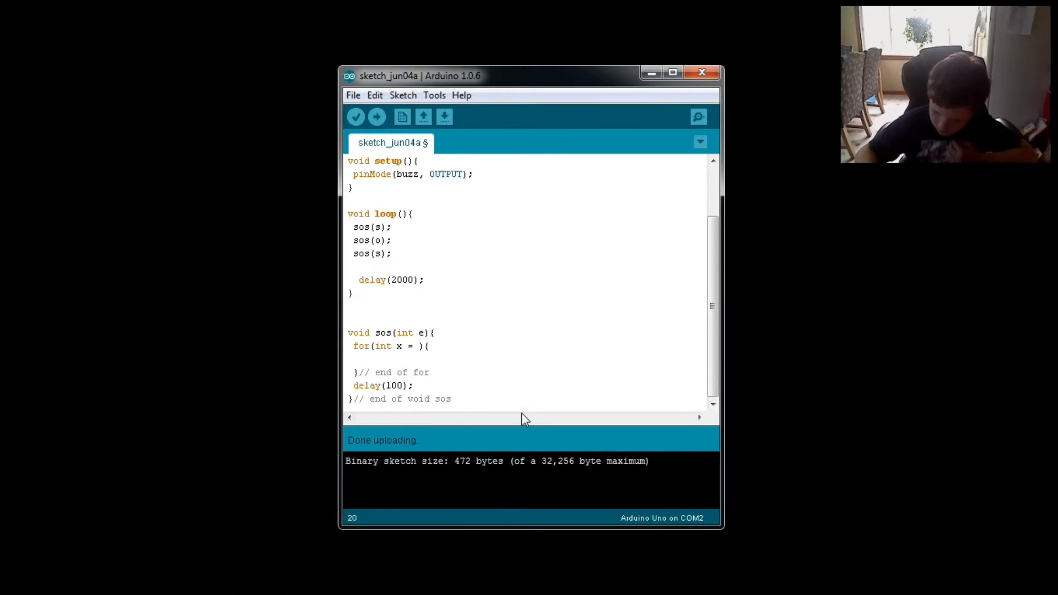
text(0;)
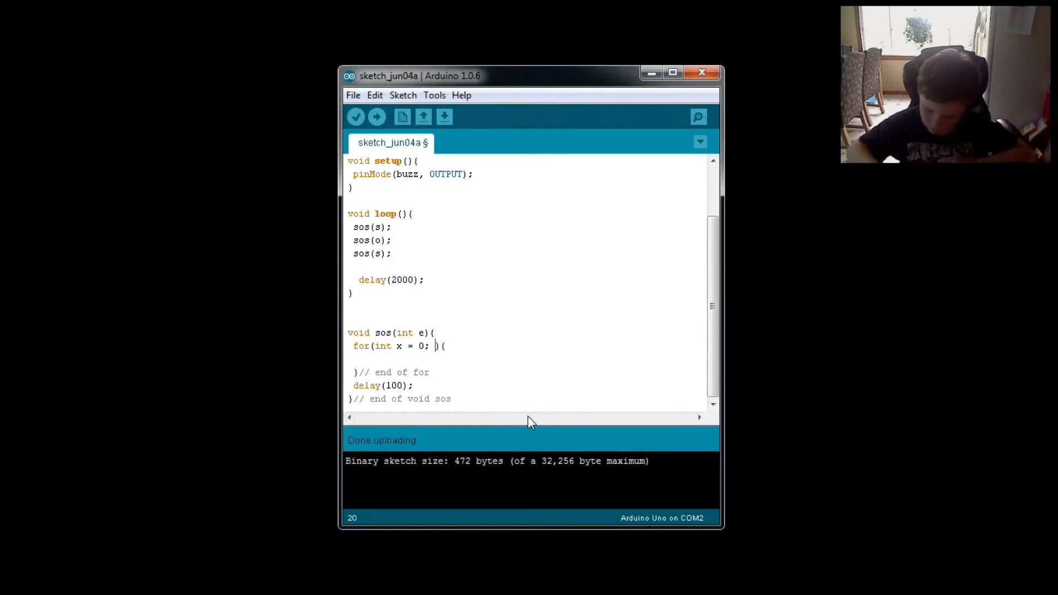
text(x <)
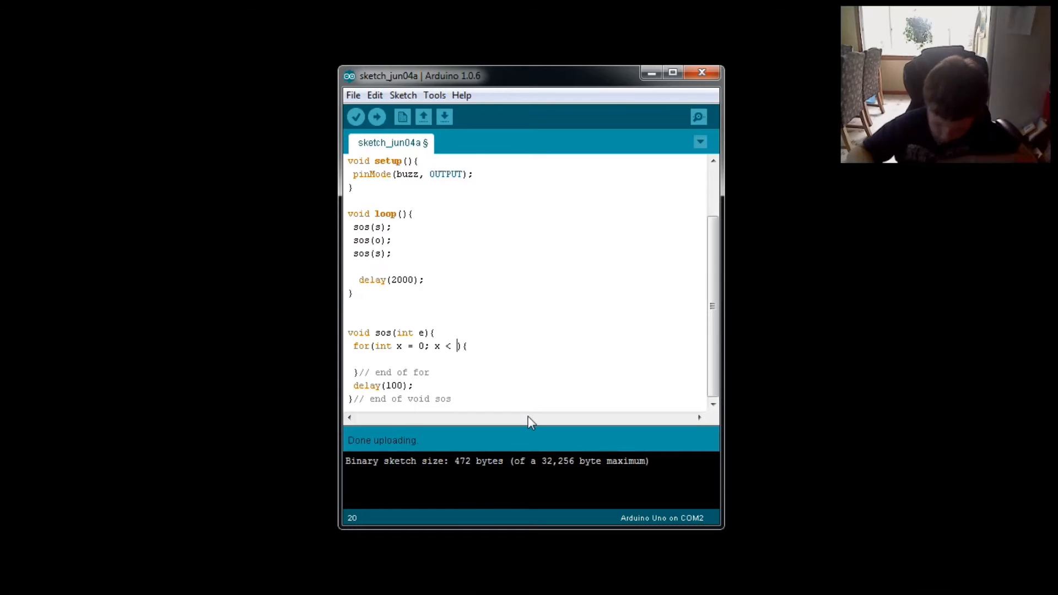
text(3;)
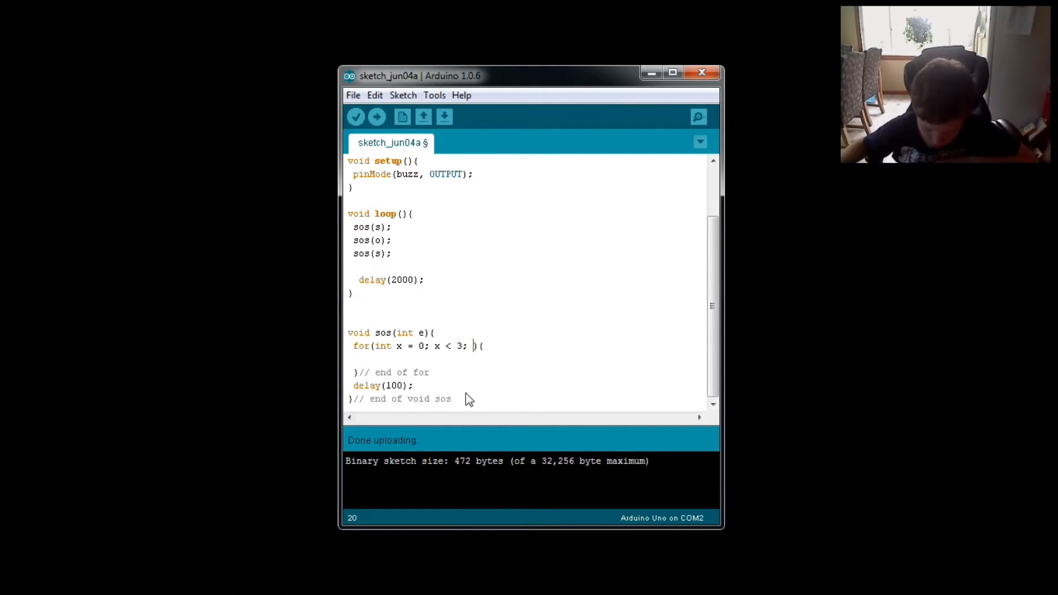
mouse_move(407, 346)
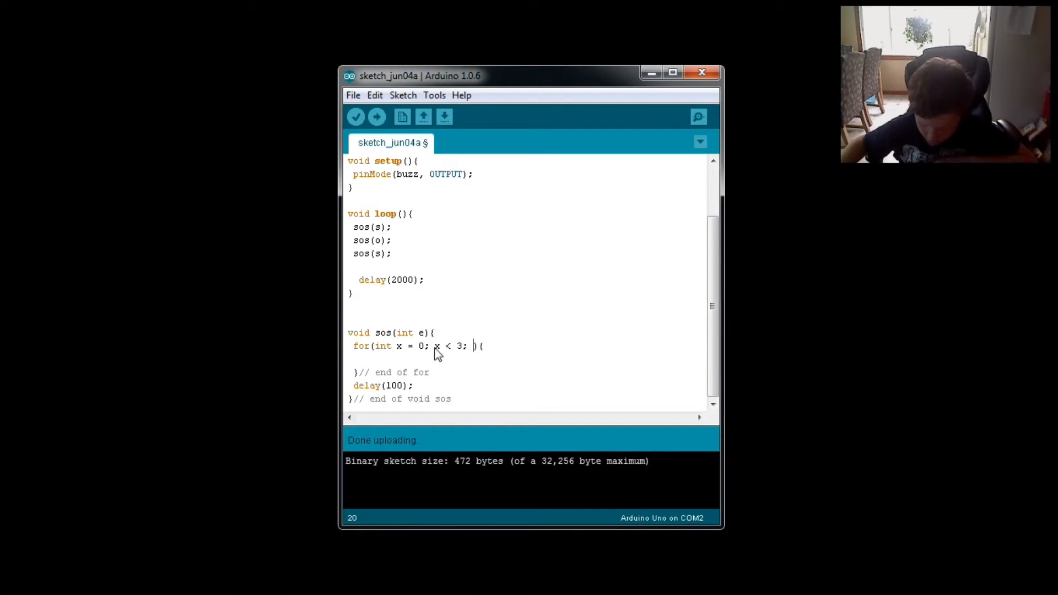
mouse_move(500, 351)
text(x)
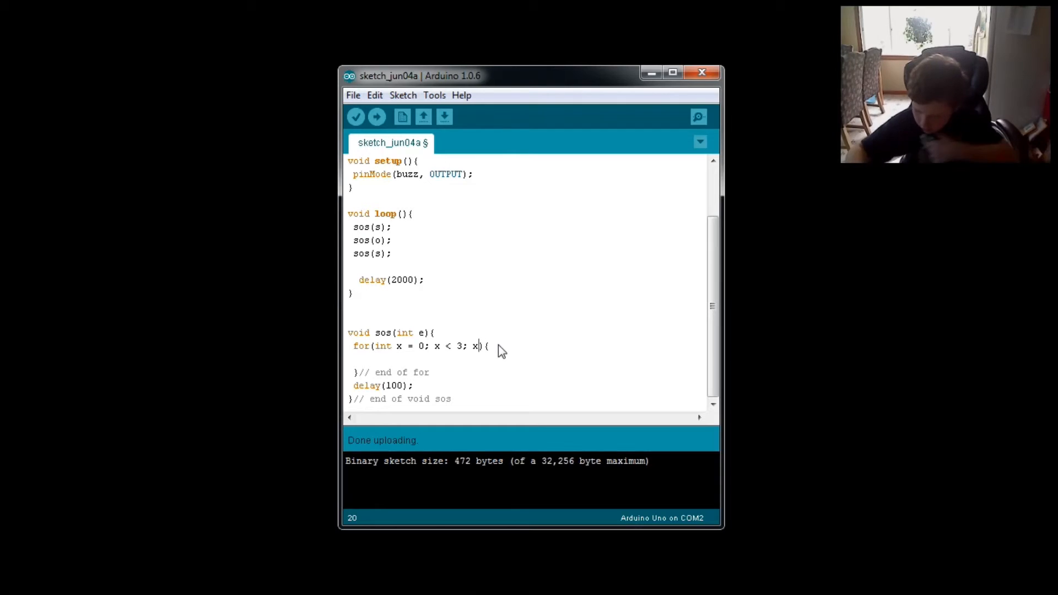
text(++)
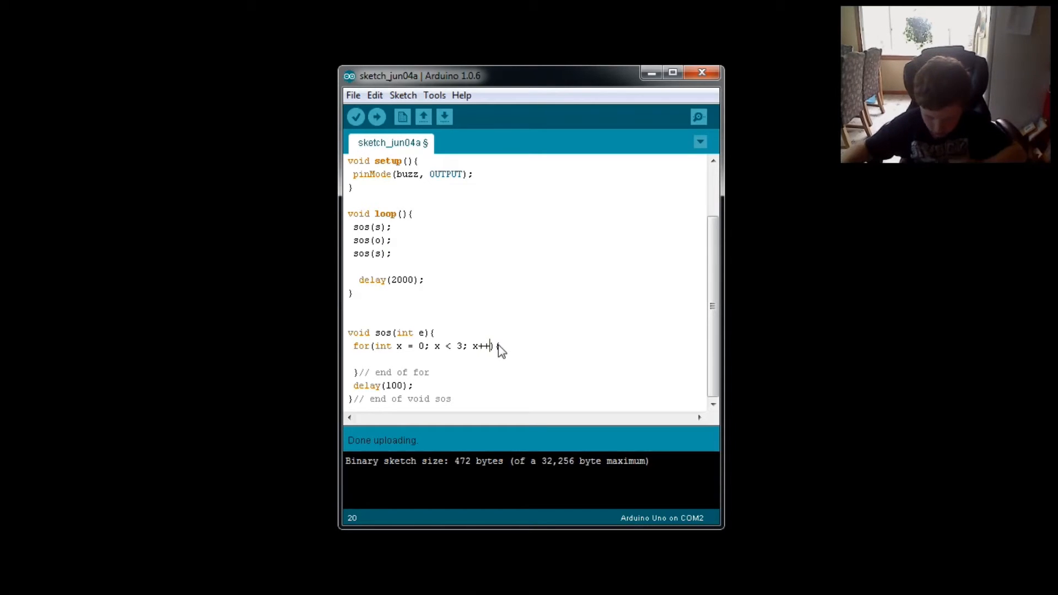
mouse_move(413, 354)
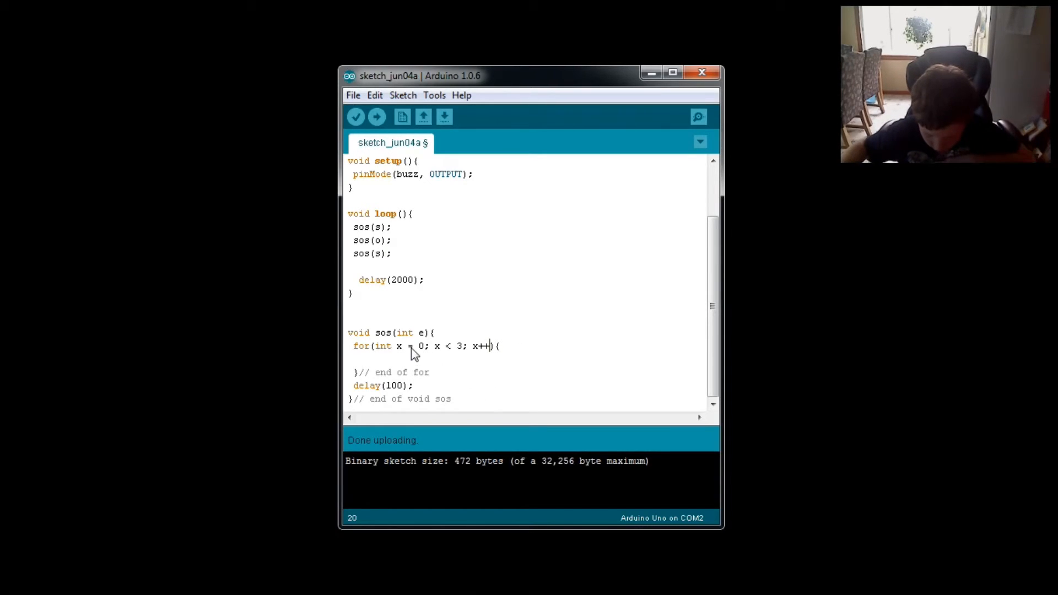
mouse_move(439, 353)
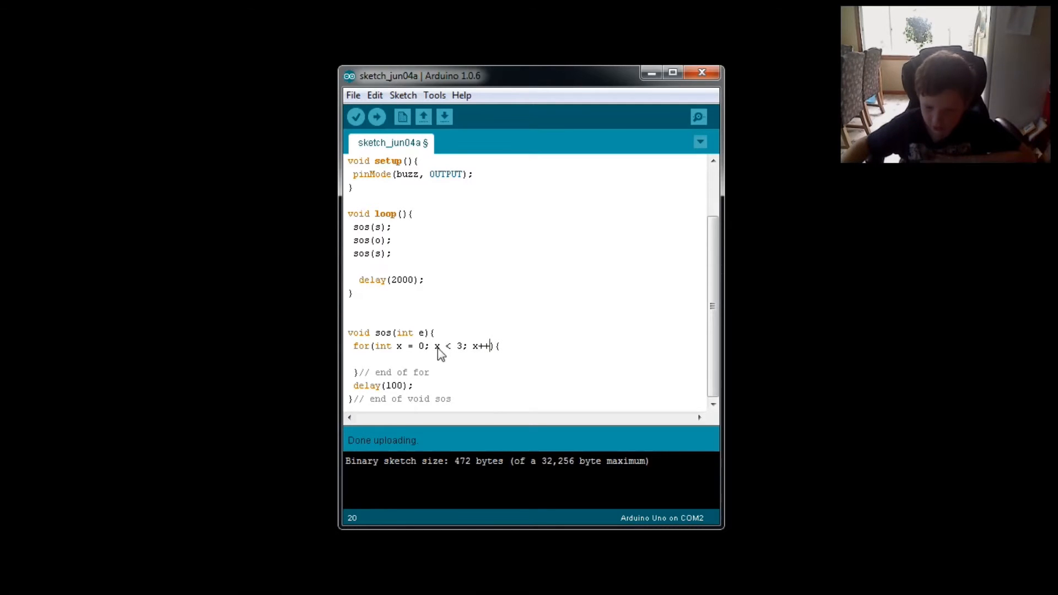
mouse_move(416, 356)
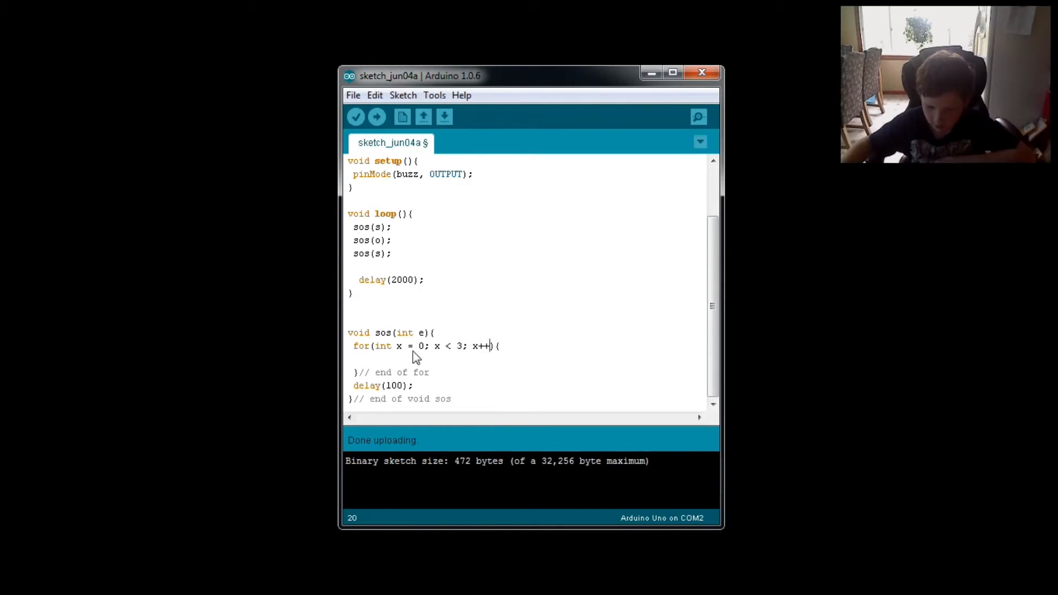
mouse_move(393, 389)
text(analog)
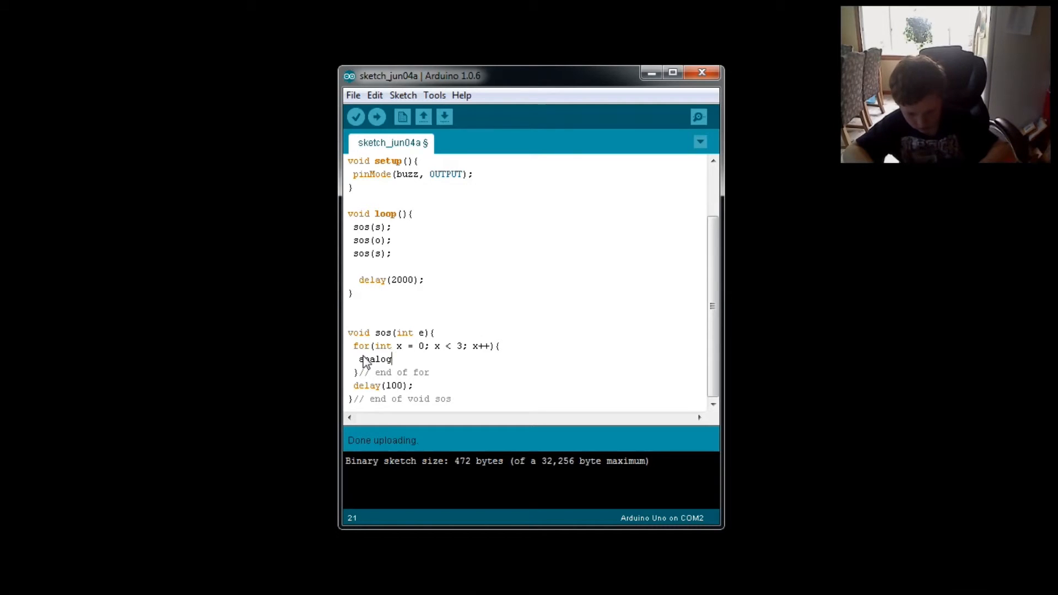
- Write analogWrite(buzz, 200); inside the sos for-loop, correcting the buuzz typo
text(Wri)
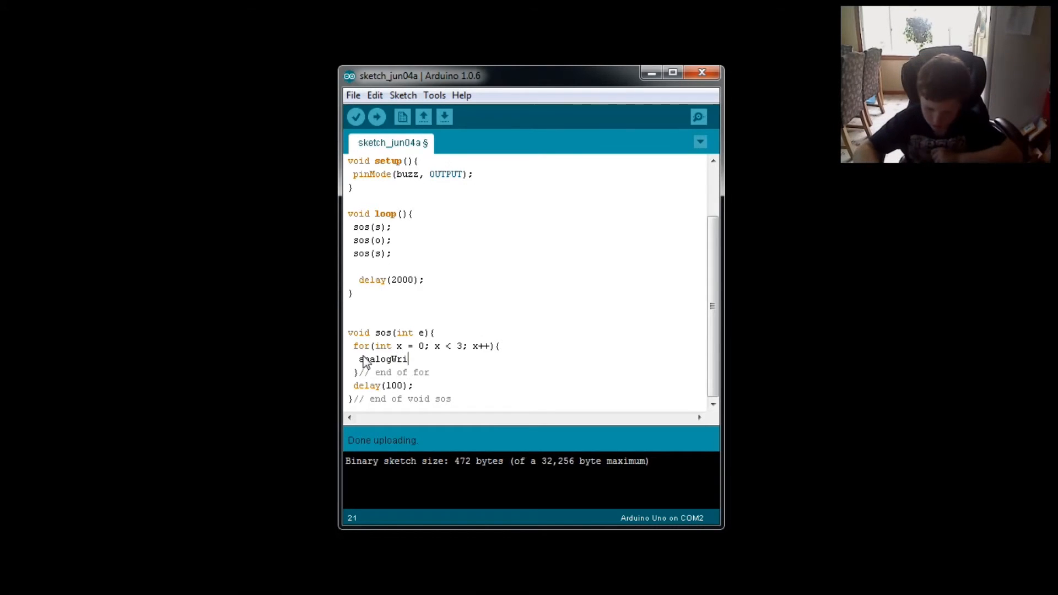
text(te)
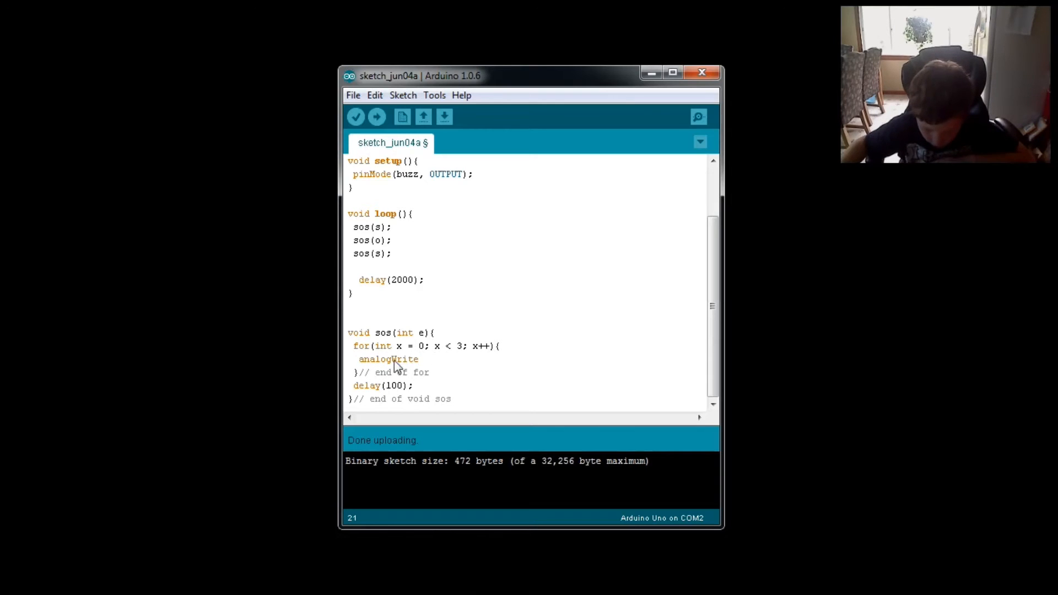
text(())
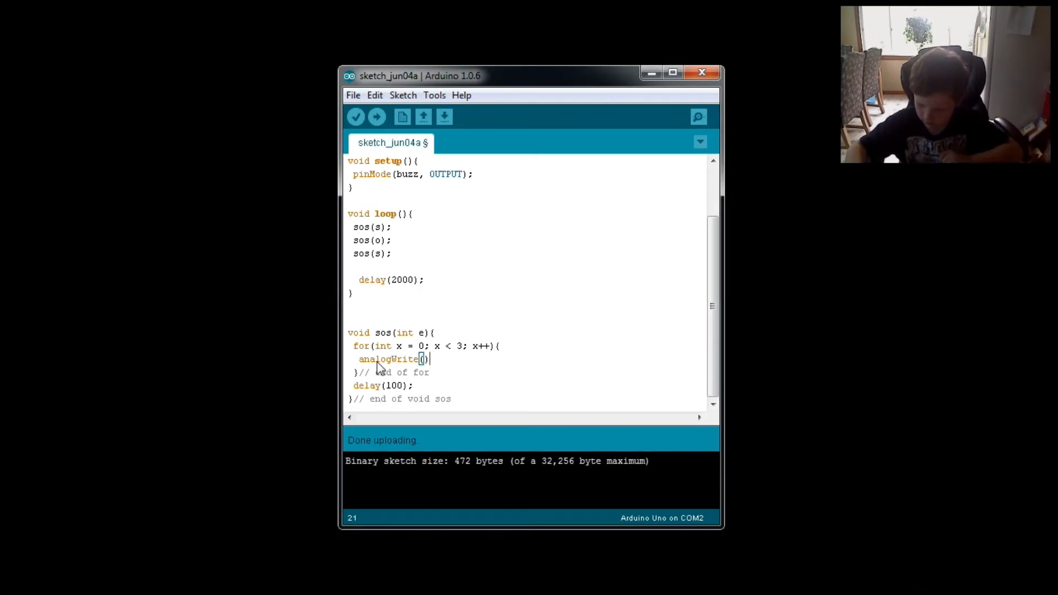
text(;)
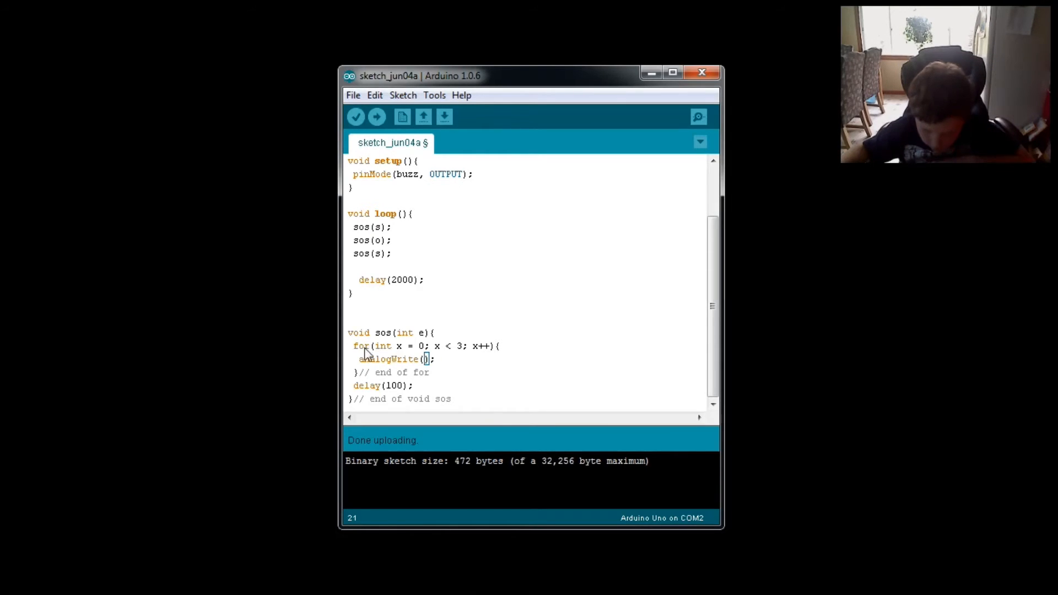
mouse_move(423, 373)
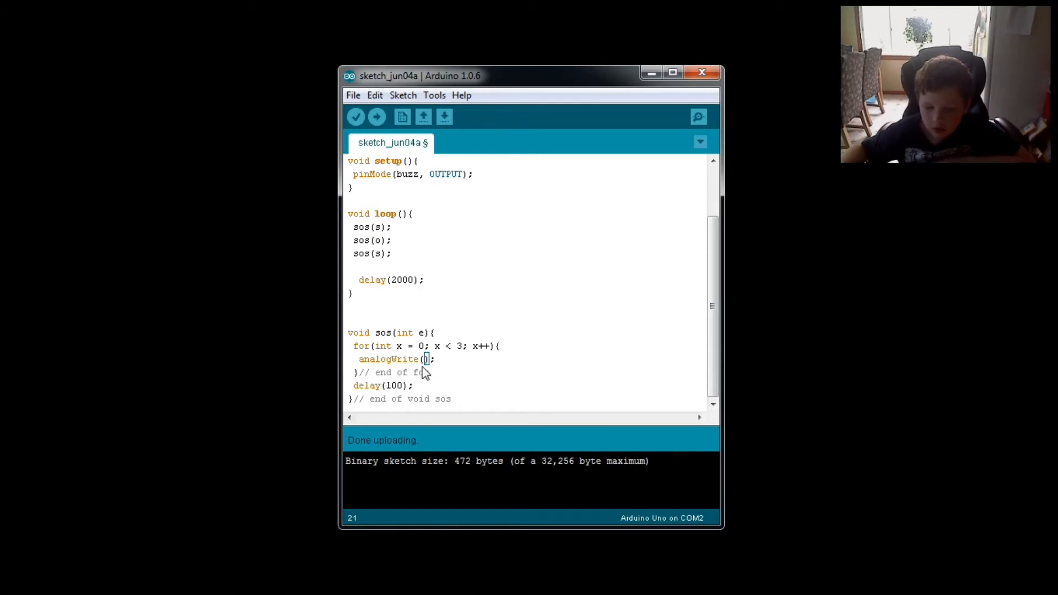
mouse_move(426, 382)
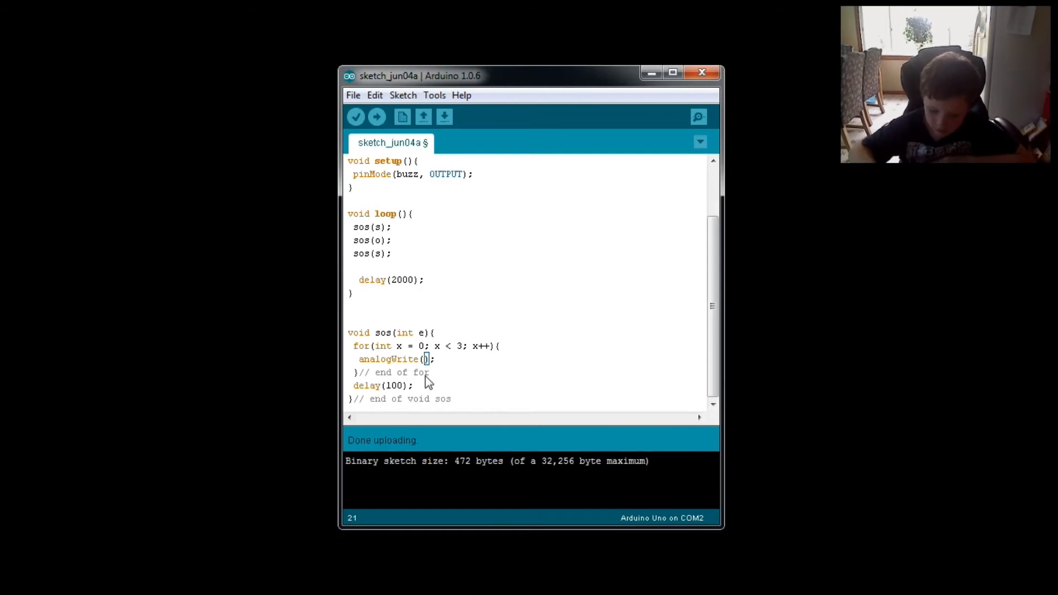
text(buuzz)
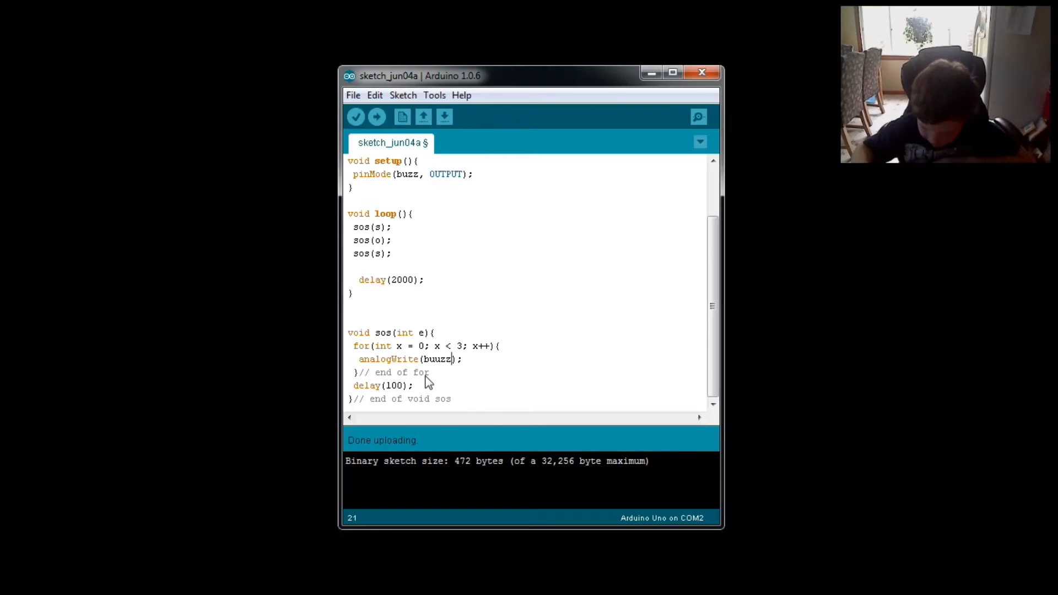
key(Backspace)
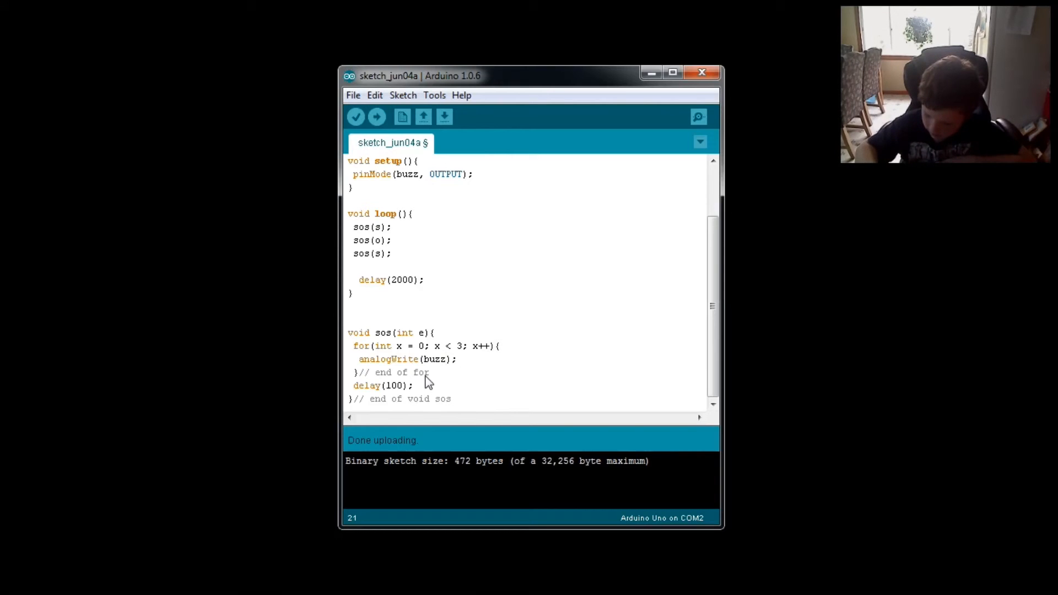
text(,)
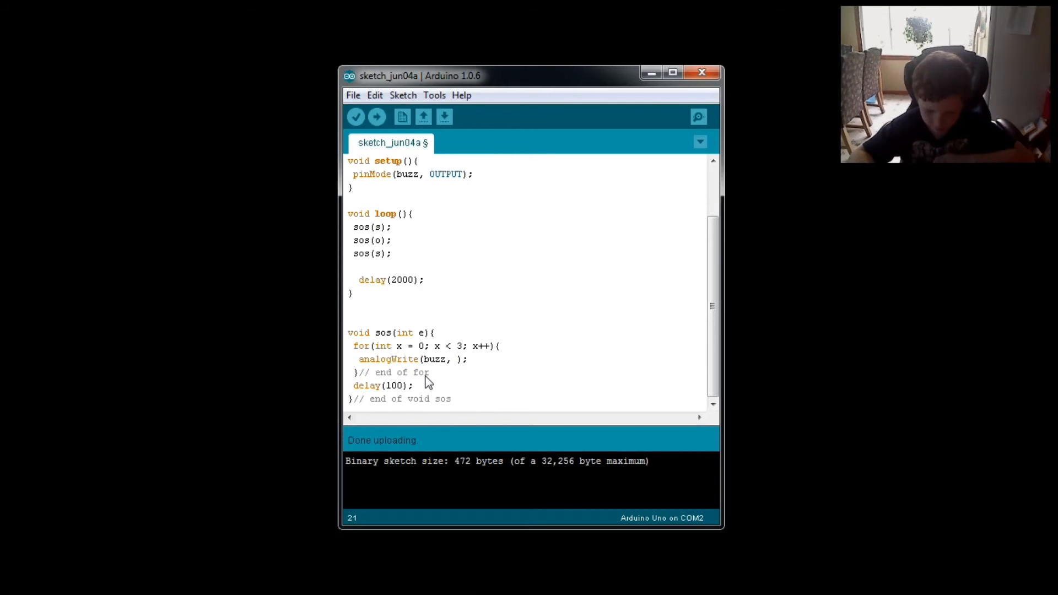
text(20)
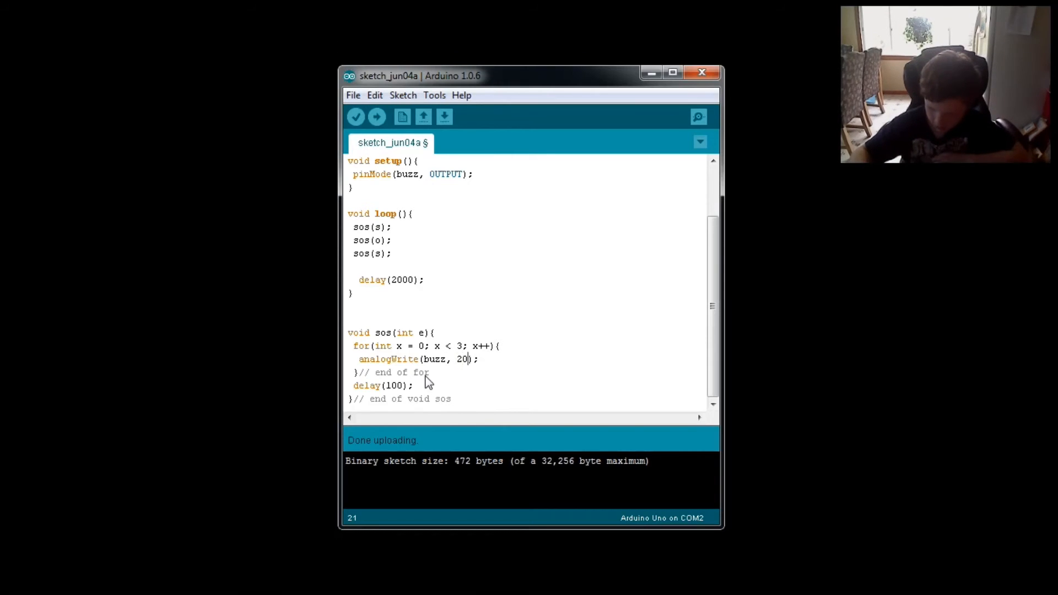
text(0)
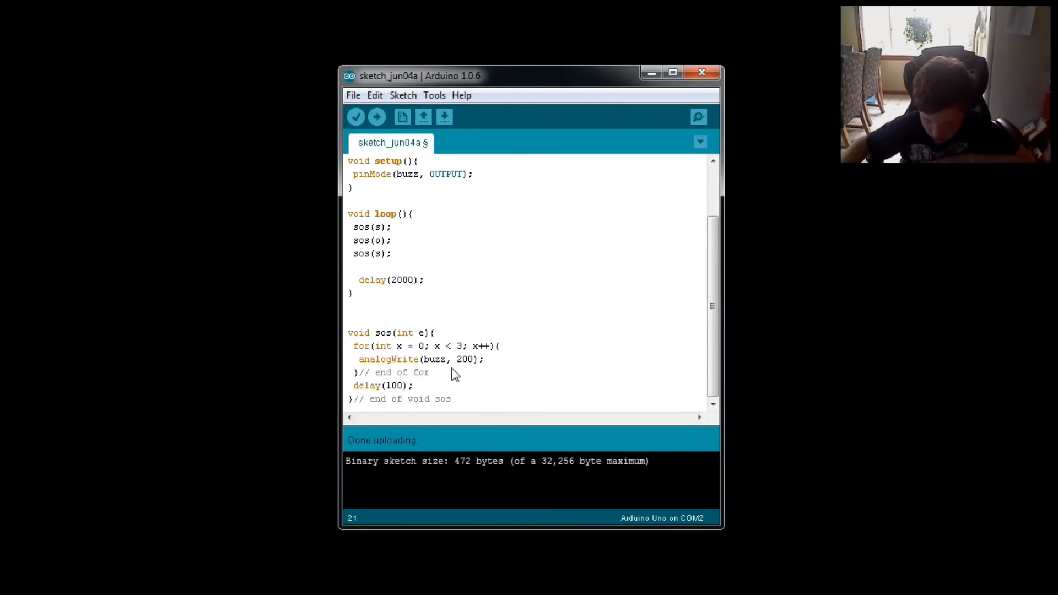
mouse_move(437, 385)
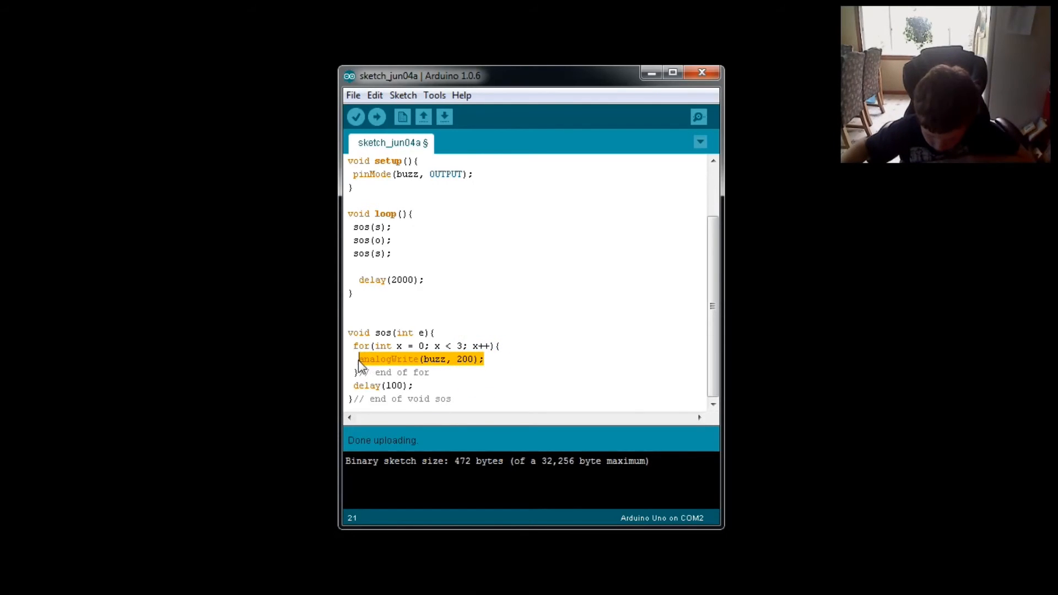
- Add analogWrite(buzz, 0); on a new line after the analogWrite(buzz, 200) call
click(464, 359)
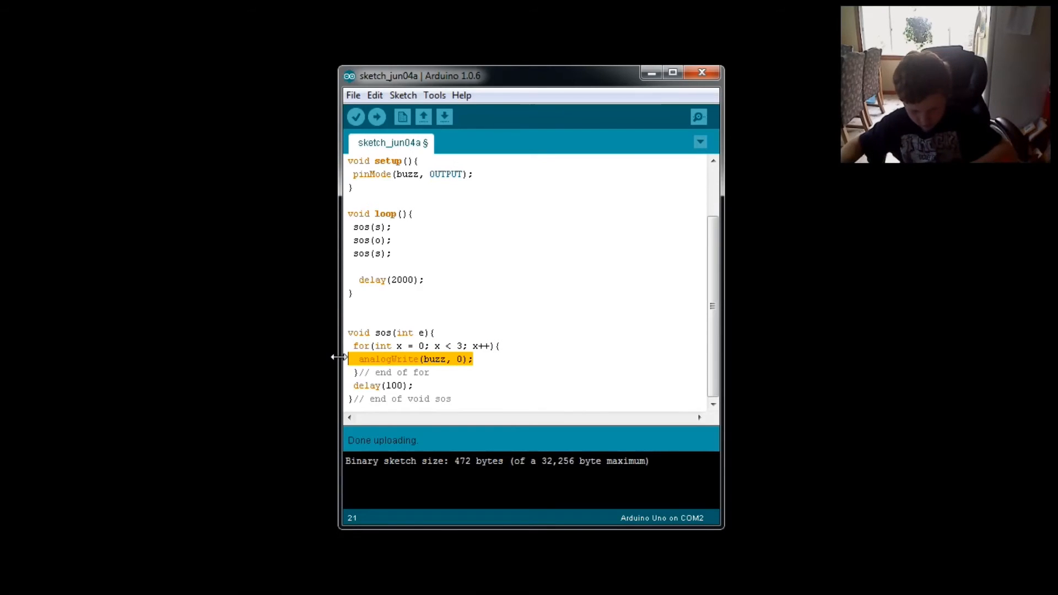
mouse_move(459, 365)
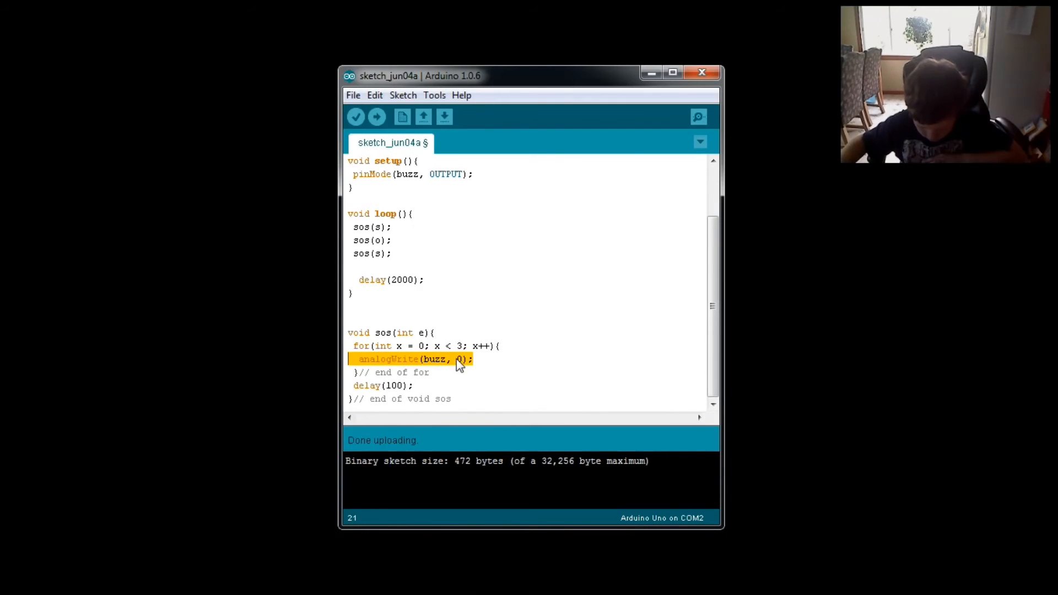
click(459, 359)
text(20)
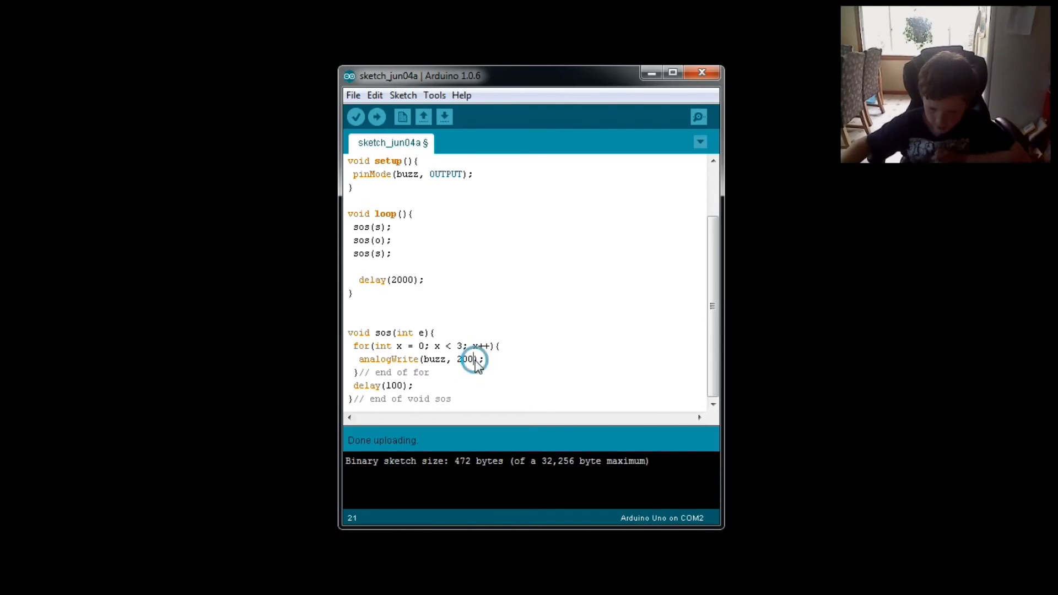
key(Enter)
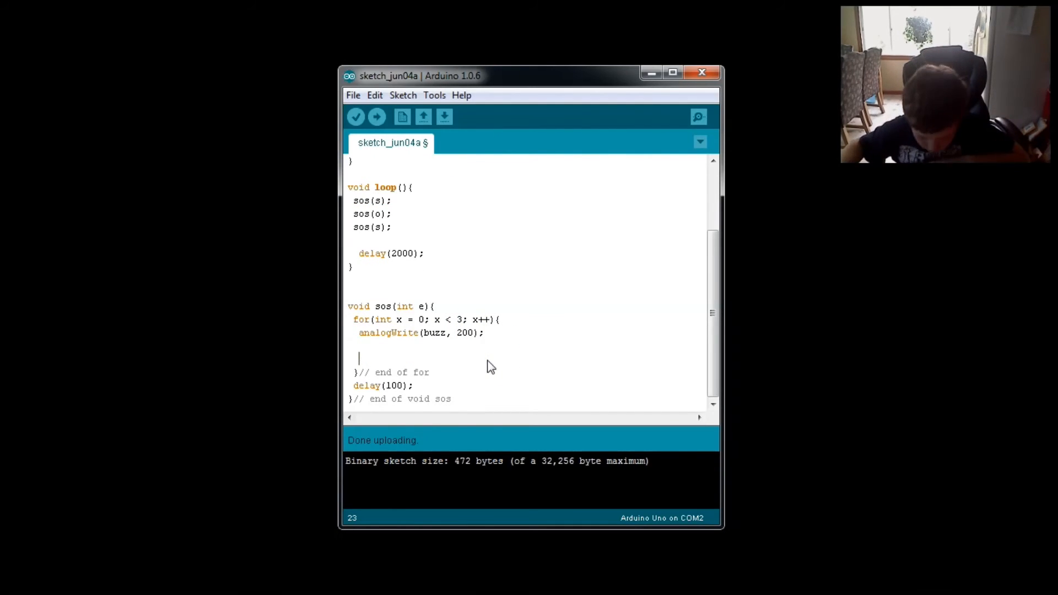
text(analogWrite(buzz, 0);)
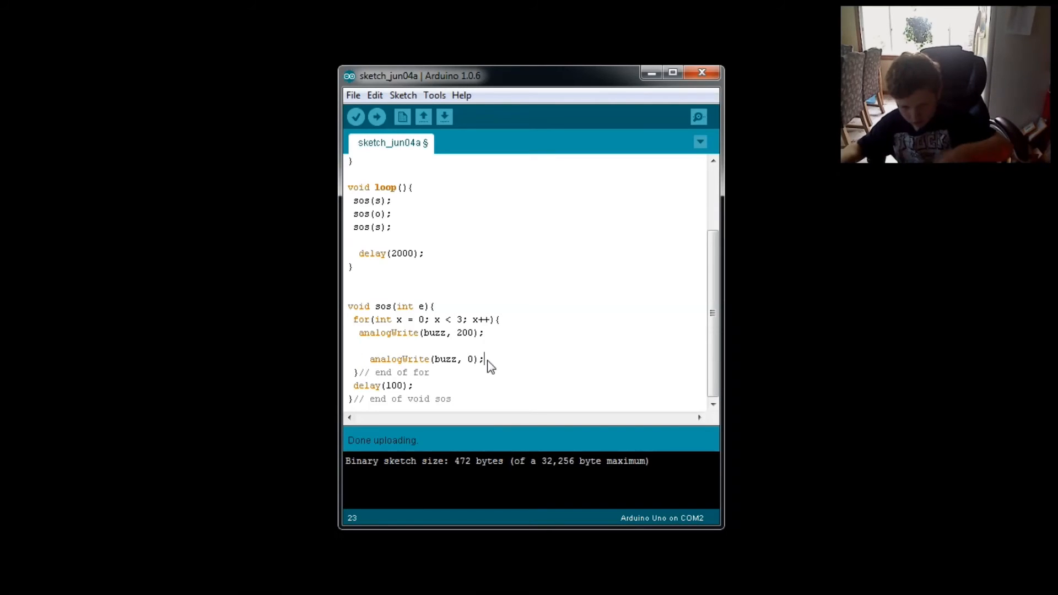
mouse_move(364, 350)
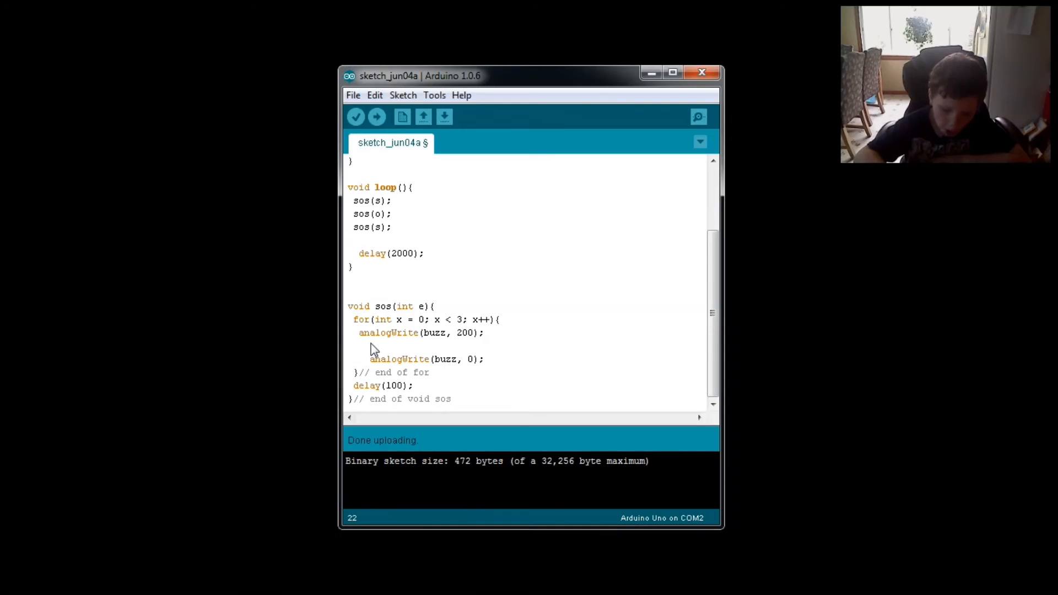
- Insert delay(e); between the two analogWrite calls in the loop
text(delay()
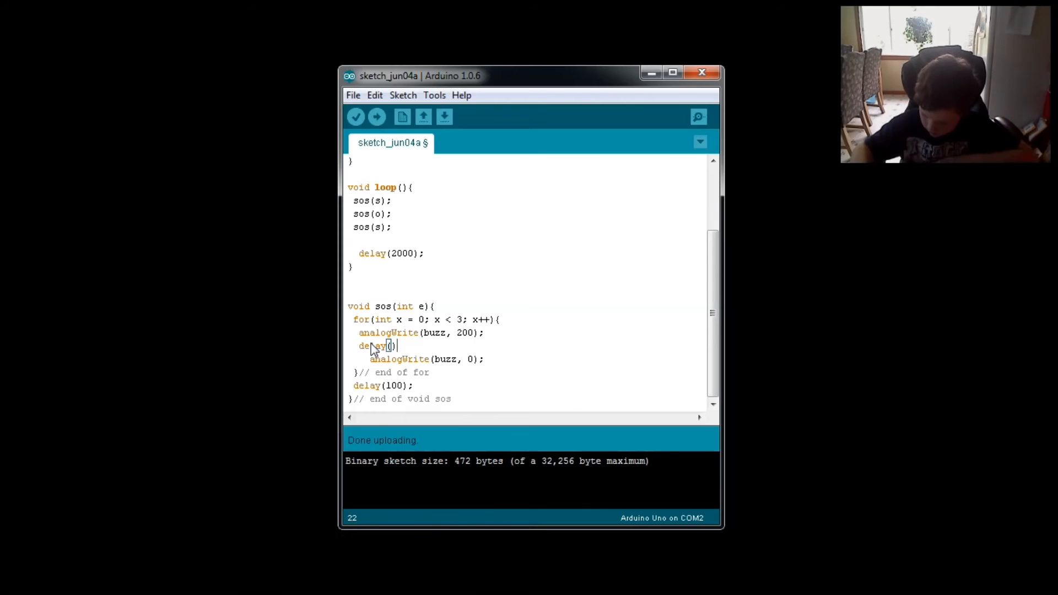
text(0)
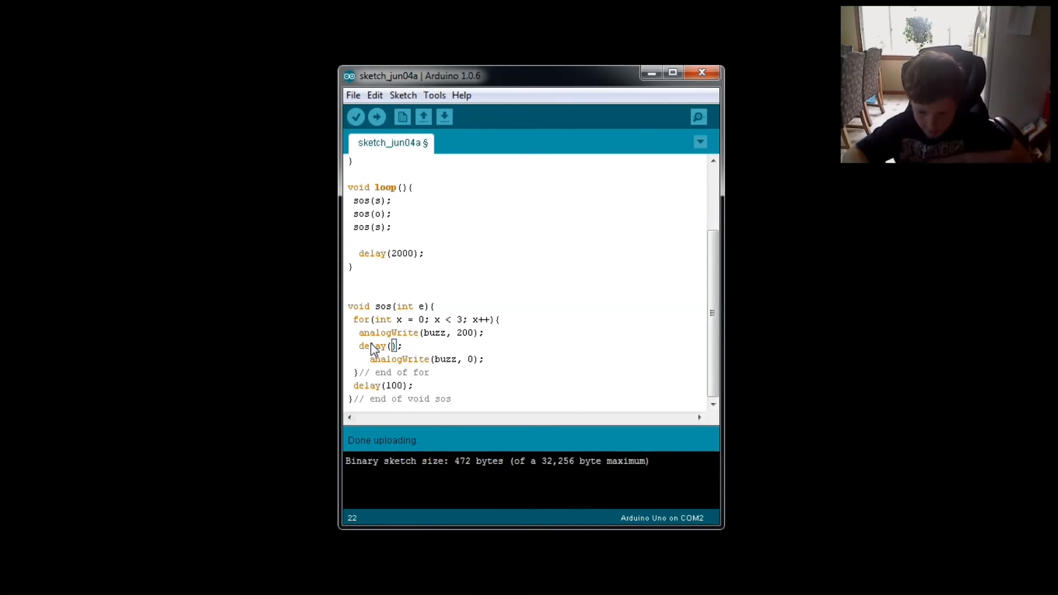
text(e)
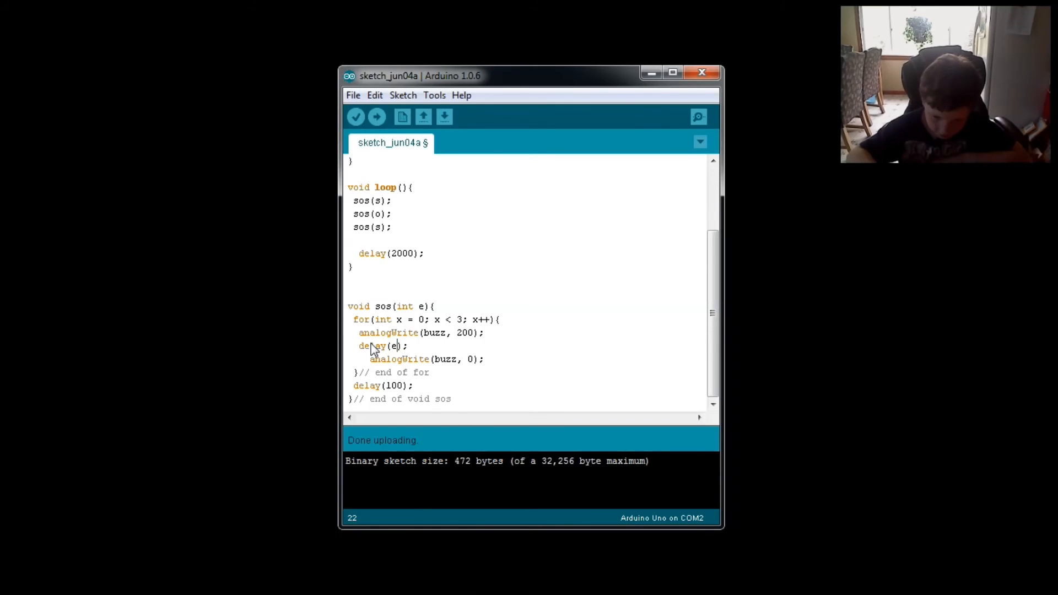
mouse_move(413, 346)
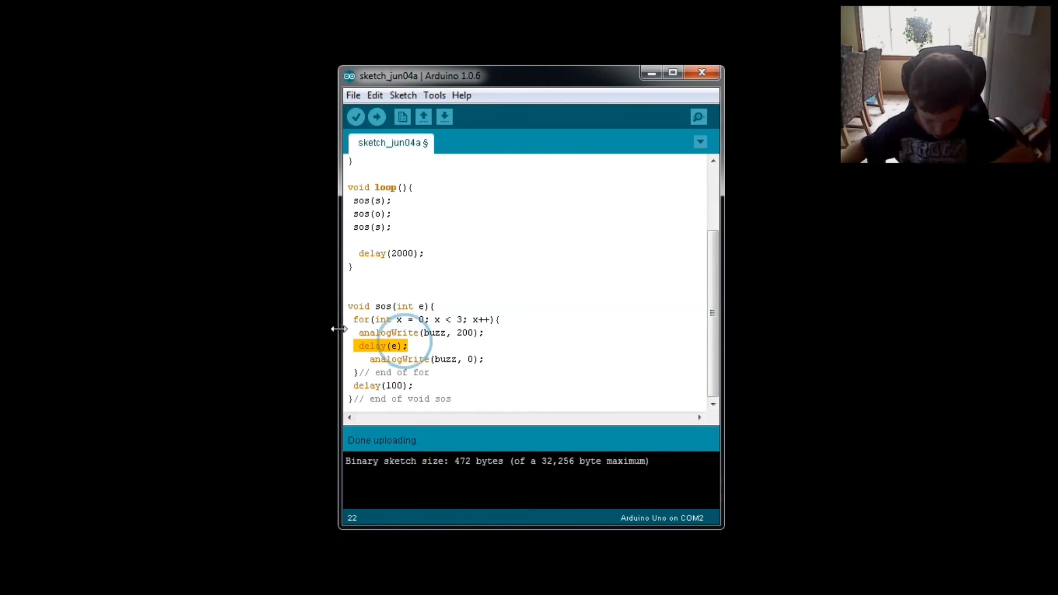
mouse_move(482, 364)
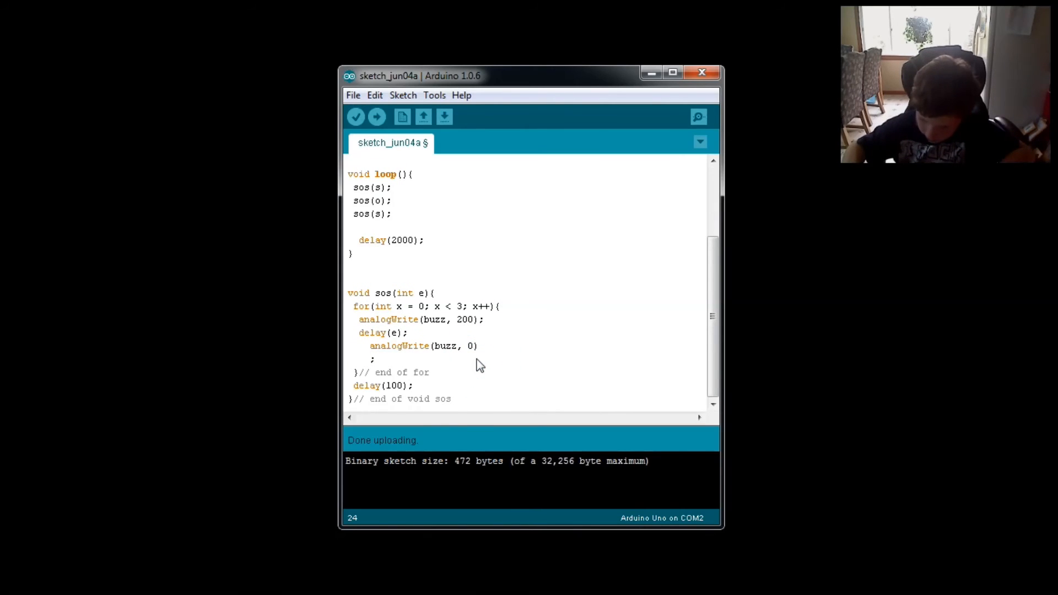
- Add delay(100); after analogWrite(buzz, 0); and start verifying the sketch
key(Backspace)
text(;)
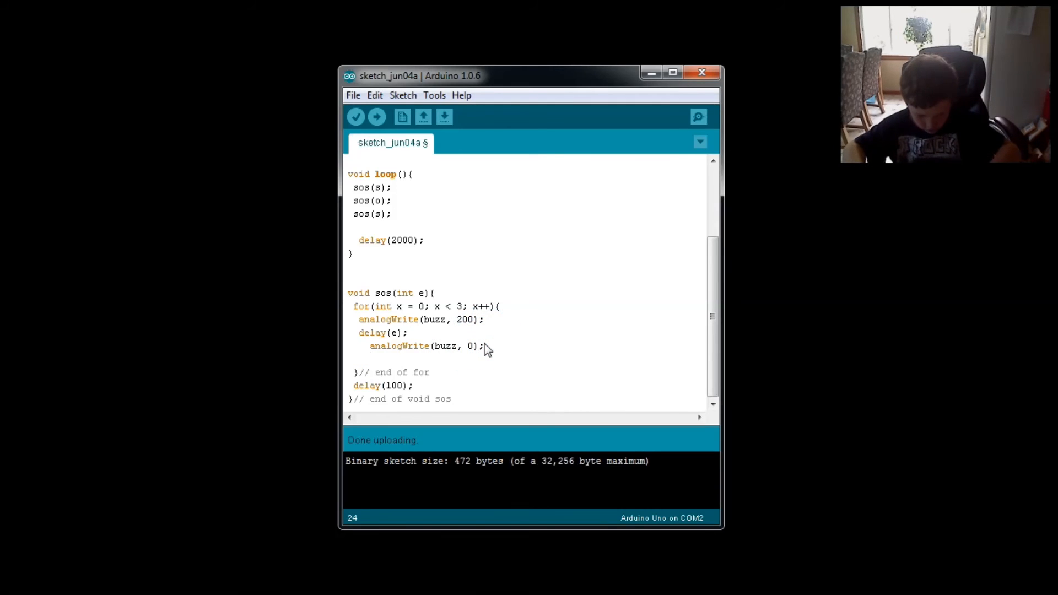
text(delay(e);)
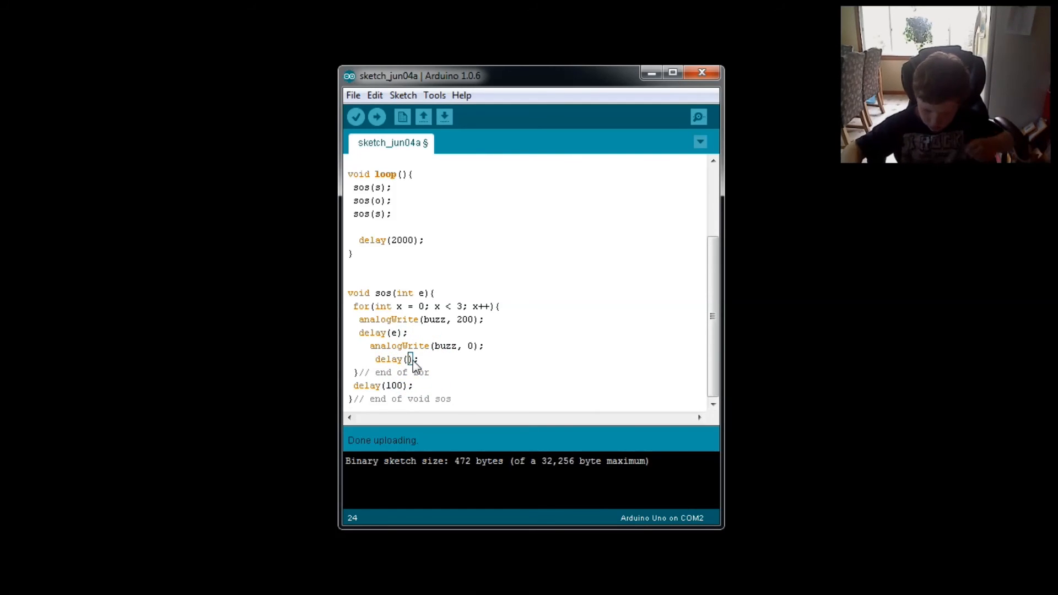
text(100)
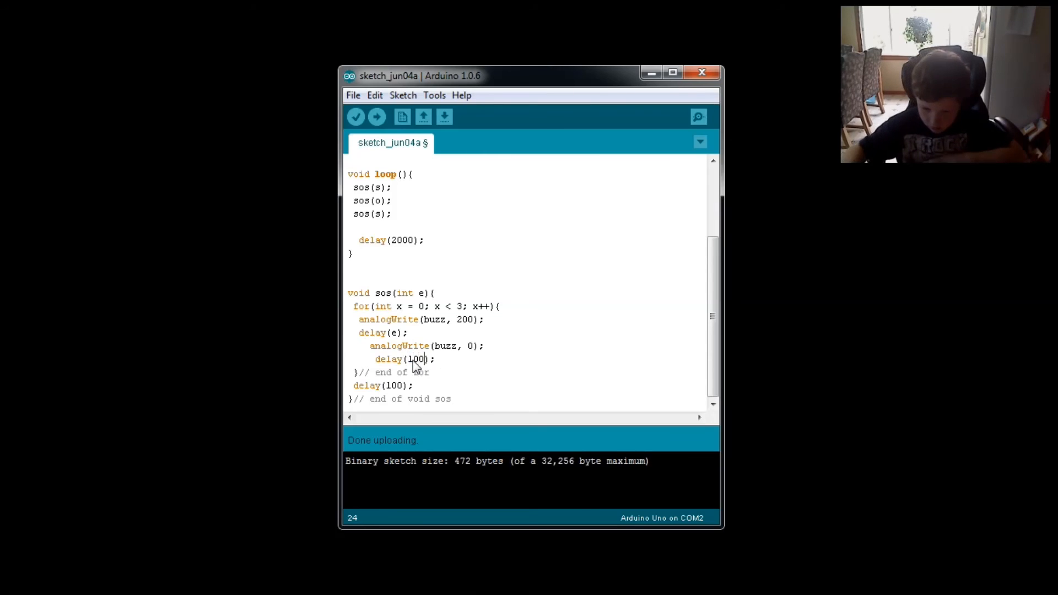
click(356, 117)
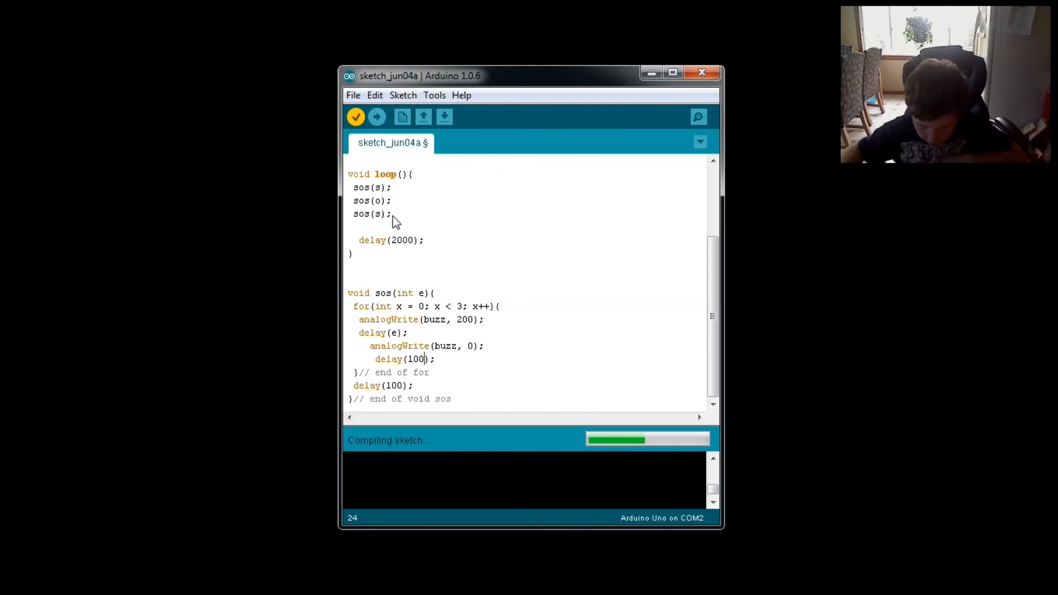
- Scroll through the sketch while waiting for compilation to finish
scroll(up, 3)
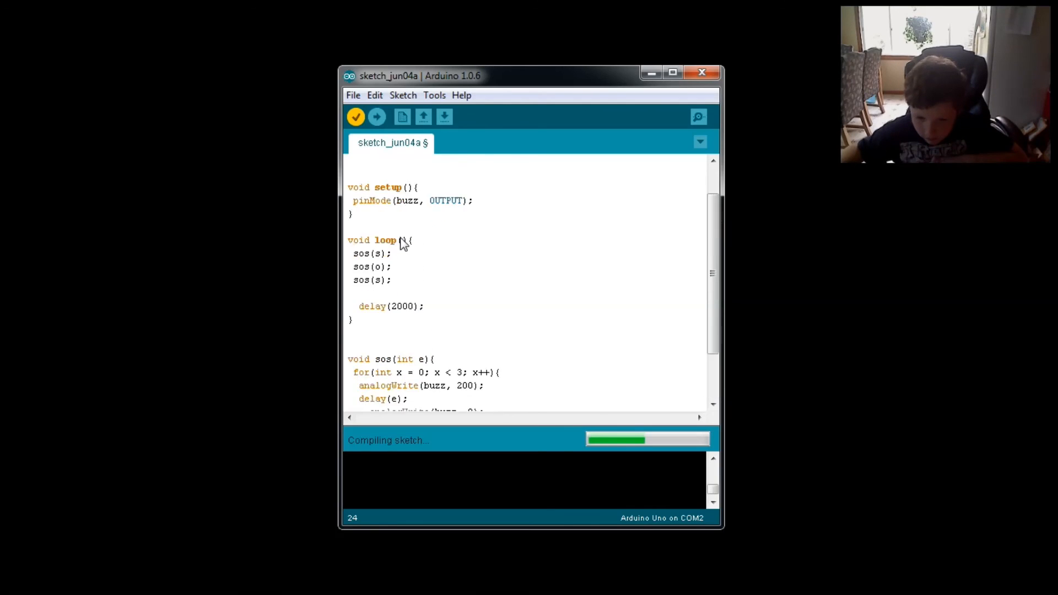
scroll(up, 3)
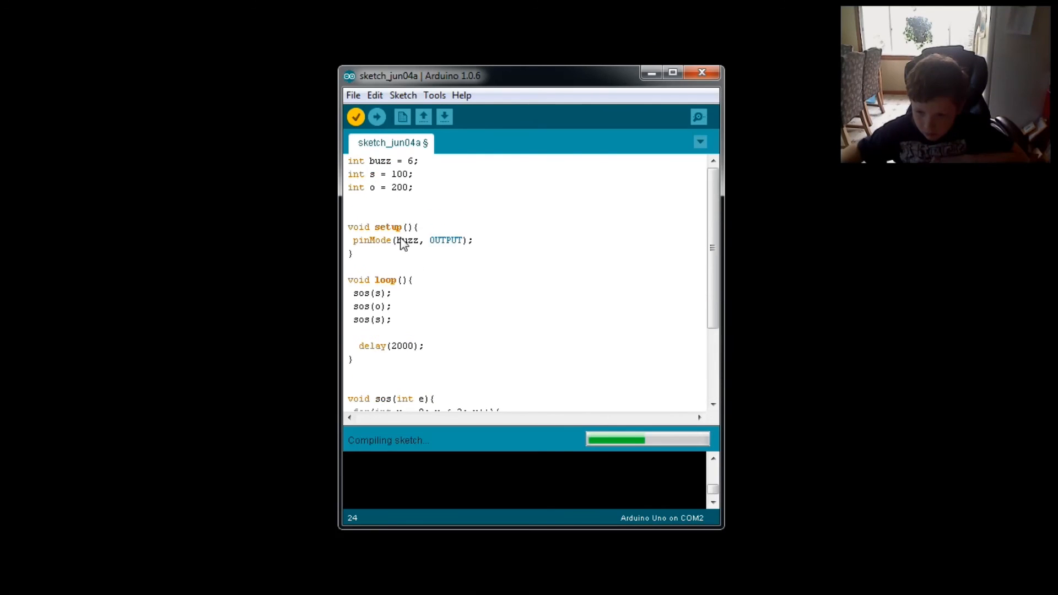
scroll(down, 3)
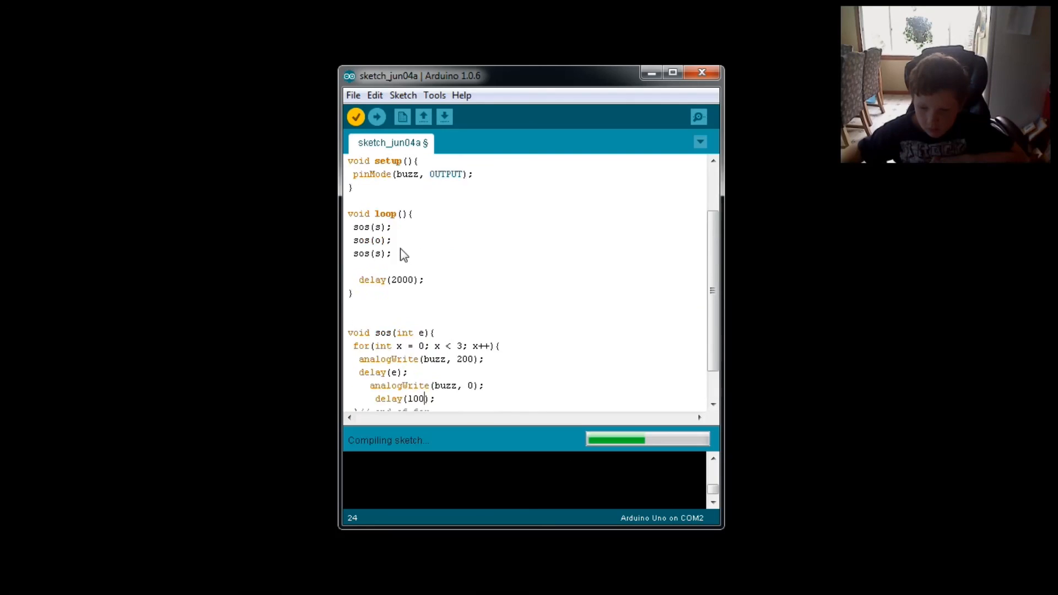
scroll(down, 3)
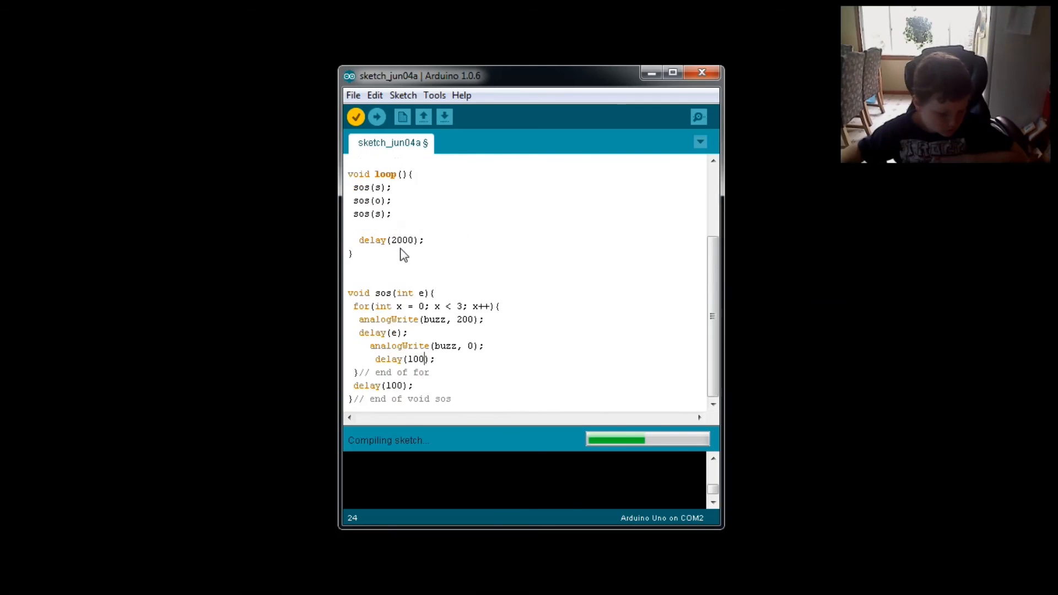
mouse_move(376, 260)
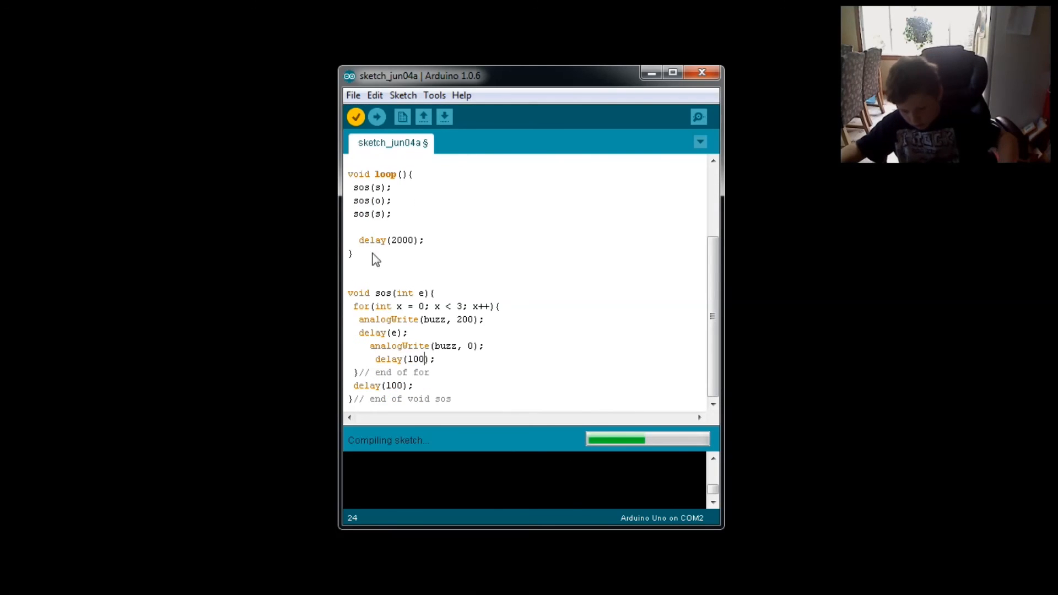
mouse_move(323, 266)
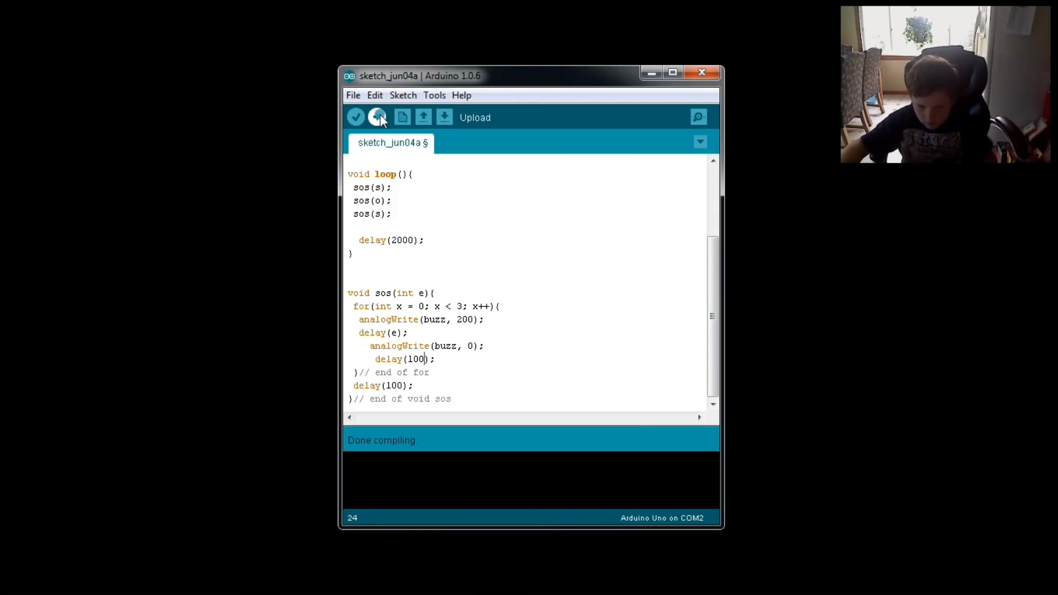
- Upload the SOS sketch to the Arduino Uno on COM2
click(376, 116)
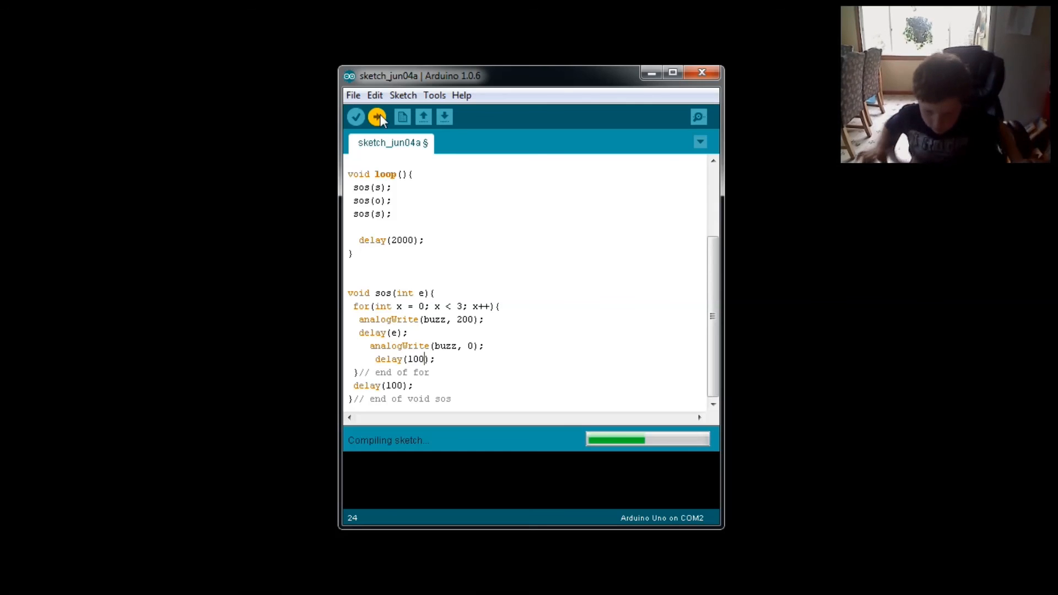
scroll(up, 3)
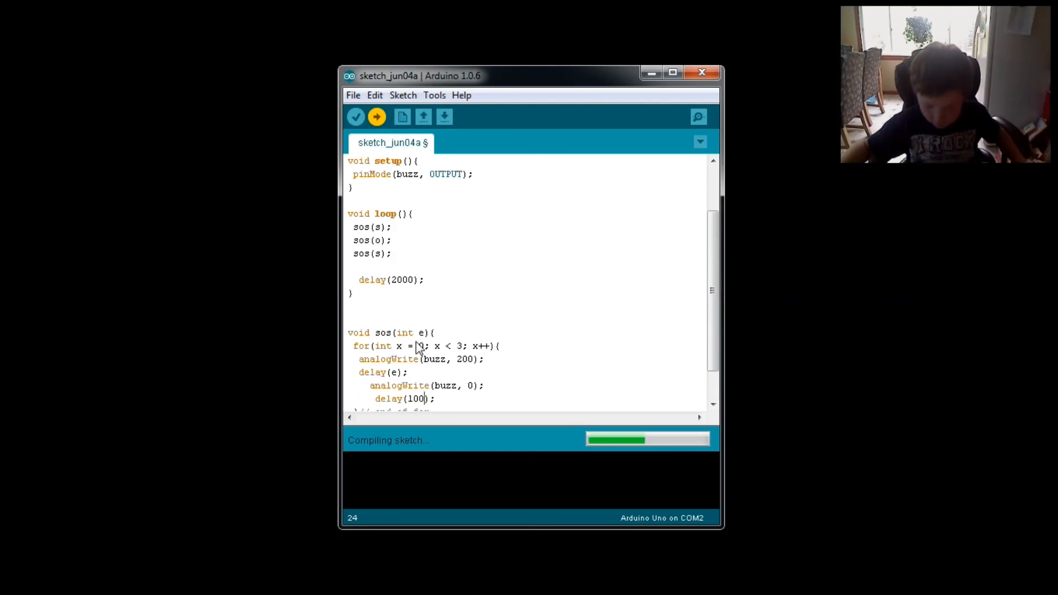